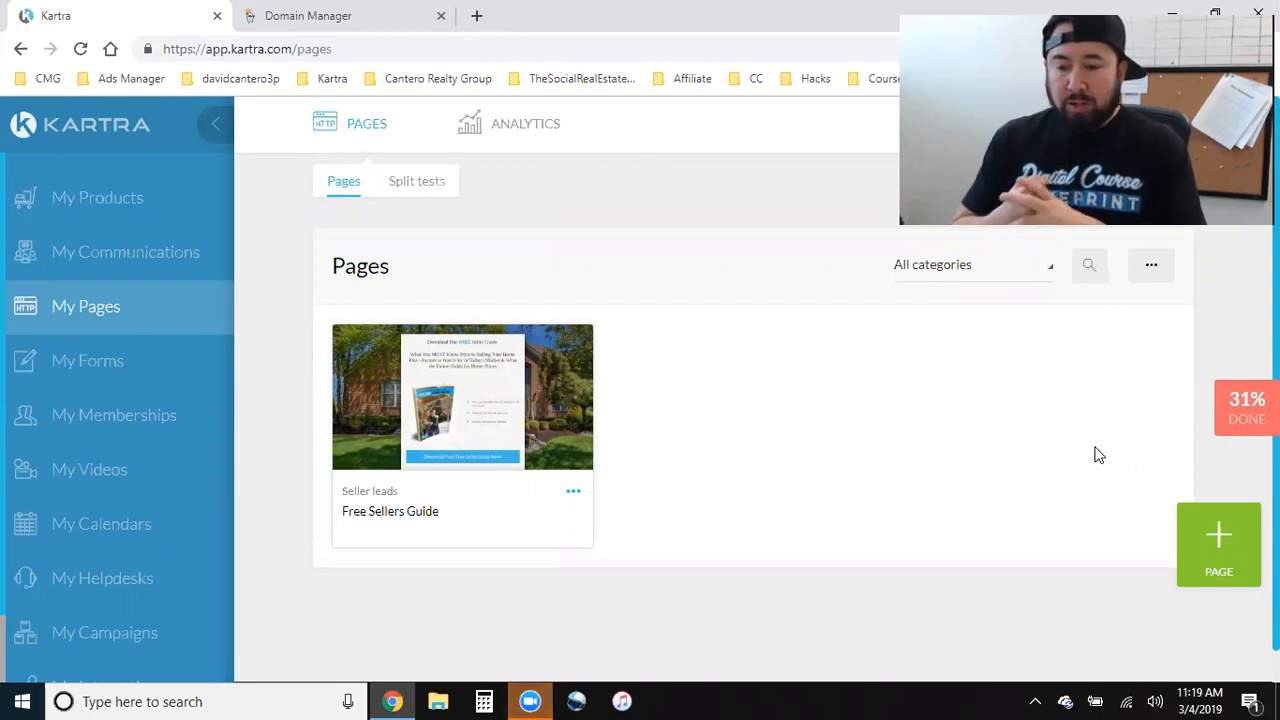
{"action": "mouse_move", "coordinate": [477, 308]}
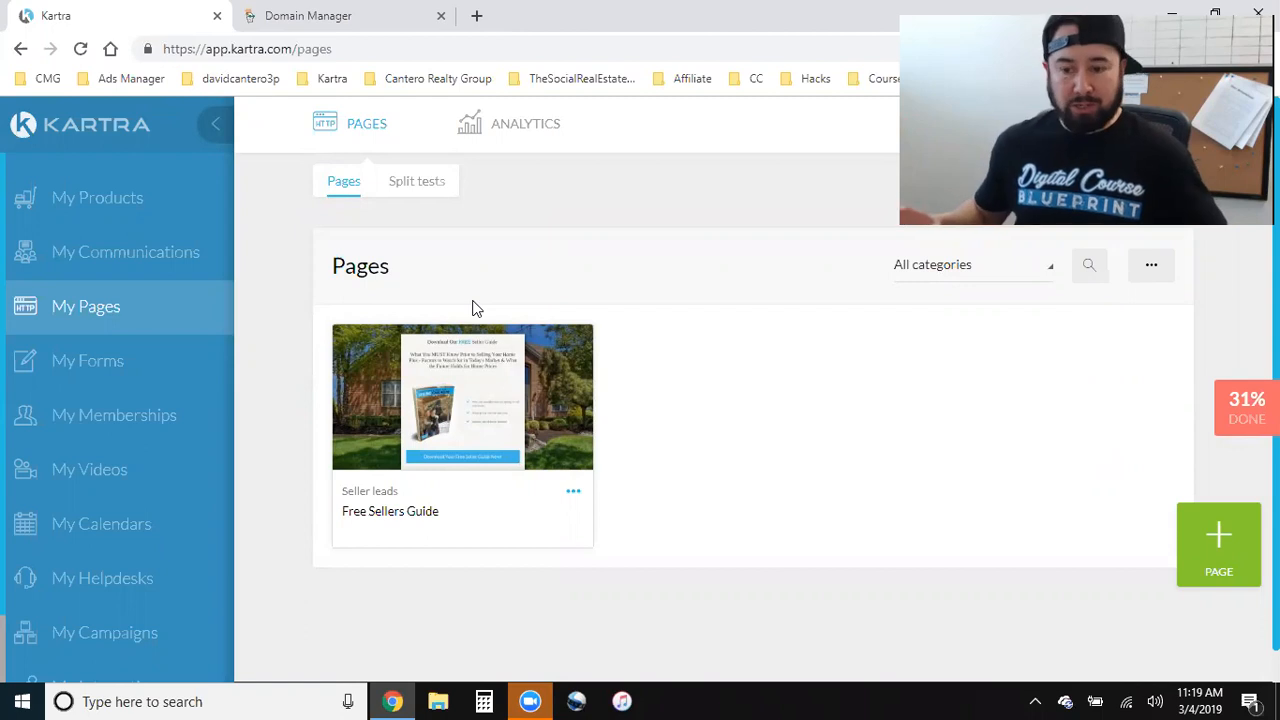
{"action": "mouse_move", "coordinate": [550, 275]}
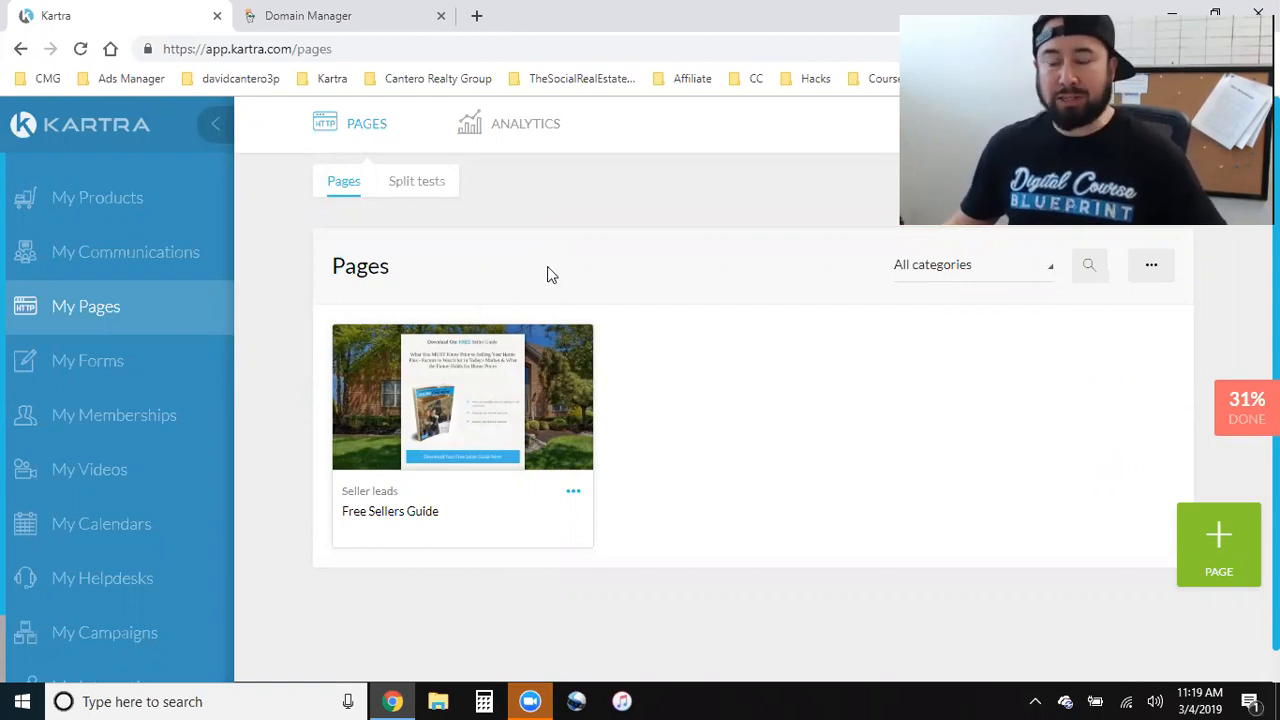
Open a new blank browser tab alongside the Kartra Pages list.
{"action": "left_click", "coordinate": [308, 15]}
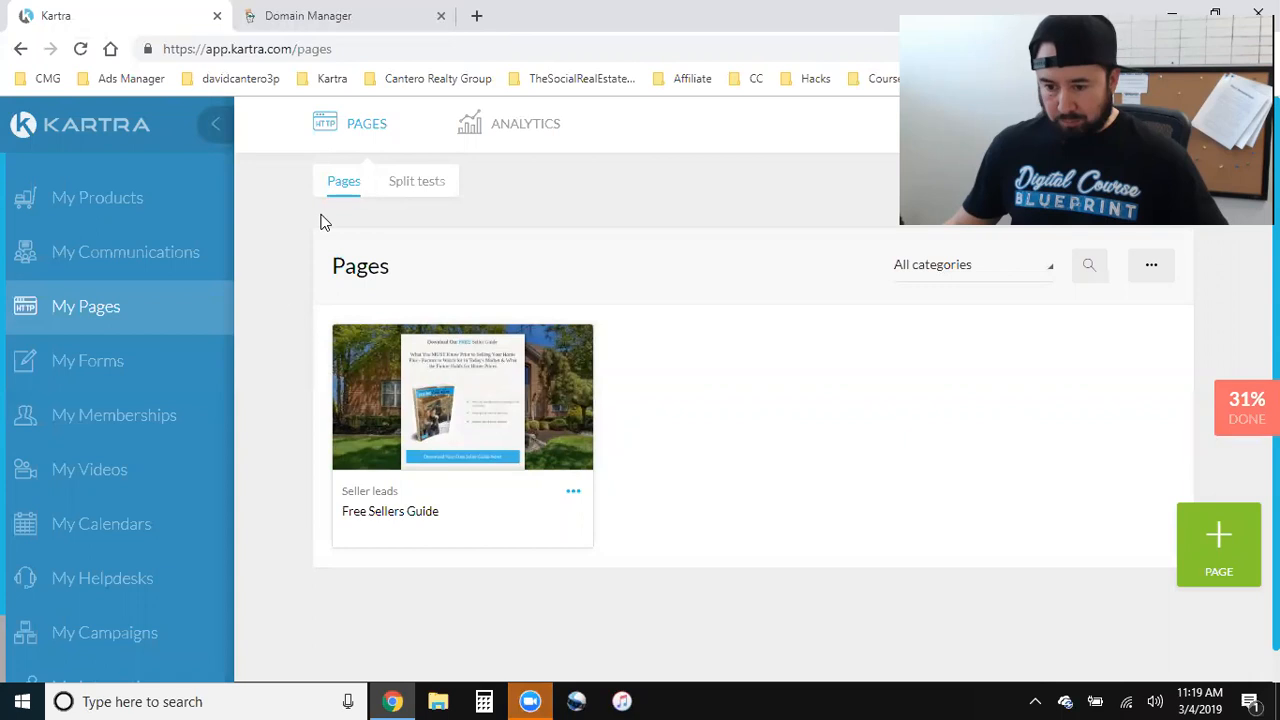
{"action": "mouse_move", "coordinate": [610, 390]}
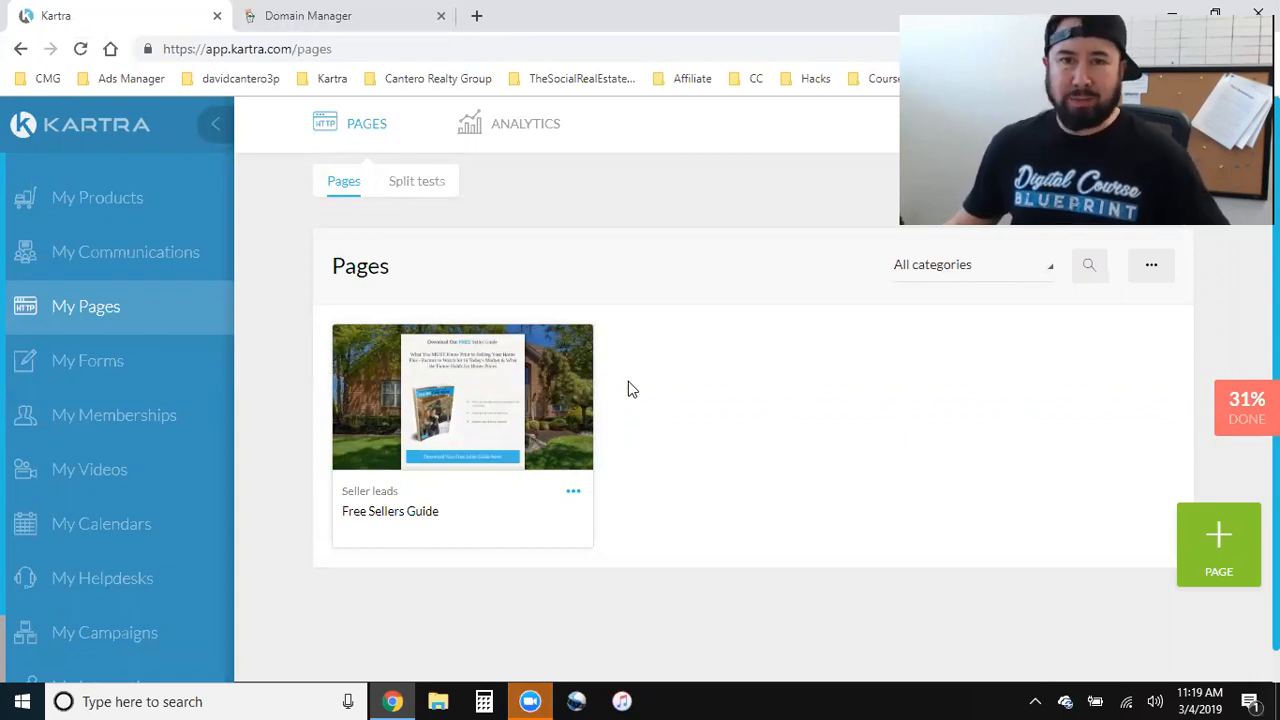
{"action": "mouse_move", "coordinate": [478, 13]}
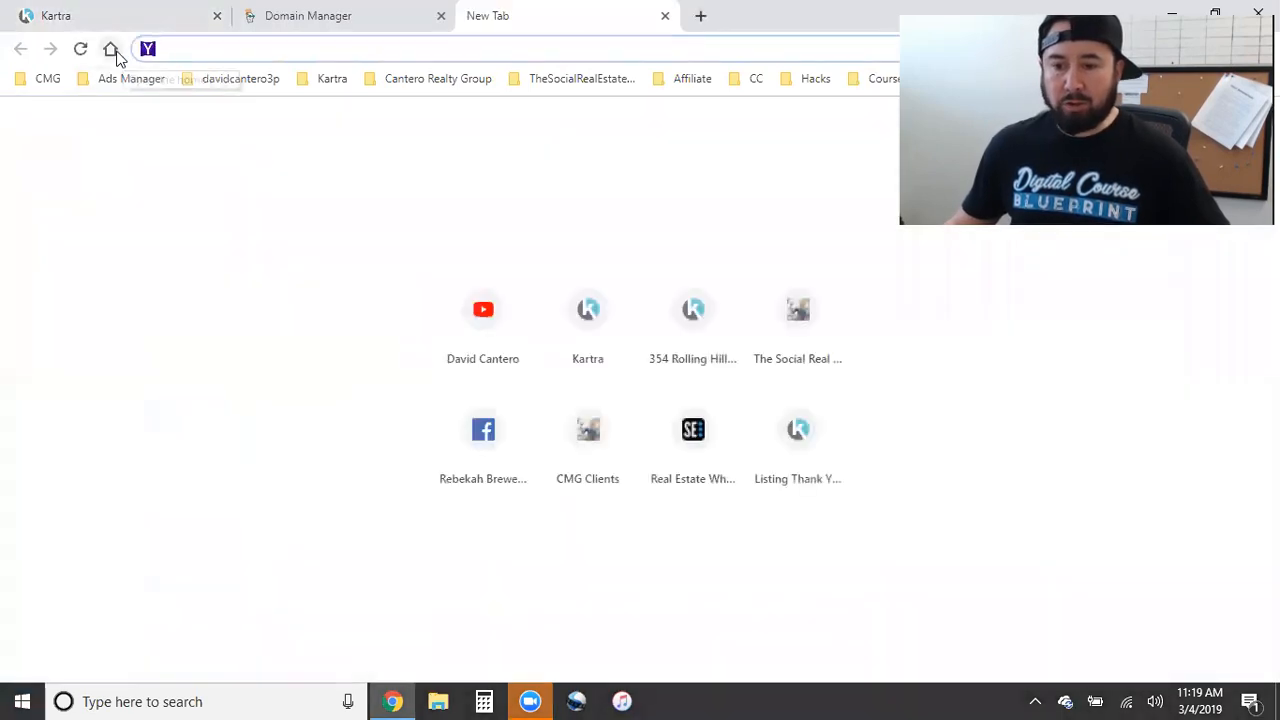
Search Google for 'cheap domains' and open the GoDaddy $0.99 domains ad.
{"action": "left_click", "coordinate": [111, 48]}
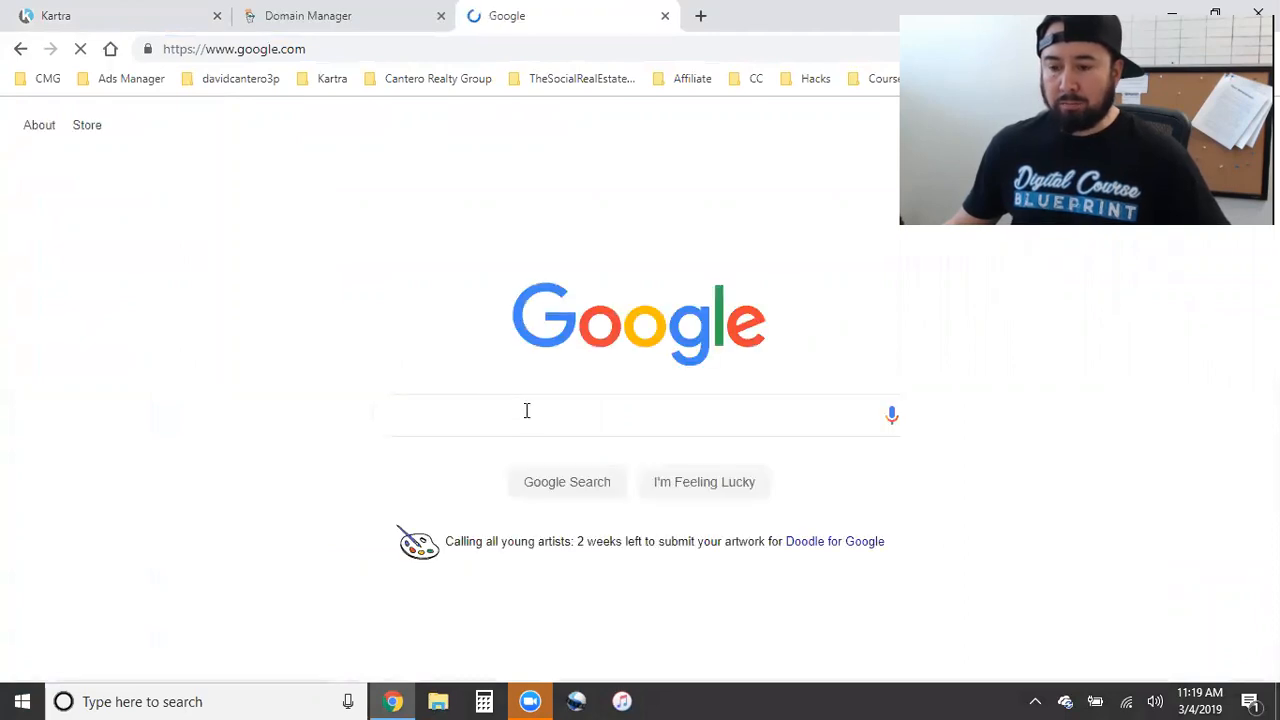
{"action": "type", "text": "cheap doamins"}
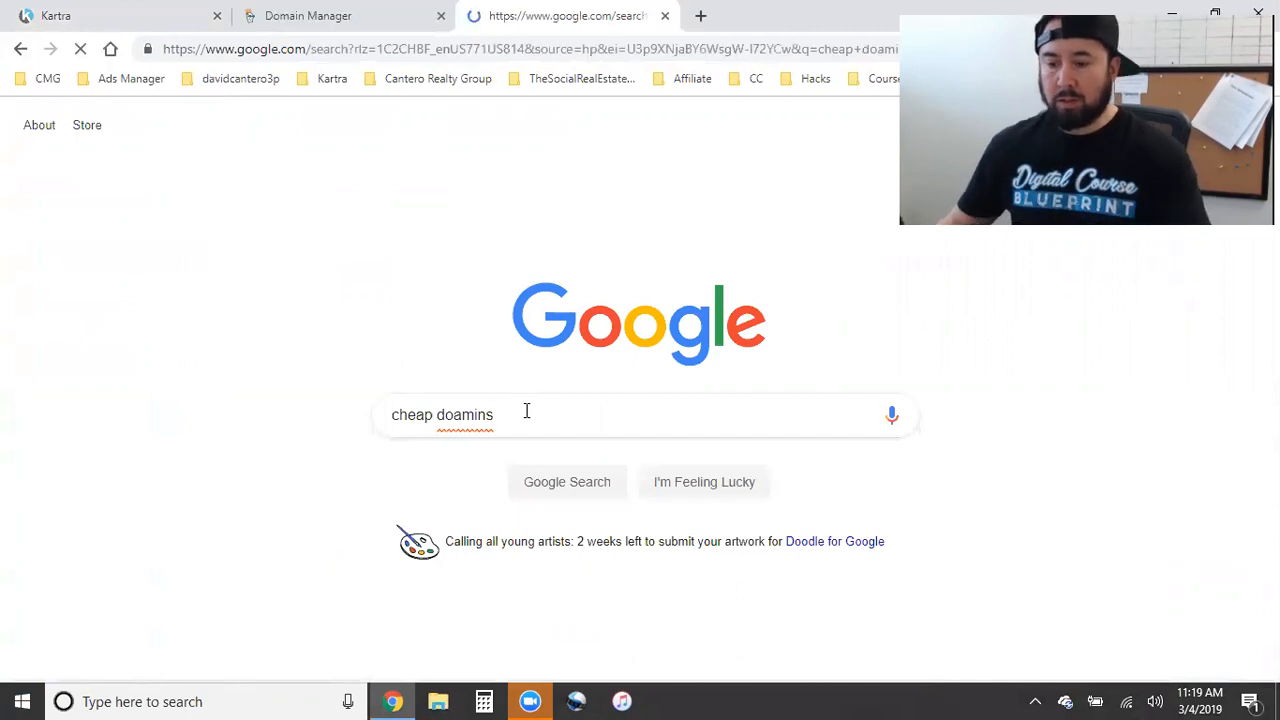
{"action": "key", "text": "Return"}
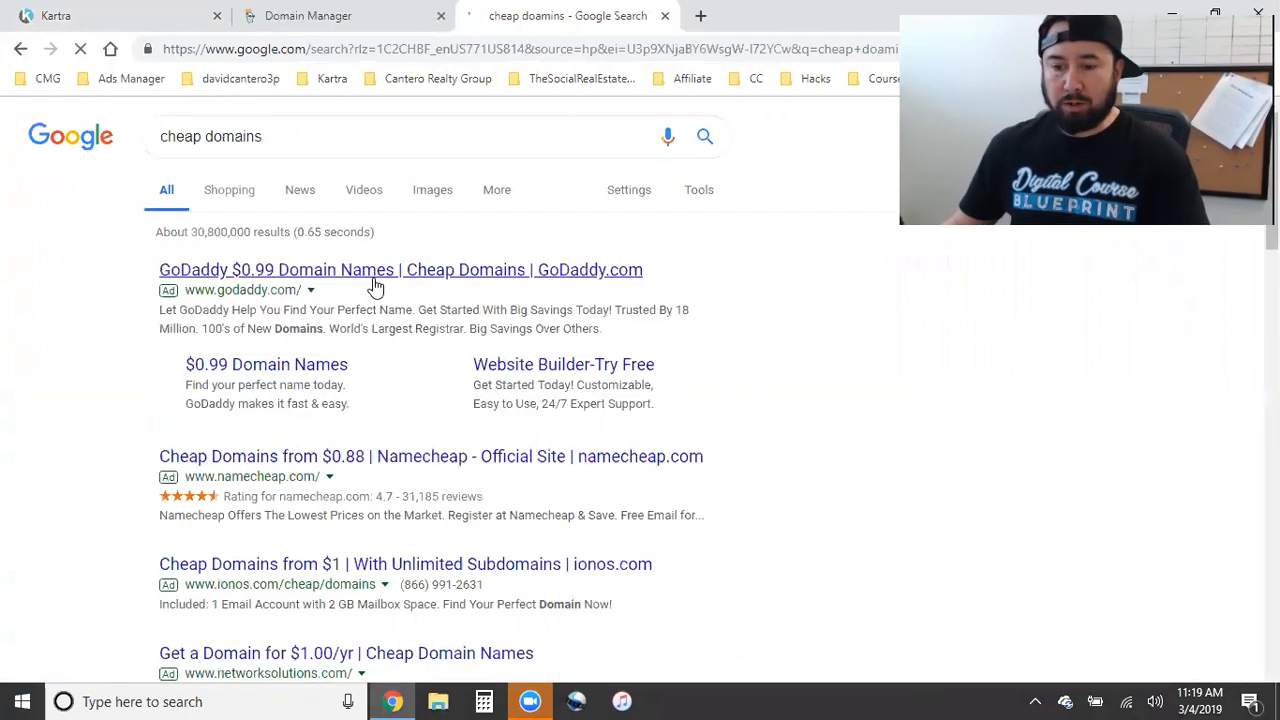
{"action": "left_click", "coordinate": [400, 269]}
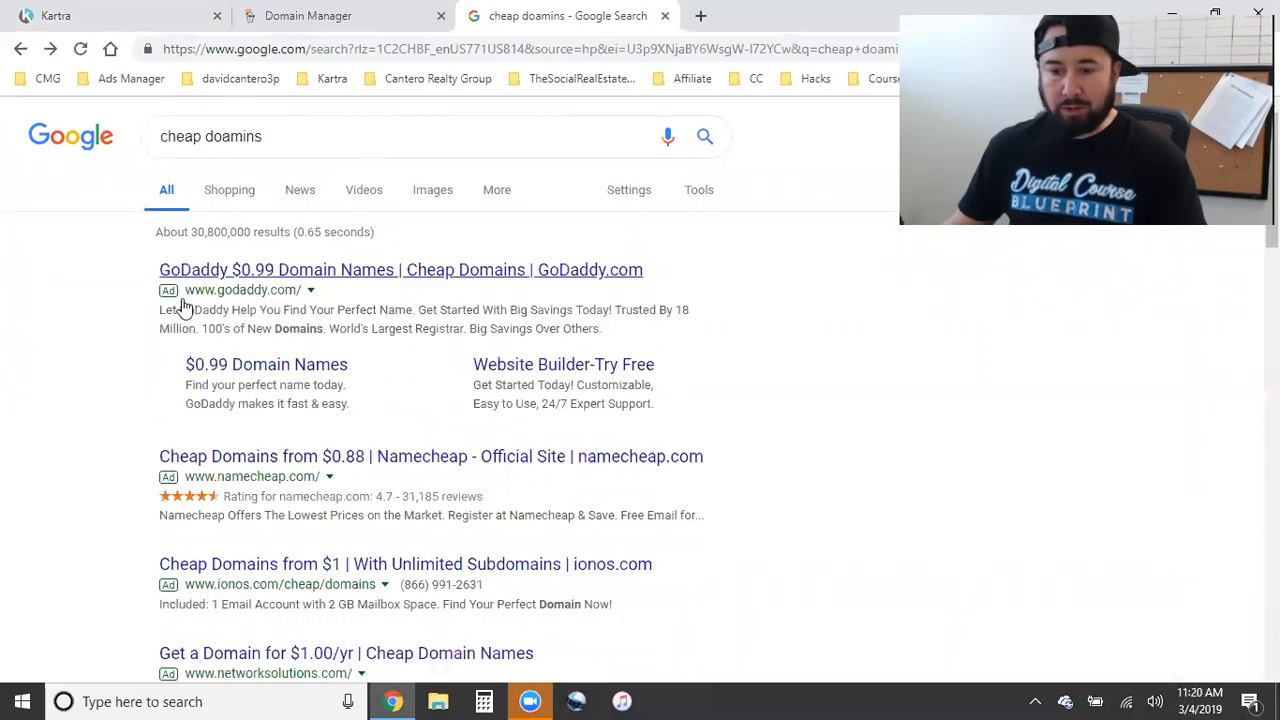
{"action": "left_click", "coordinate": [400, 269]}
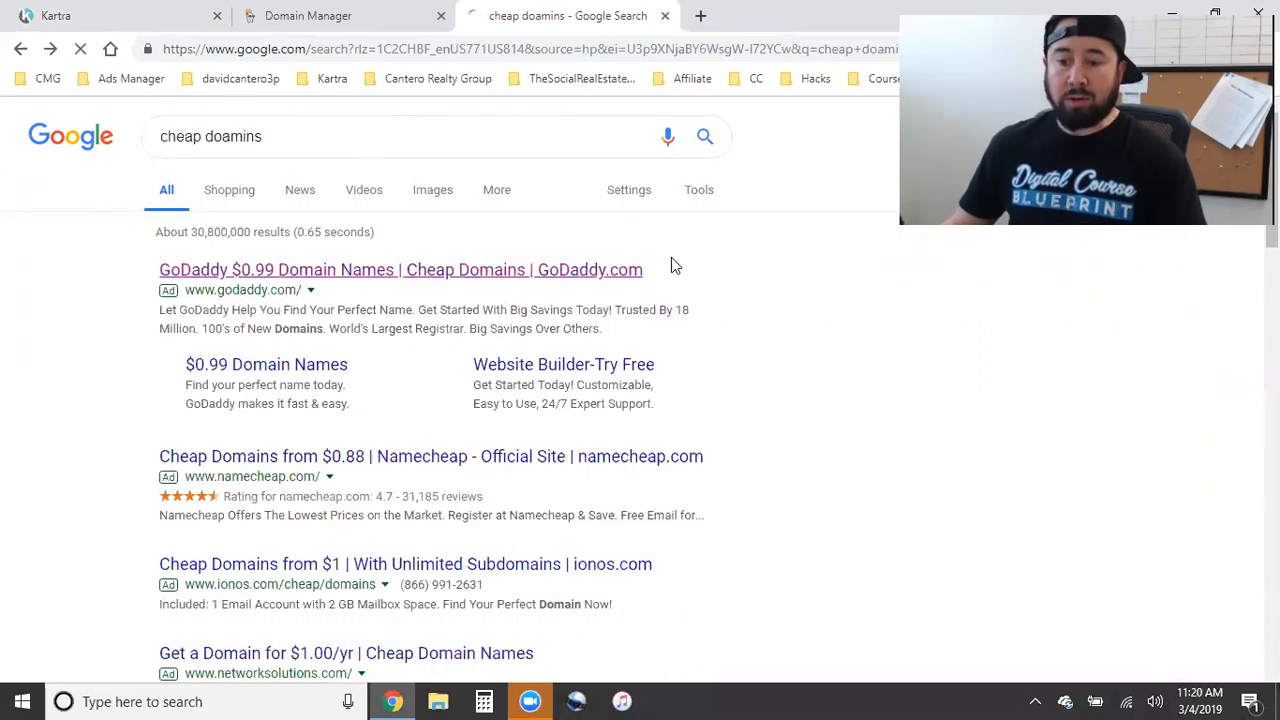
Open GoDaddy's $0.99 .com offer page and scroll to its domain search banner.
{"action": "left_click", "coordinate": [400, 269]}
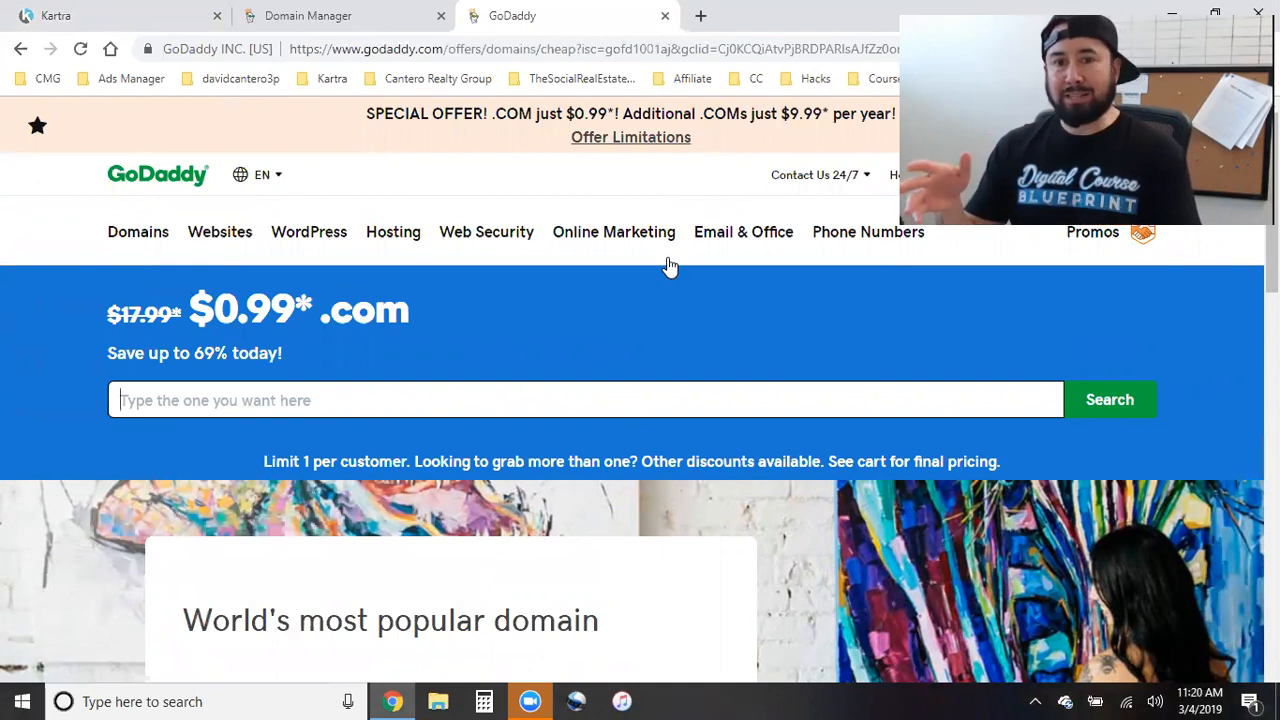
{"action": "scroll", "scroll_direction": "down", "scroll_amount": 3}
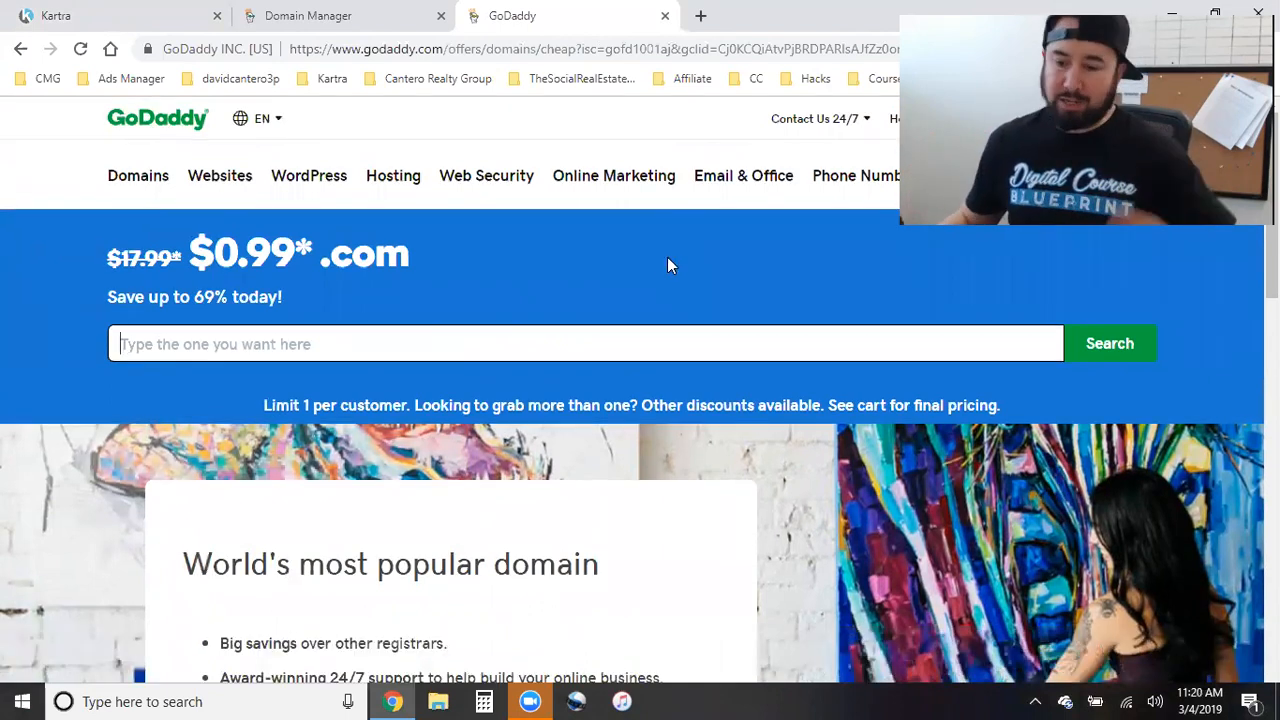
{"action": "mouse_move", "coordinate": [123, 320]}
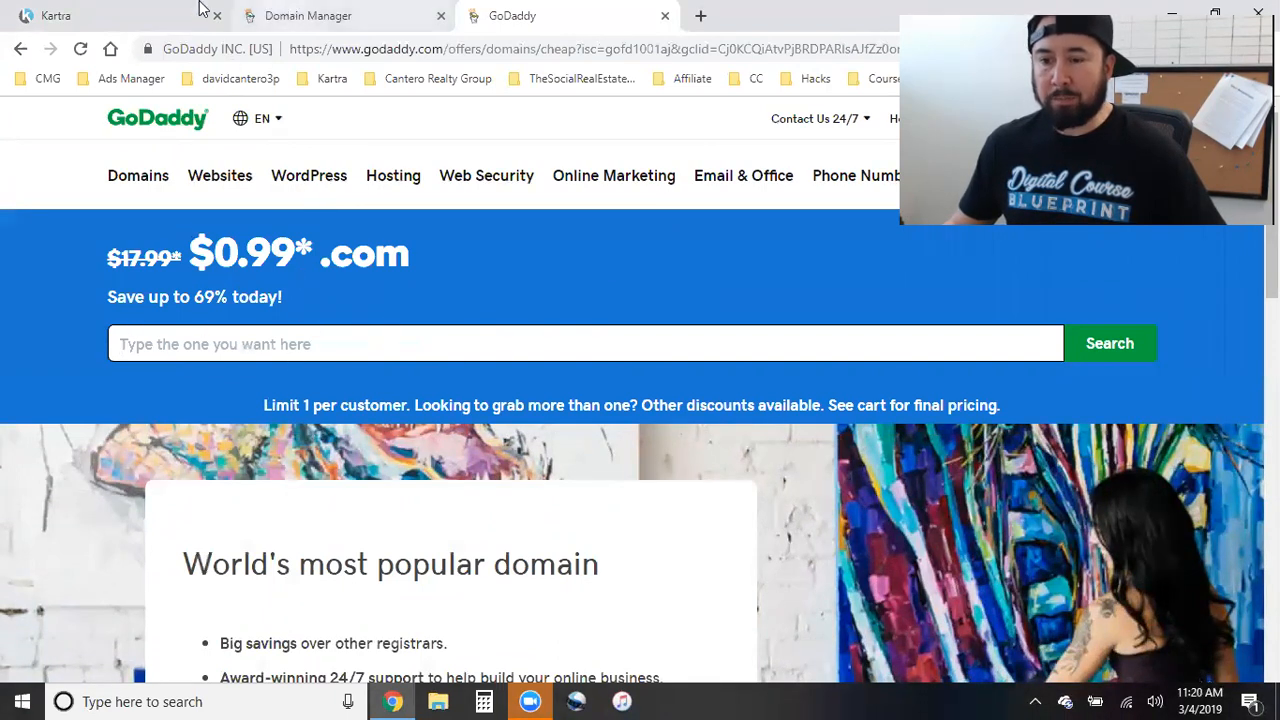
{"action": "left_click", "coordinate": [55, 15]}
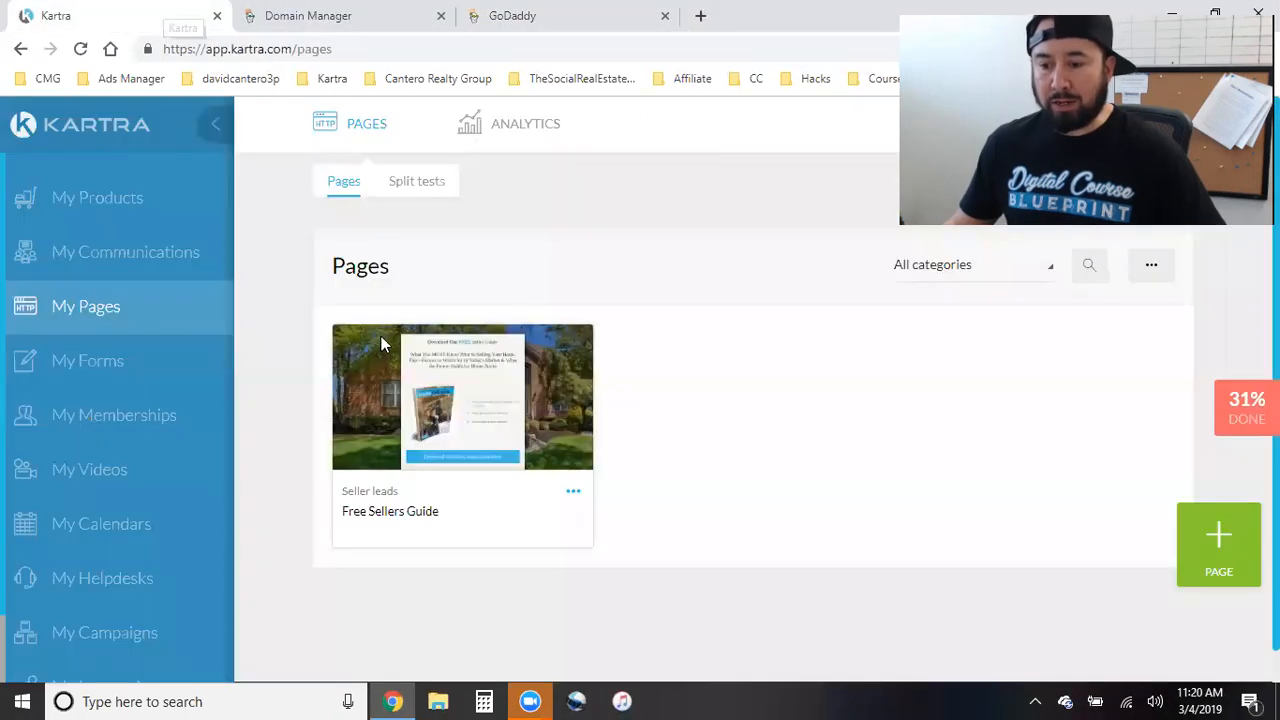
{"action": "mouse_move", "coordinate": [705, 337]}
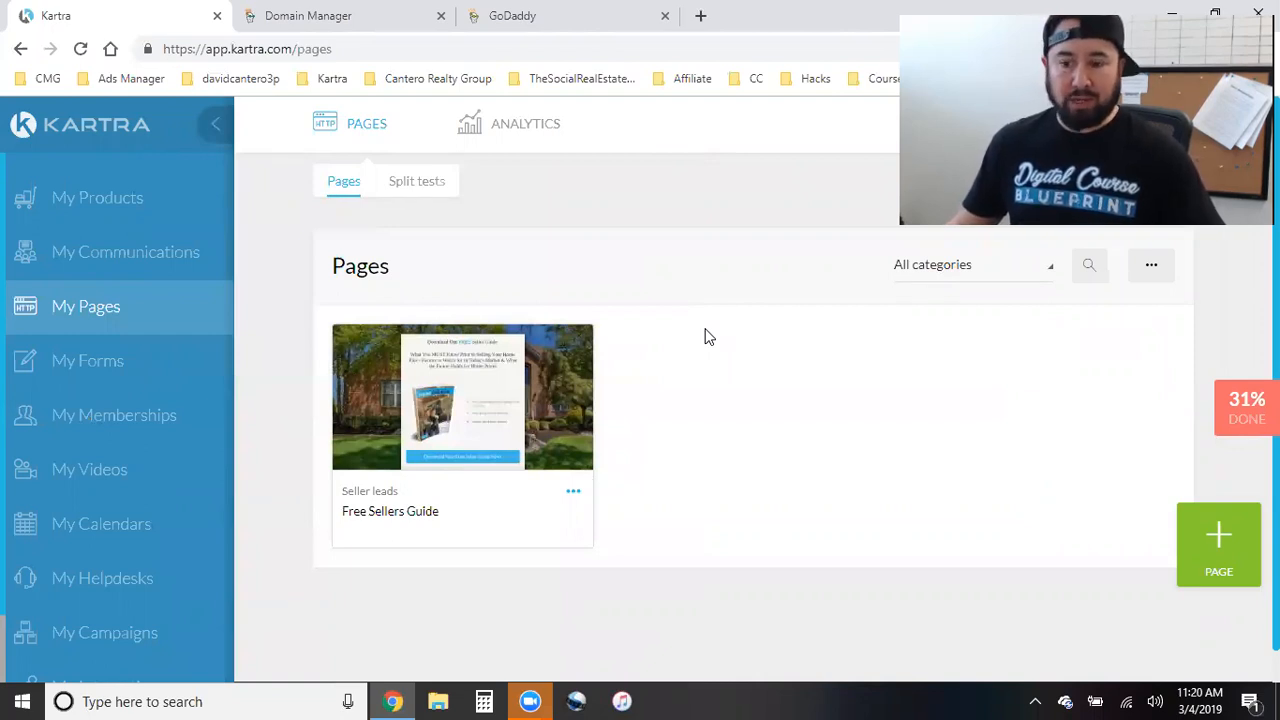
{"action": "mouse_move", "coordinate": [1158, 501]}
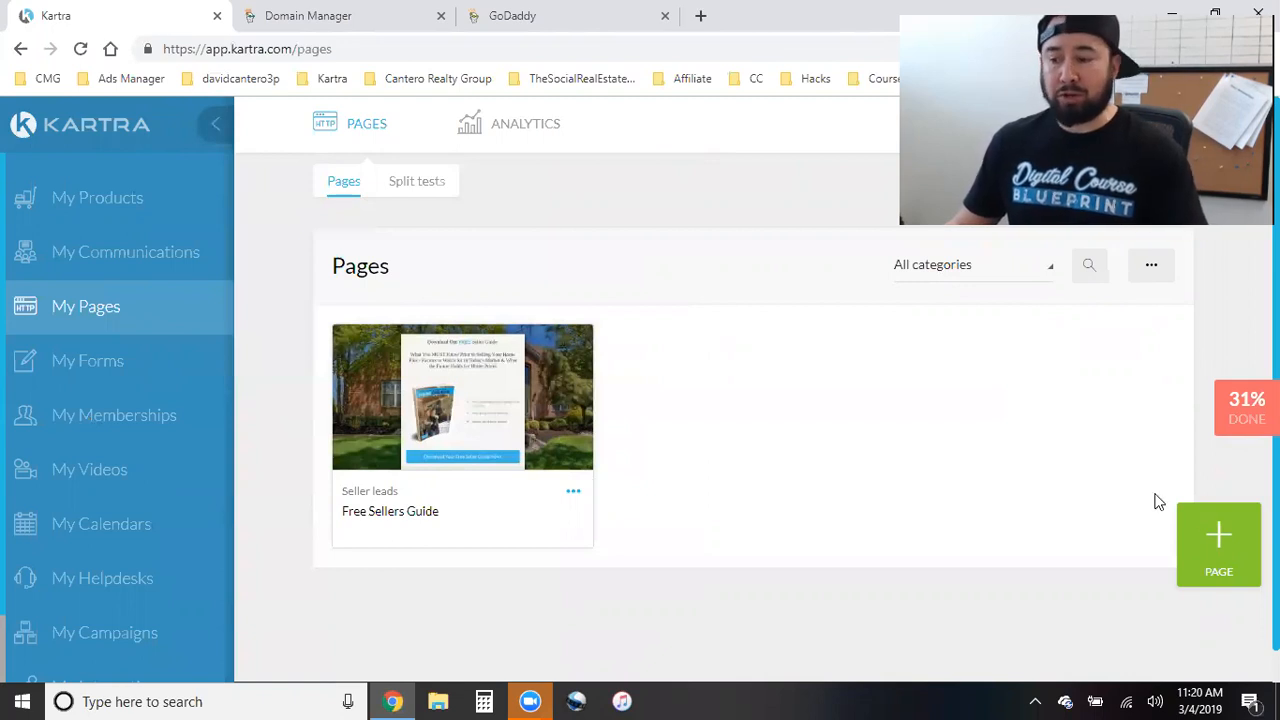
{"action": "mouse_move", "coordinate": [1128, 586]}
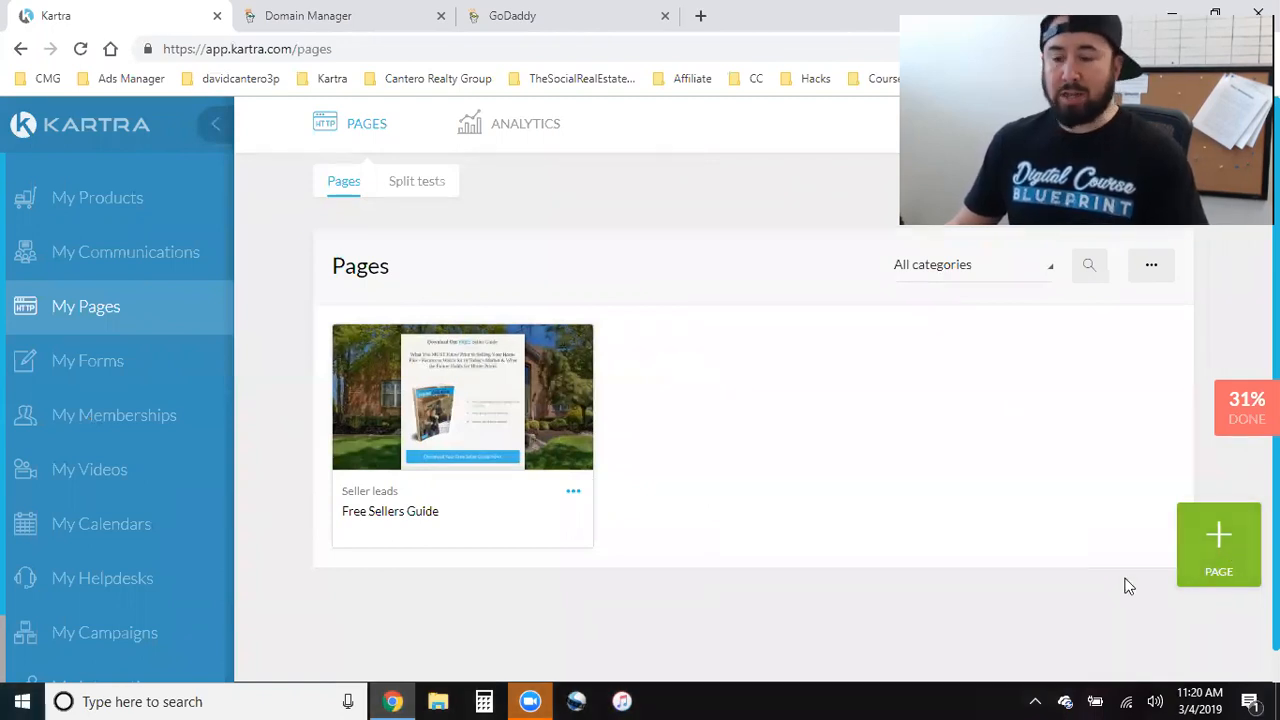
{"action": "mouse_move", "coordinate": [447, 264]}
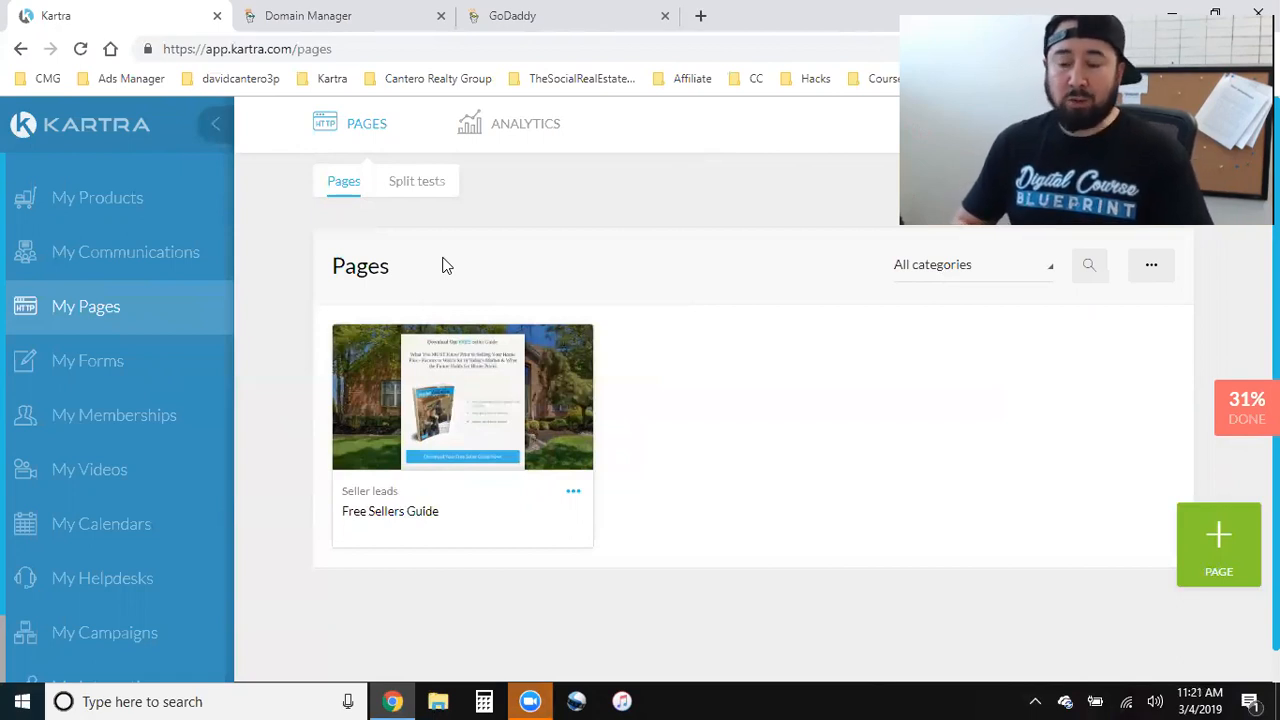
{"action": "mouse_move", "coordinate": [550, 267]}
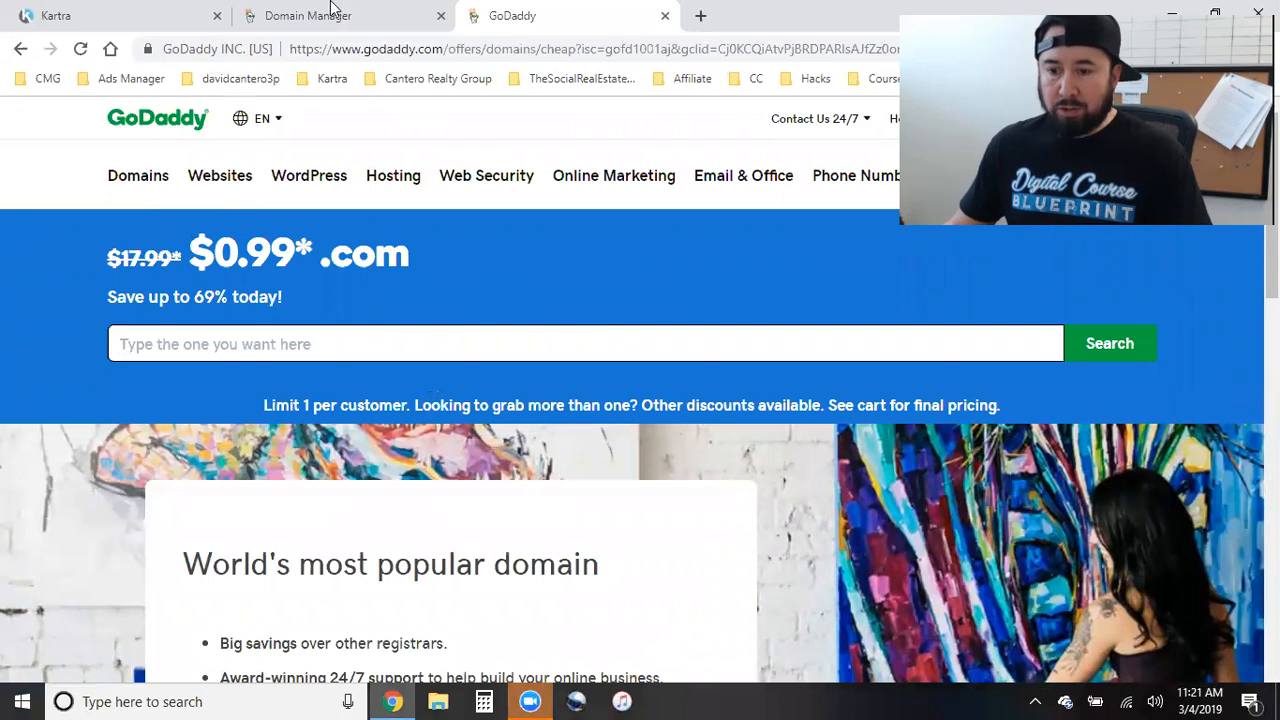
Sign in to GoDaddy, open monmouthnj.com's DNS records, and right-click the domain name.
{"action": "left_click", "coordinate": [308, 15]}
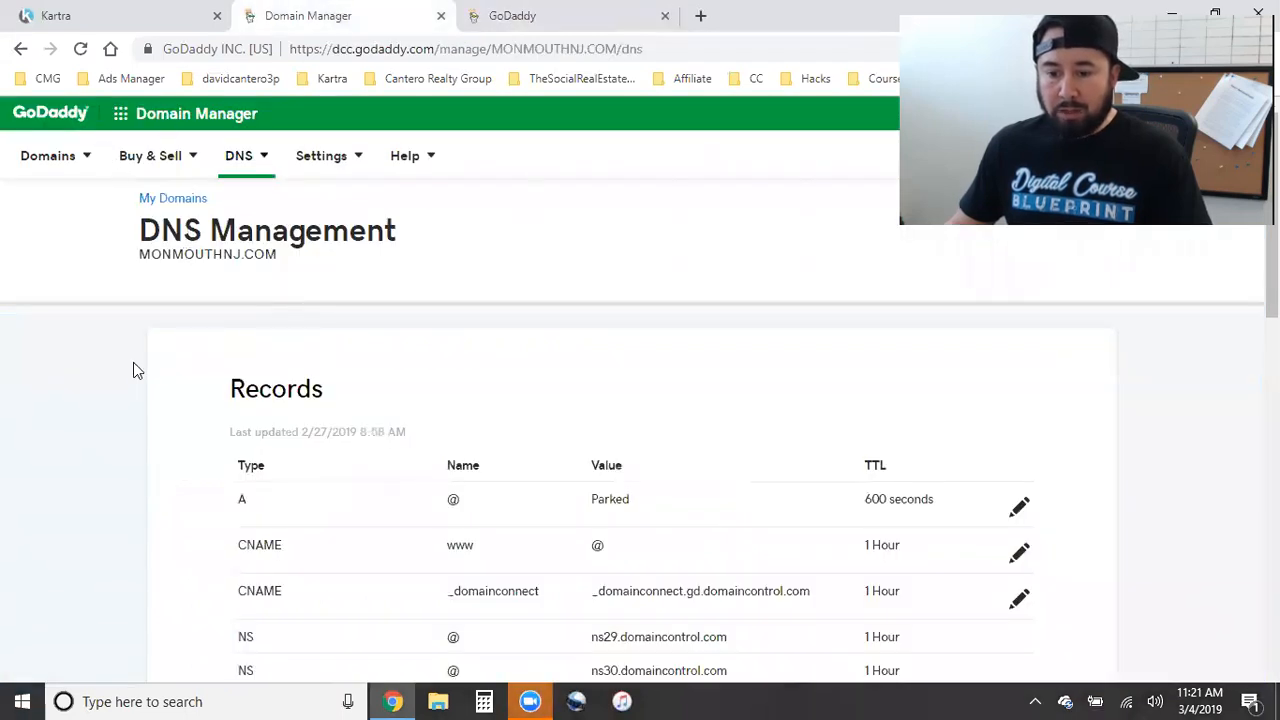
{"action": "mouse_move", "coordinate": [300, 182]}
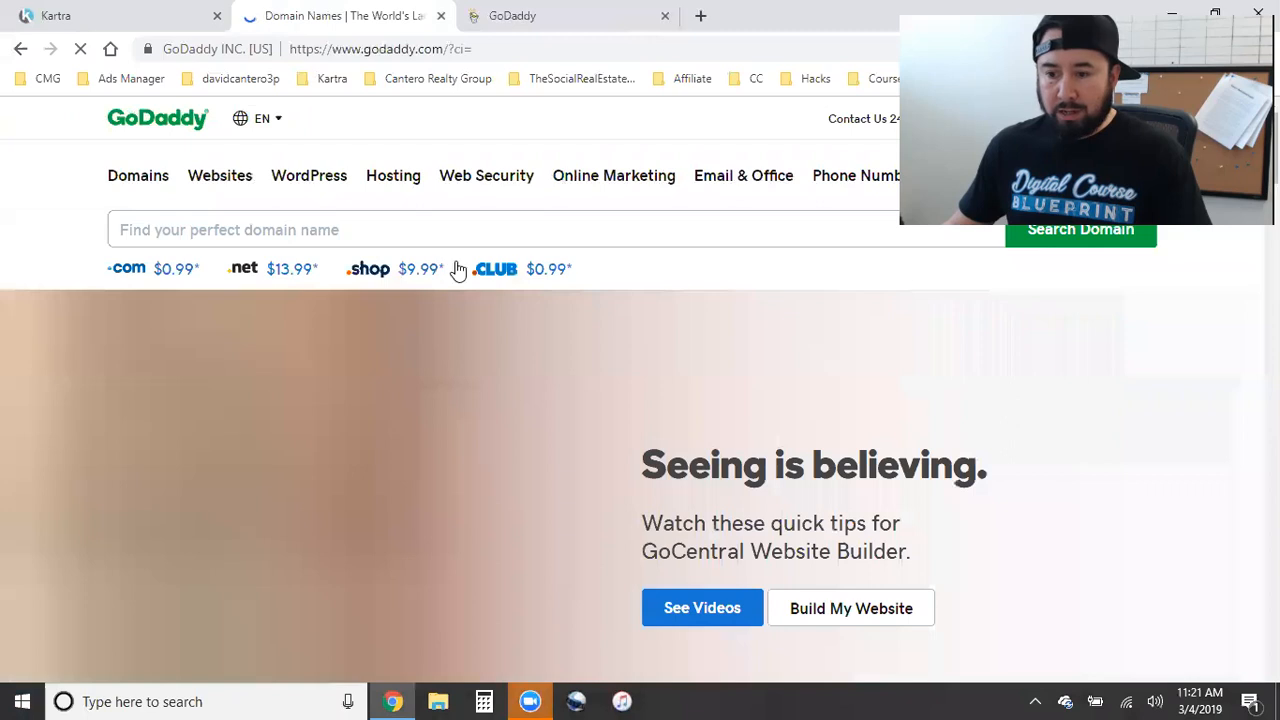
{"action": "left_click", "coordinate": [557, 229]}
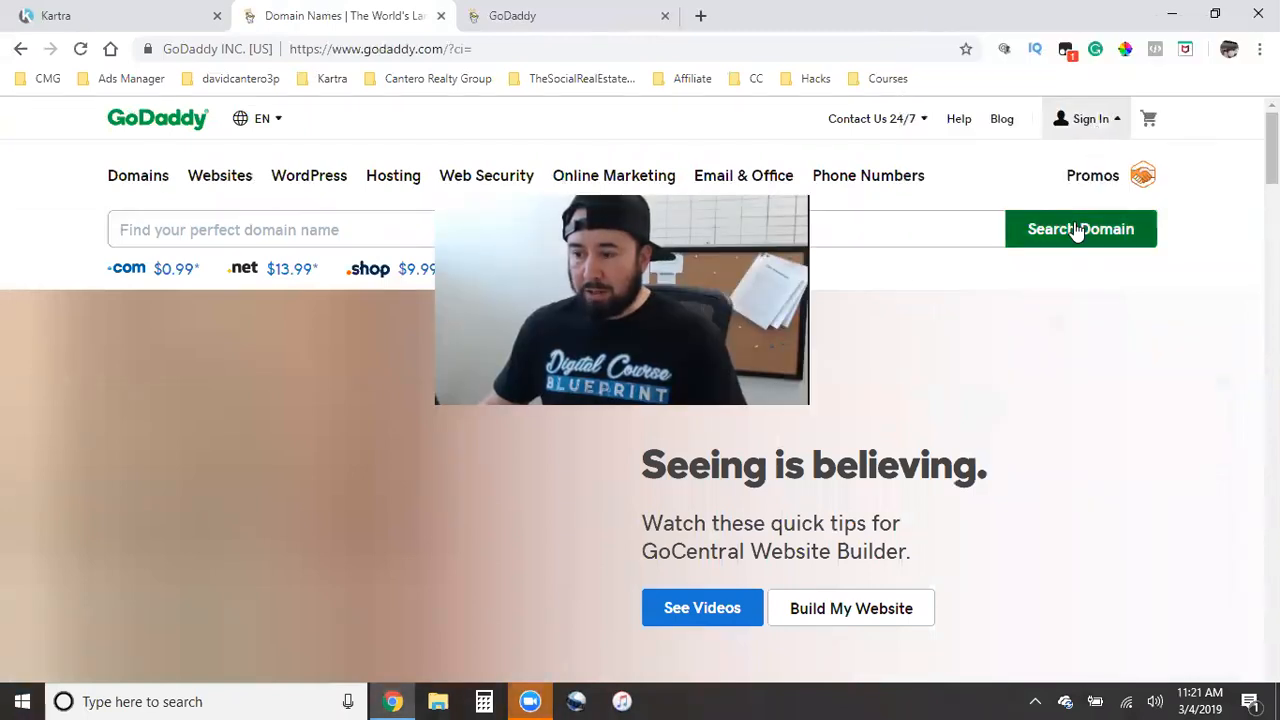
{"action": "left_click", "coordinate": [1085, 118]}
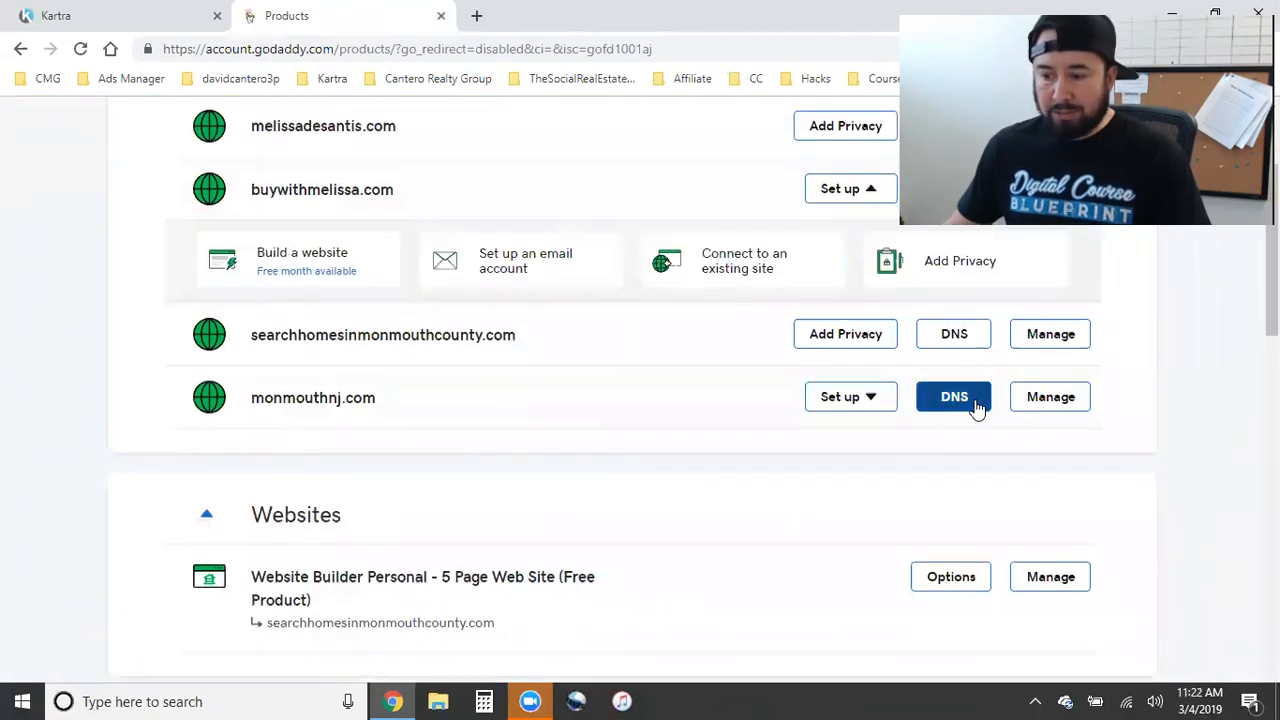
{"action": "left_click", "coordinate": [953, 396]}
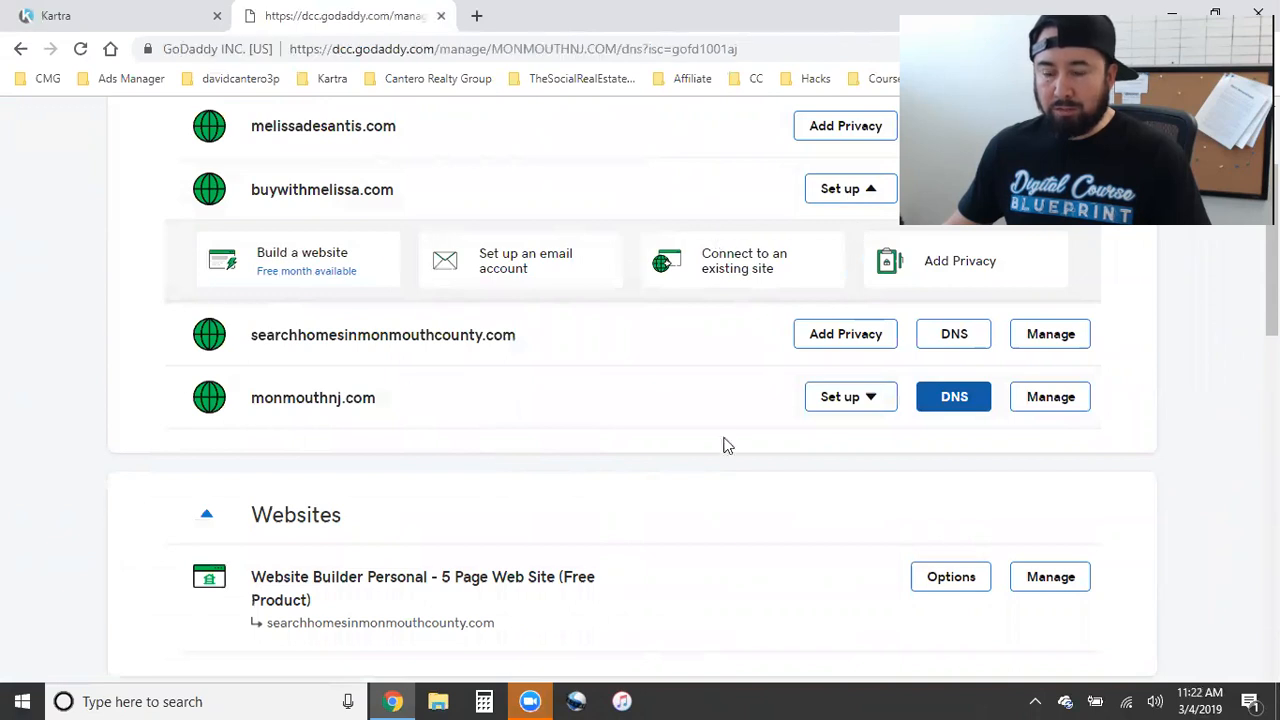
{"action": "left_click", "coordinate": [953, 397]}
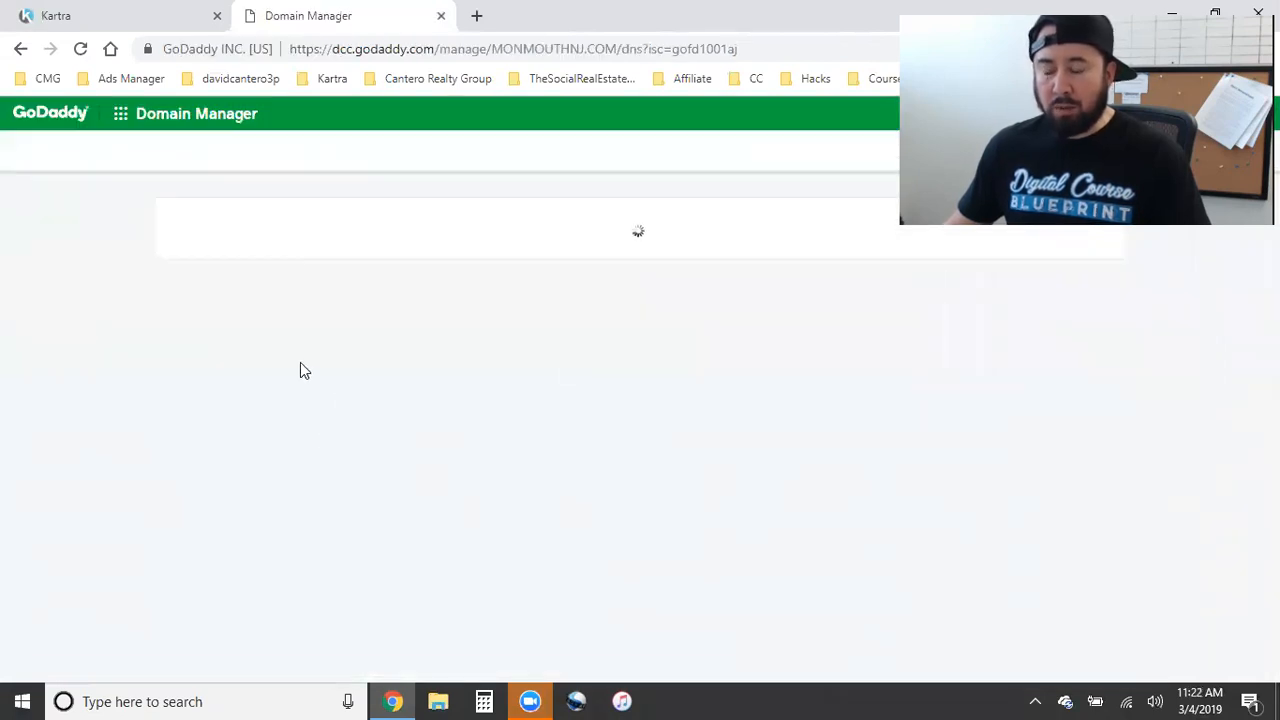
{"action": "mouse_move", "coordinate": [420, 370]}
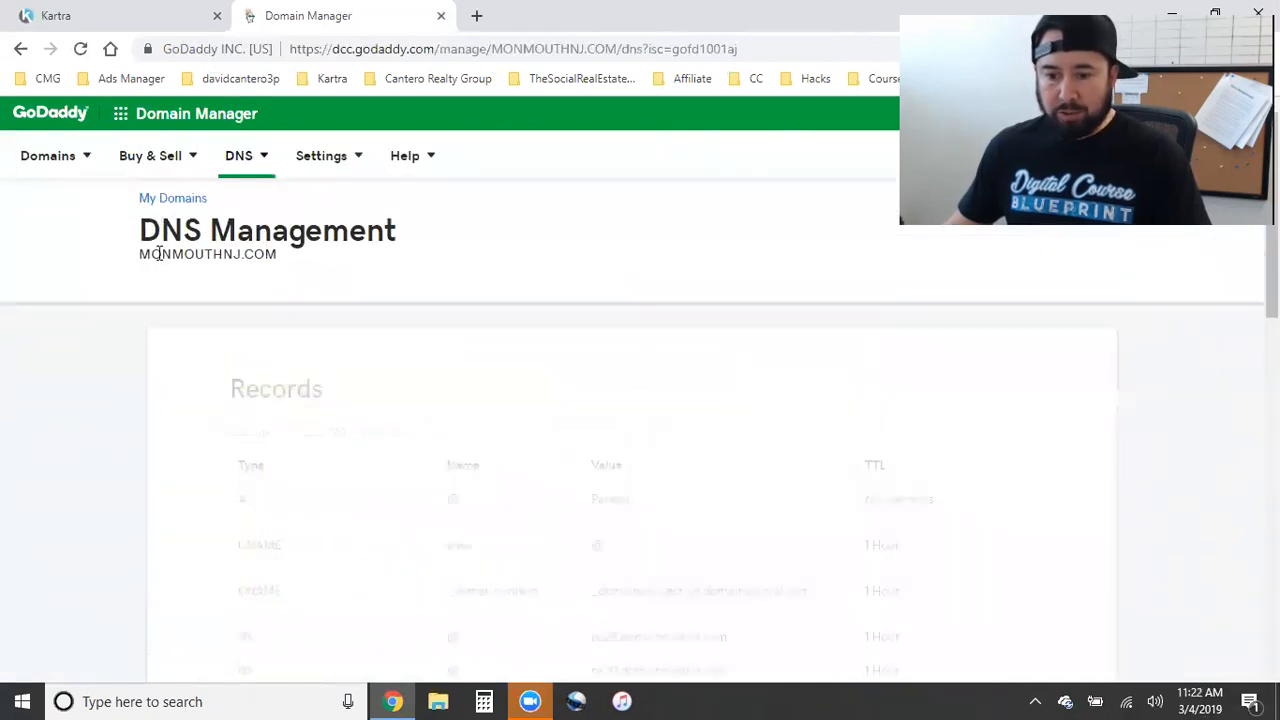
{"action": "right_click", "coordinate": [208, 253]}
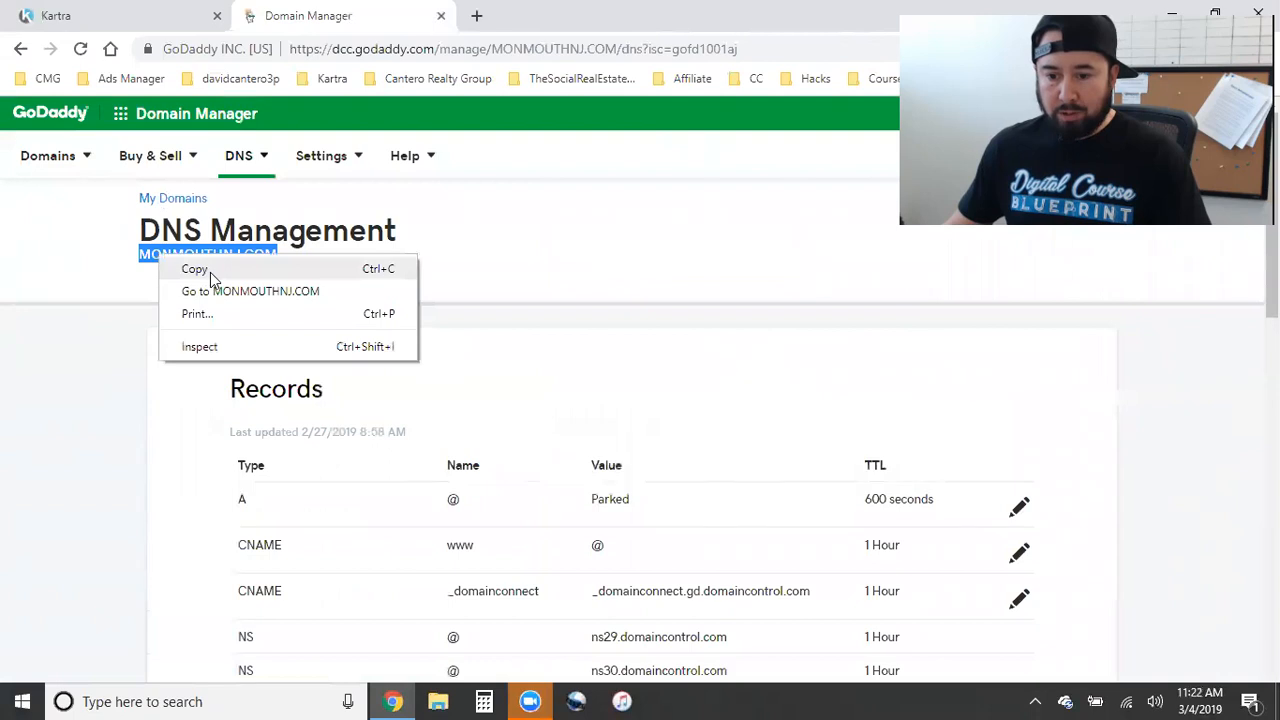
Copy MONMOUTHNJ.COM and return to the Kartra tab.
{"action": "left_click", "coordinate": [55, 15]}
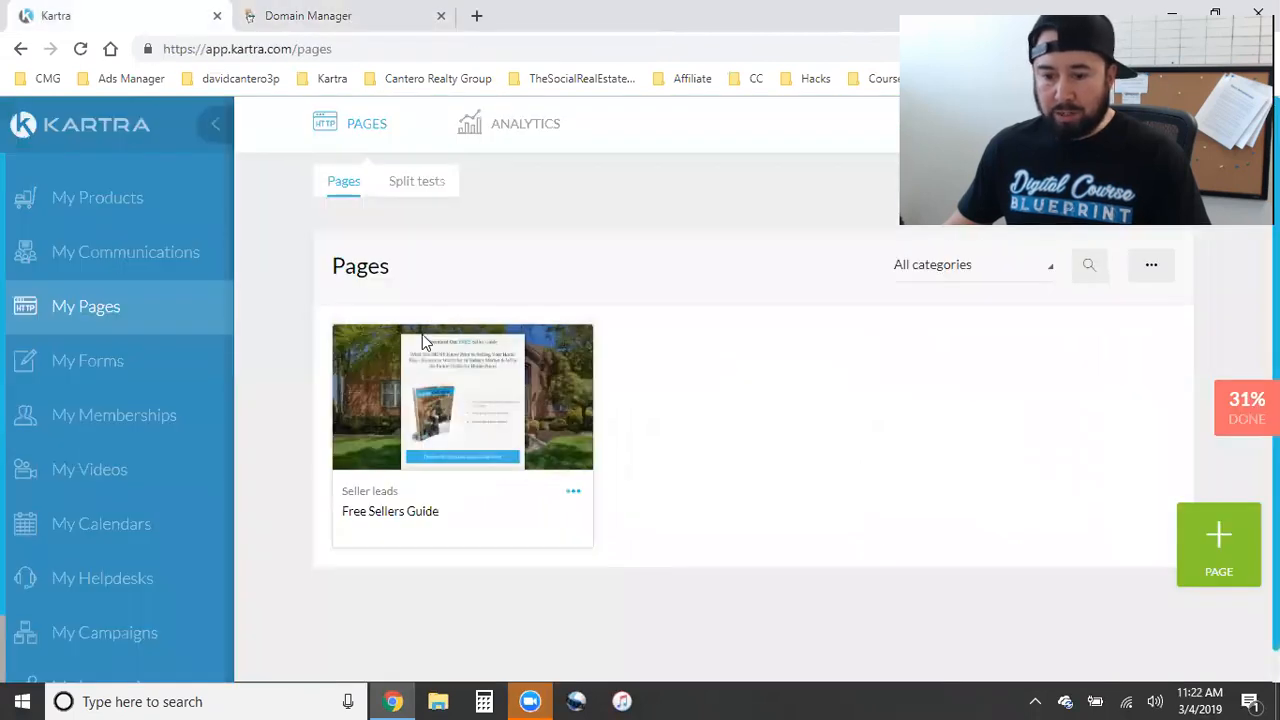
{"action": "mouse_move", "coordinate": [105, 266]}
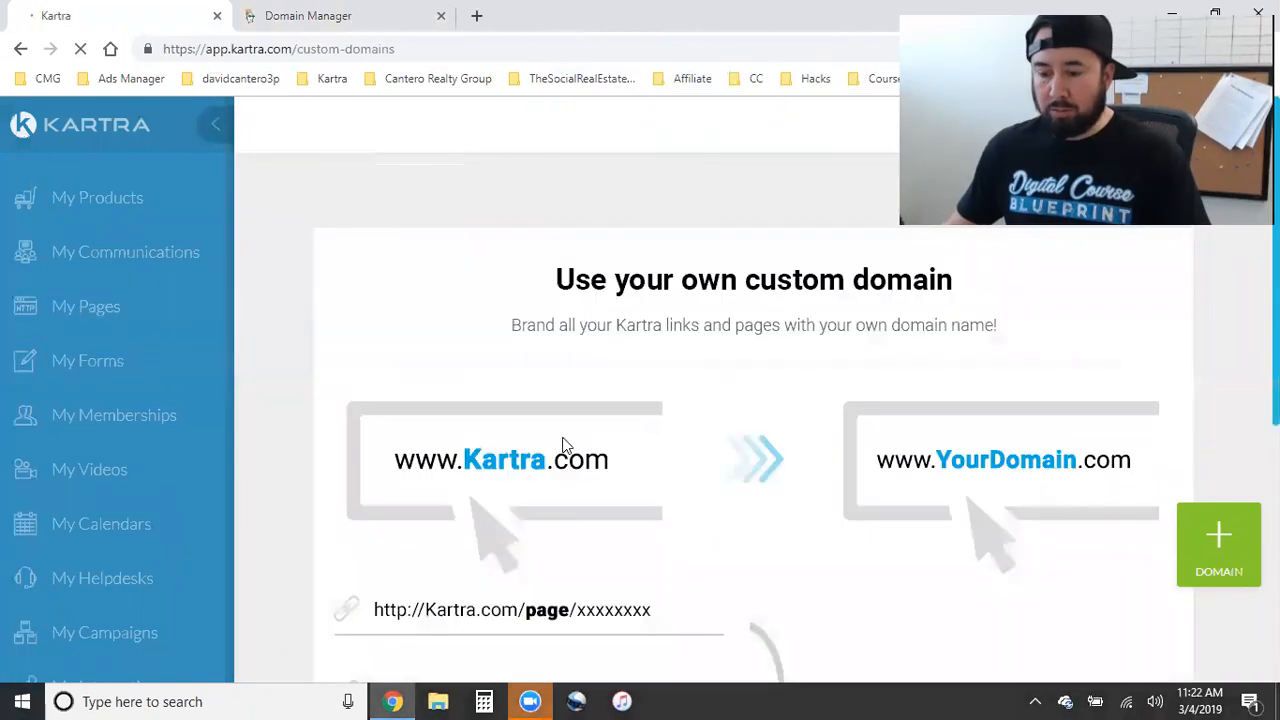
{"action": "mouse_move", "coordinate": [1219, 540]}
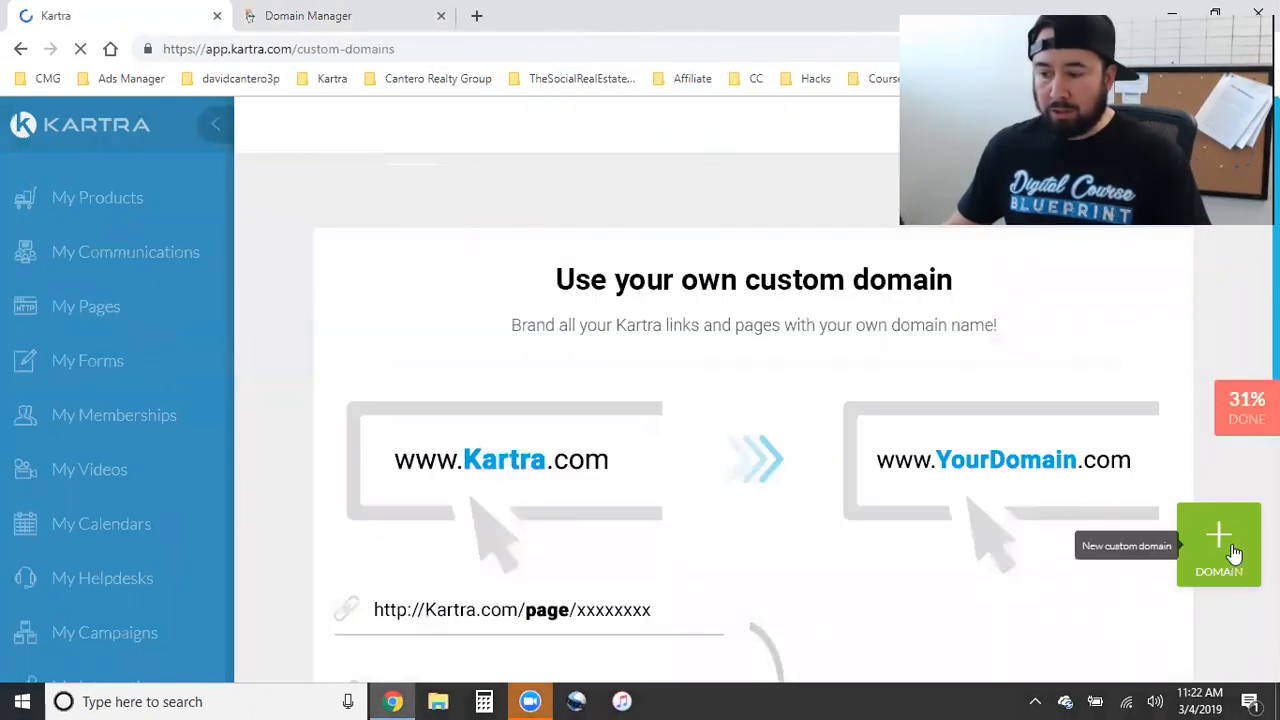
Start a new Kartra custom domain using the 'Only the main domain' option.
{"action": "left_click", "coordinate": [1218, 545]}
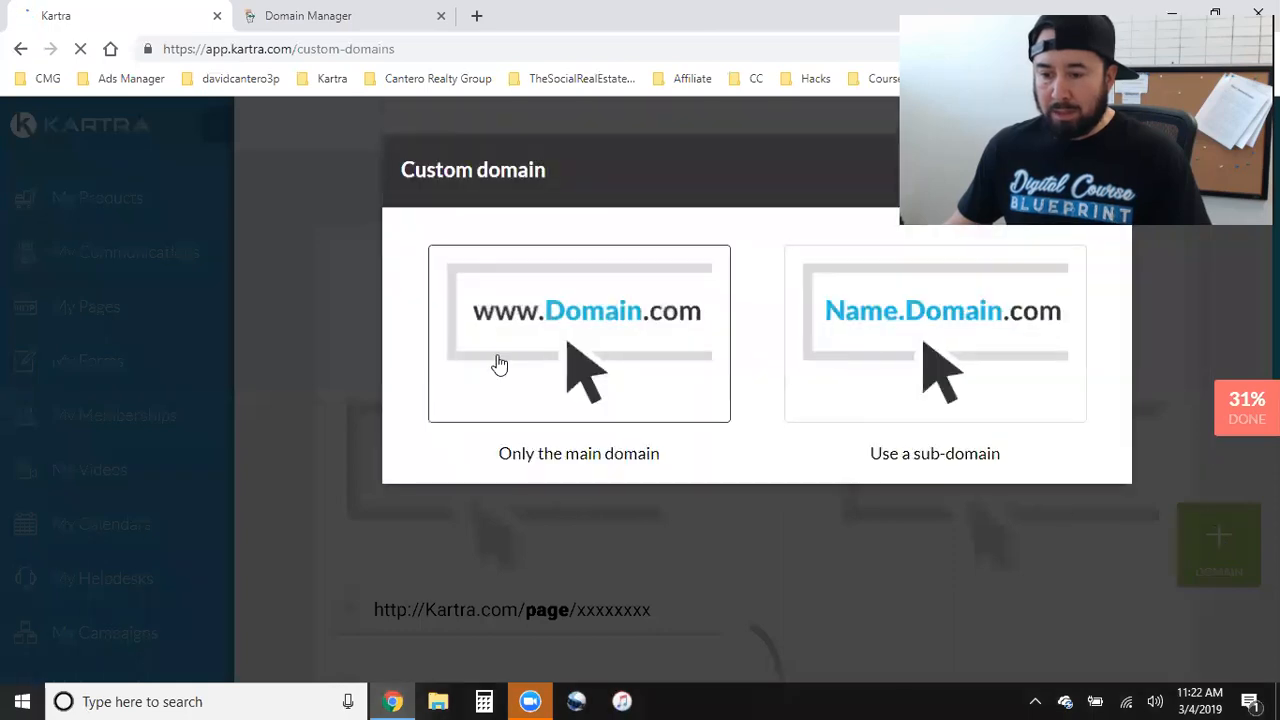
{"action": "mouse_move", "coordinate": [575, 473]}
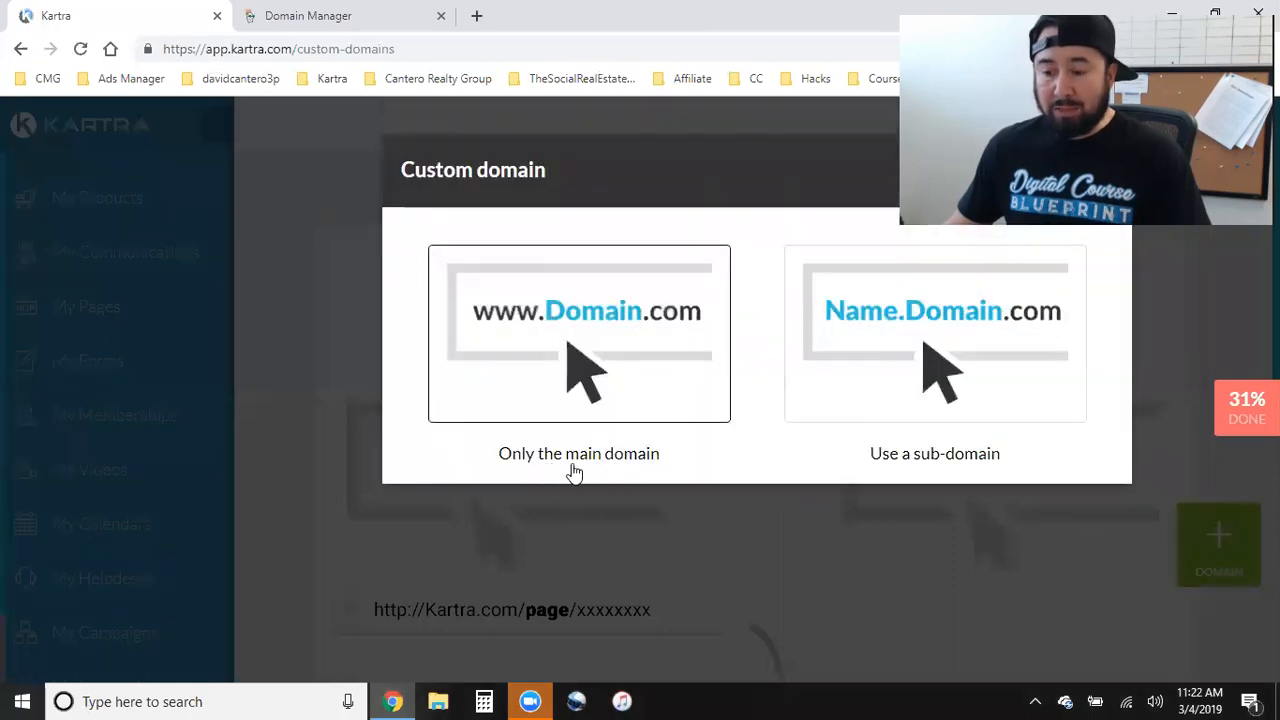
{"action": "mouse_move", "coordinate": [517, 336]}
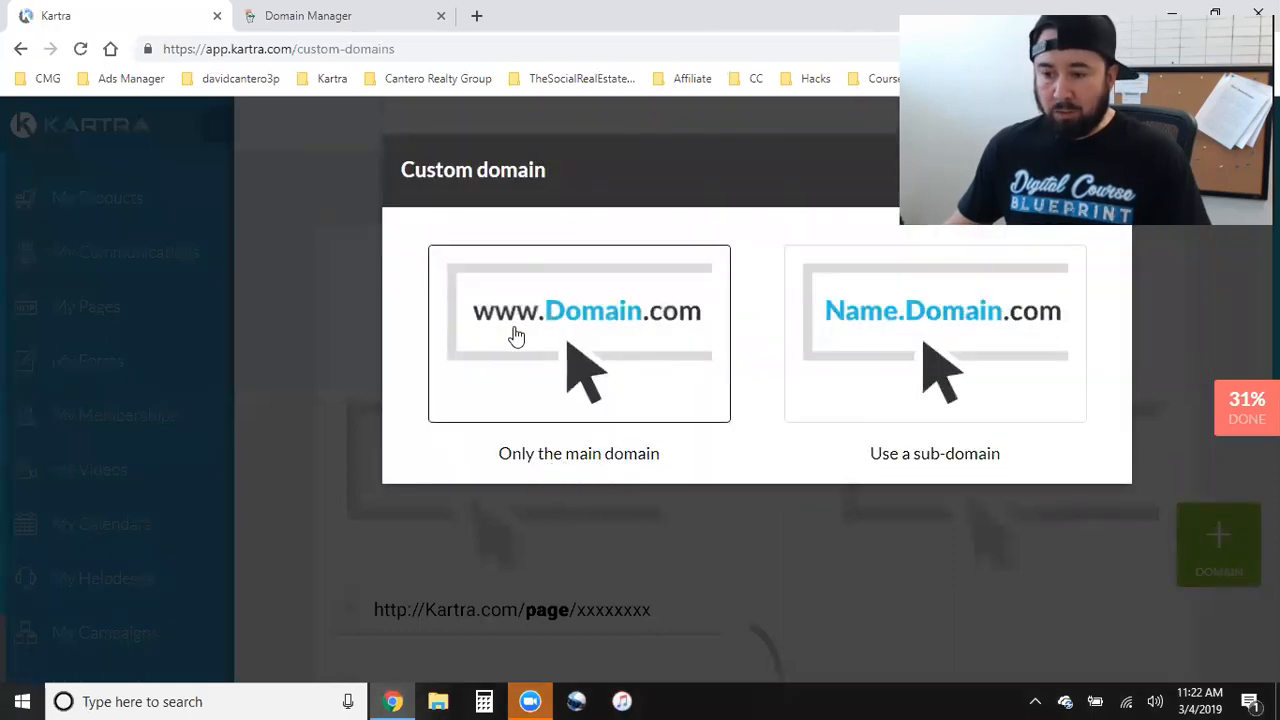
{"action": "mouse_move", "coordinate": [705, 322]}
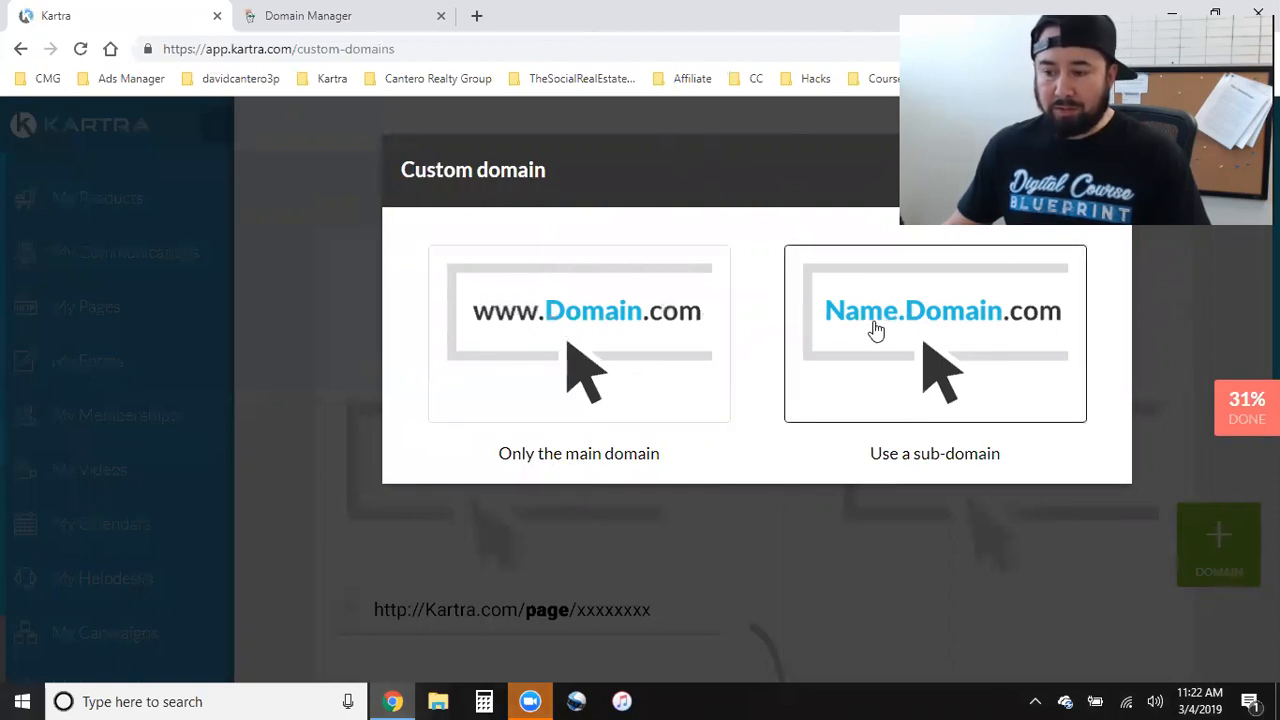
{"action": "mouse_move", "coordinate": [1143, 333]}
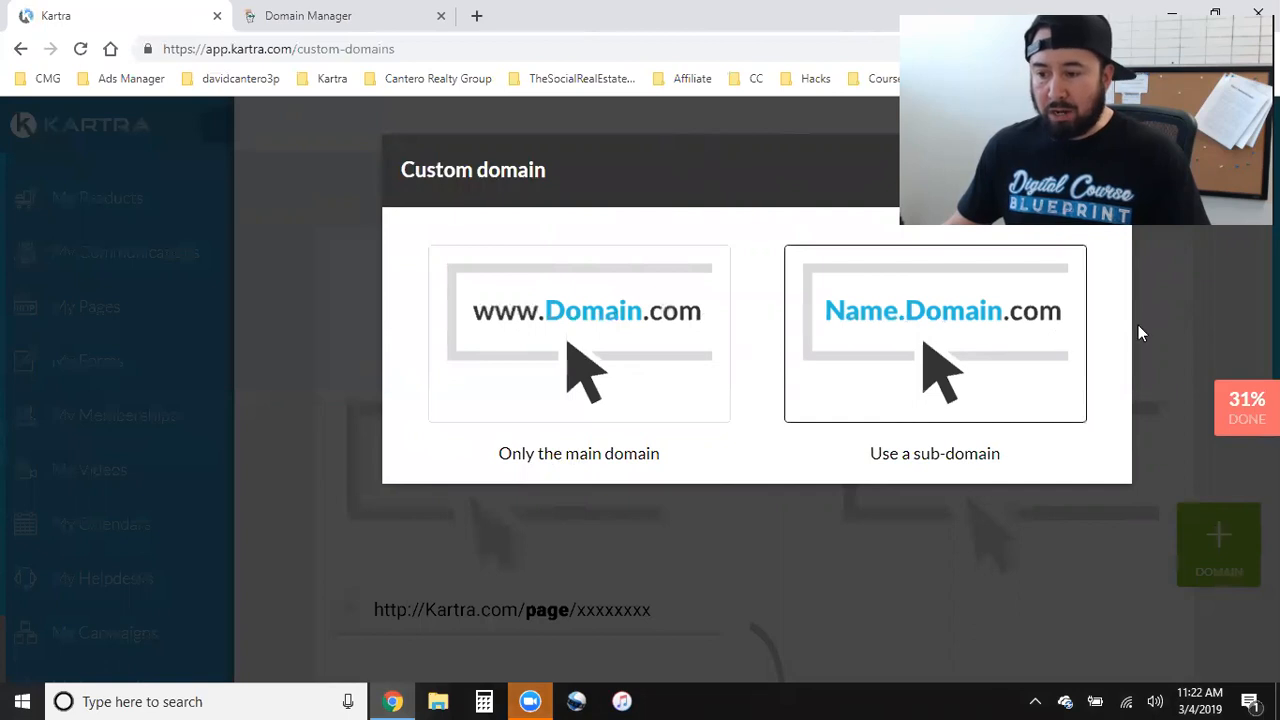
{"action": "left_click", "coordinate": [578, 334]}
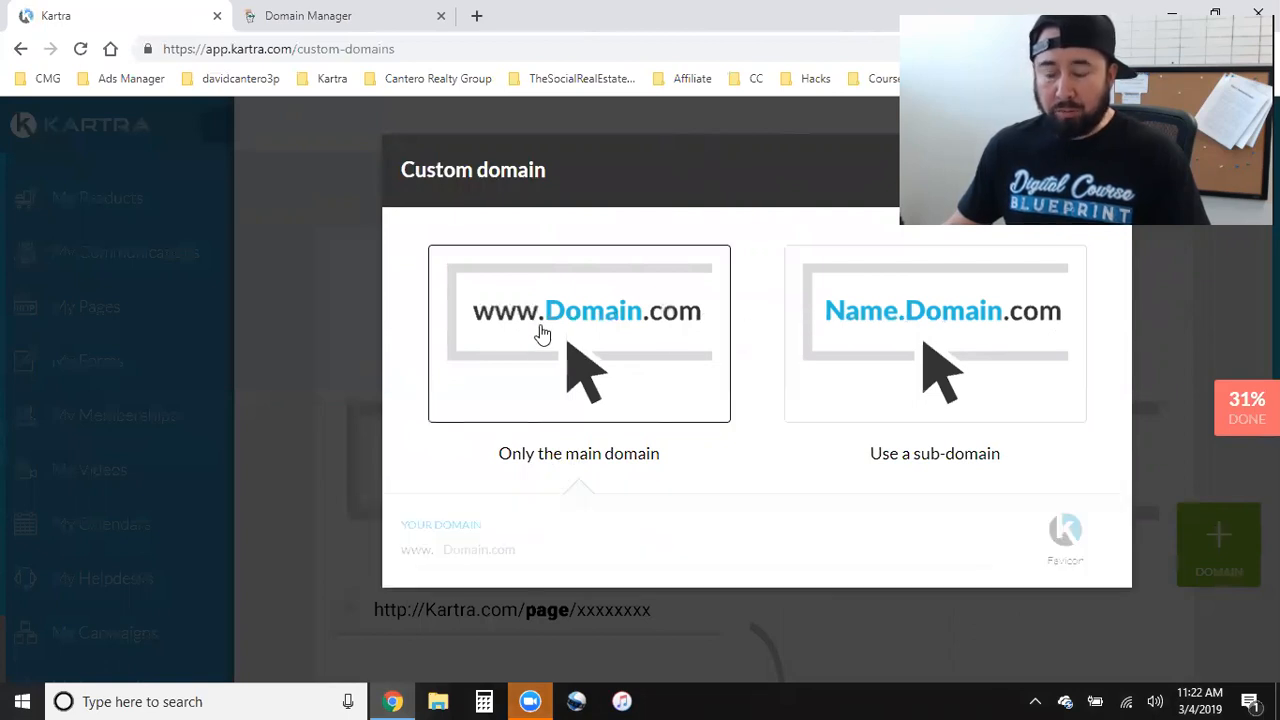
{"action": "left_click", "coordinate": [578, 333]}
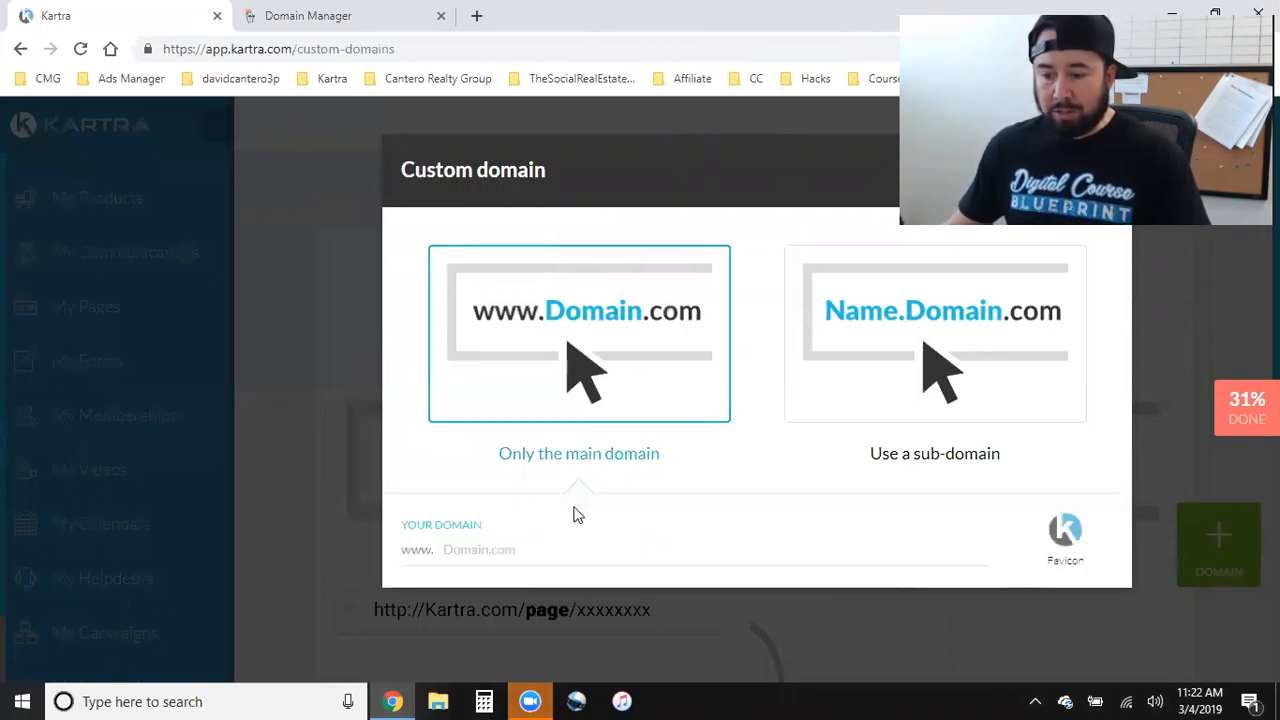
{"action": "right_click", "coordinate": [578, 375]}
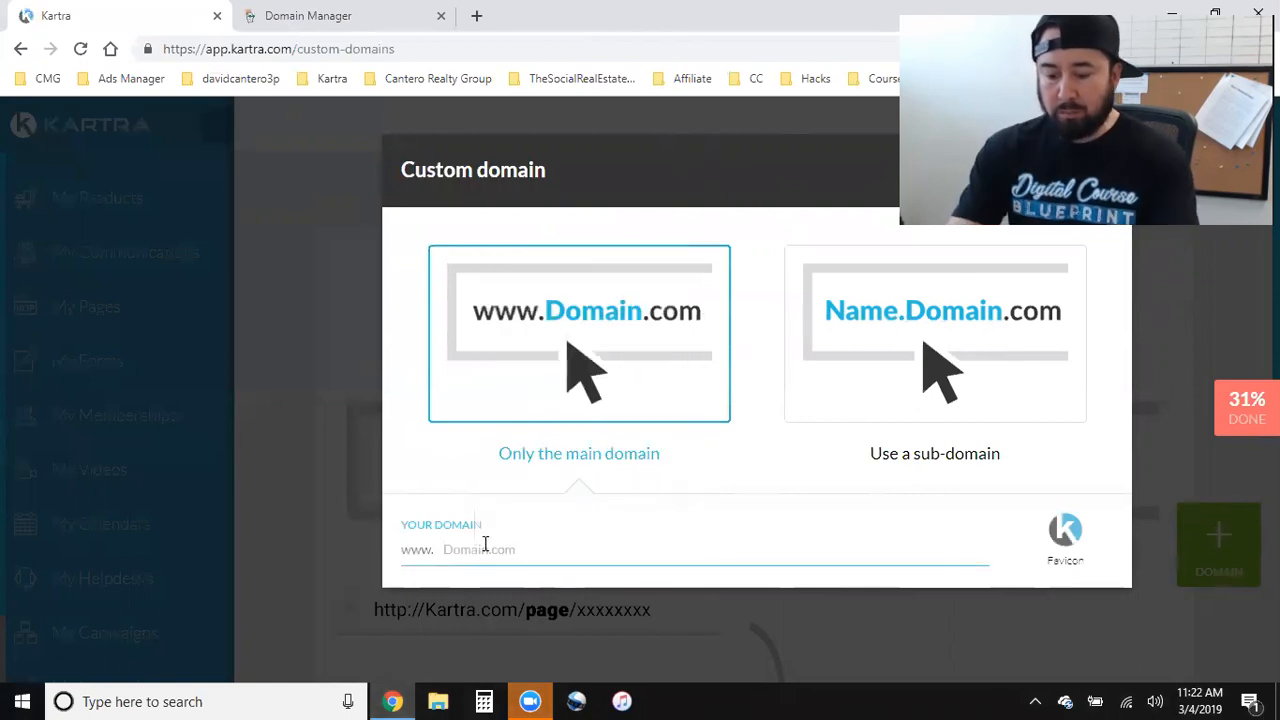
Enter monmouthnj.com as the main domain and choose a favicon image file.
{"action": "left_click", "coordinate": [340, 15]}
{"action": "type", "text": "m"}
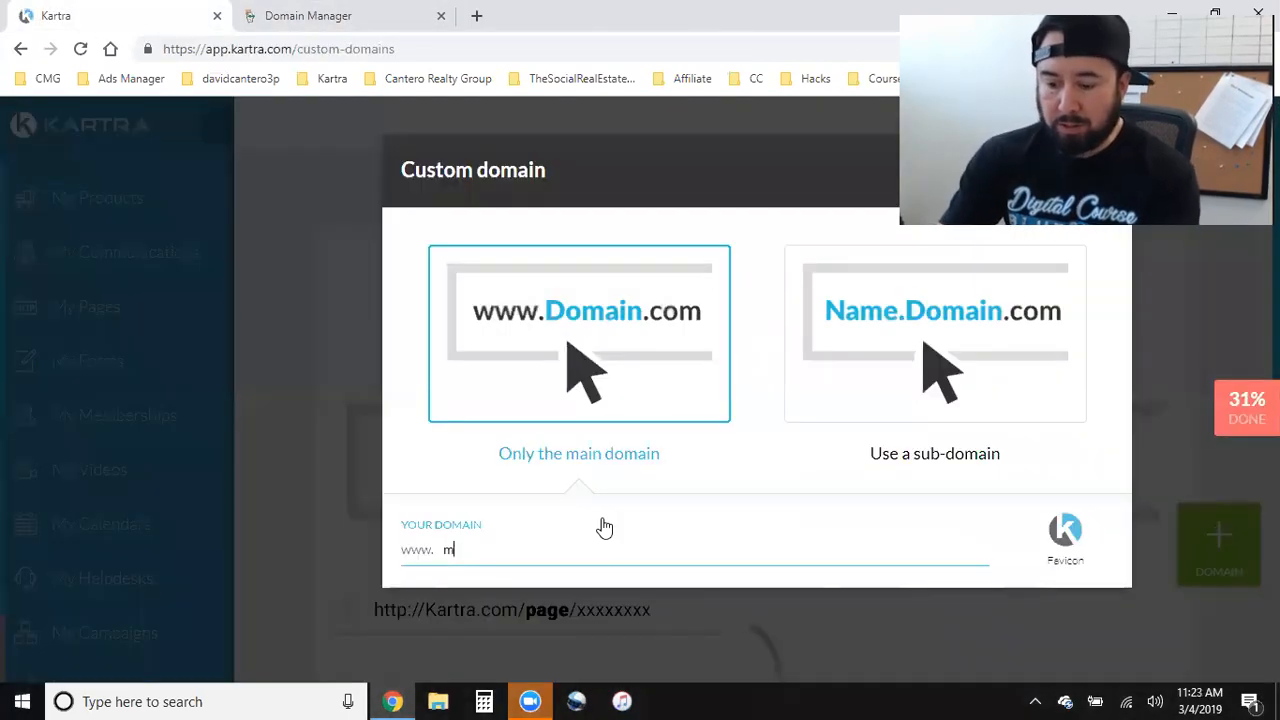
{"action": "left_click", "coordinate": [345, 15]}
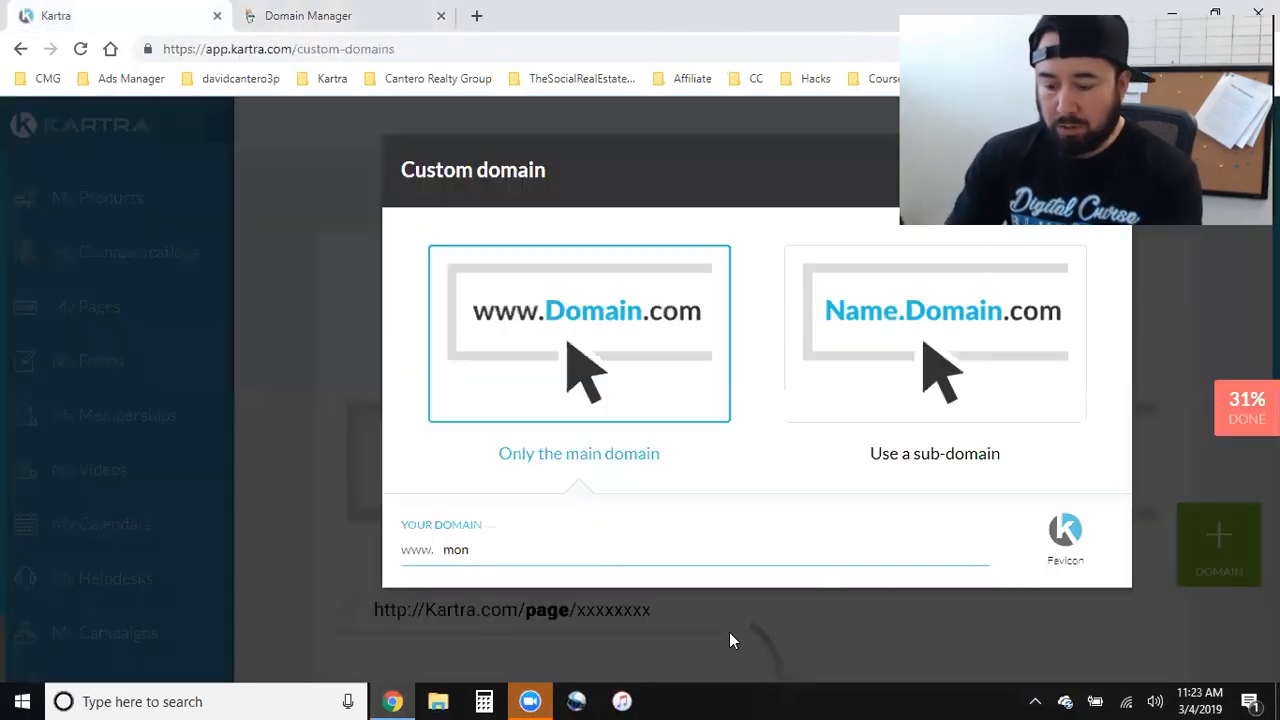
{"action": "type", "text": "mouth"}
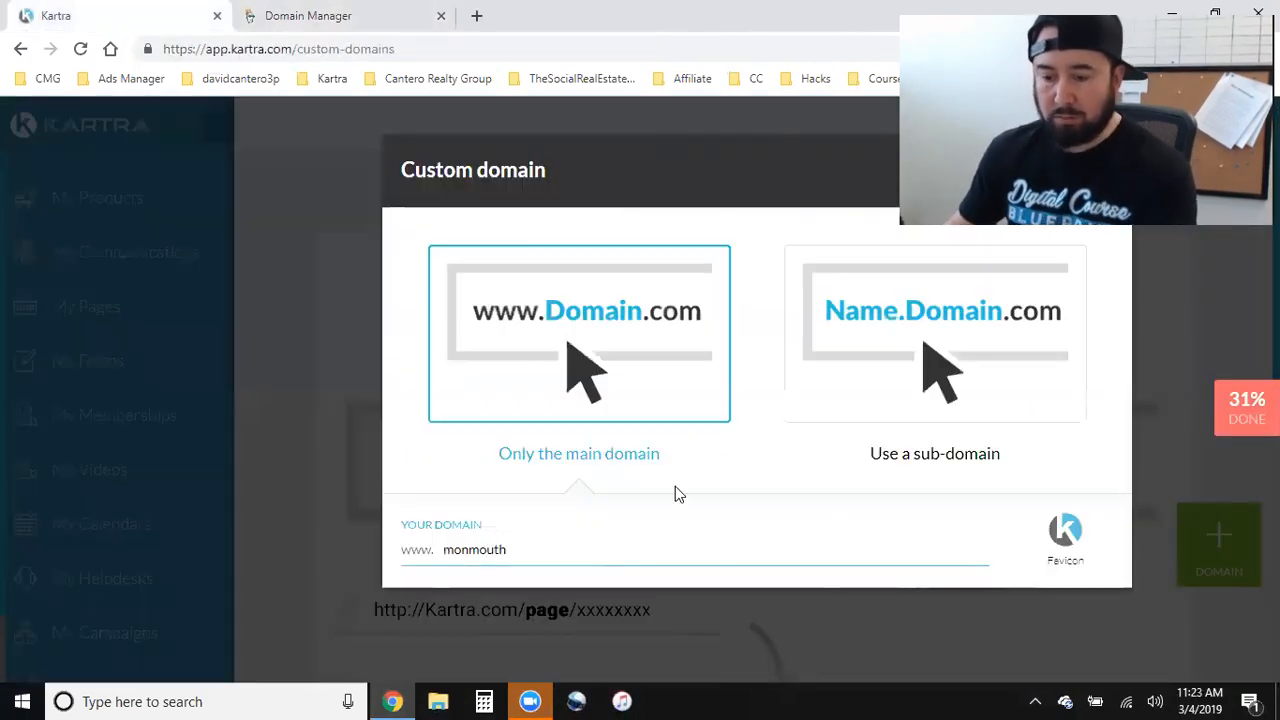
{"action": "left_click", "coordinate": [340, 15]}
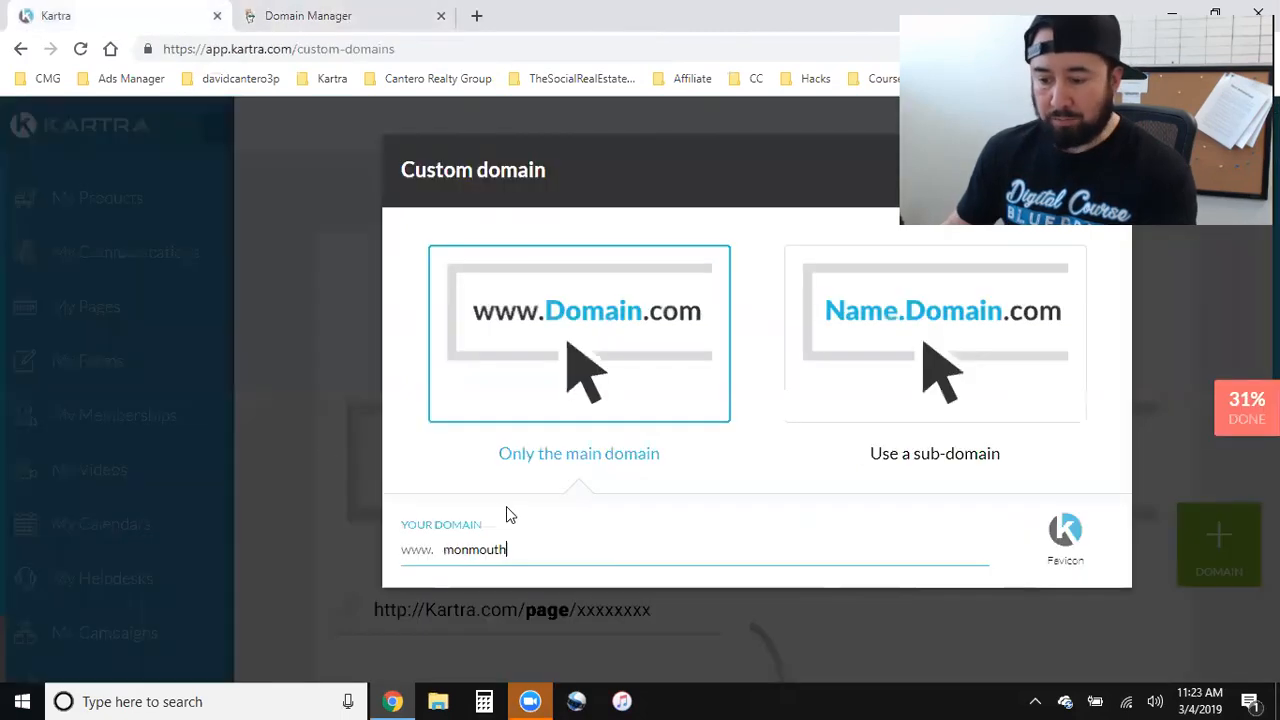
{"action": "type", "text": "h"}
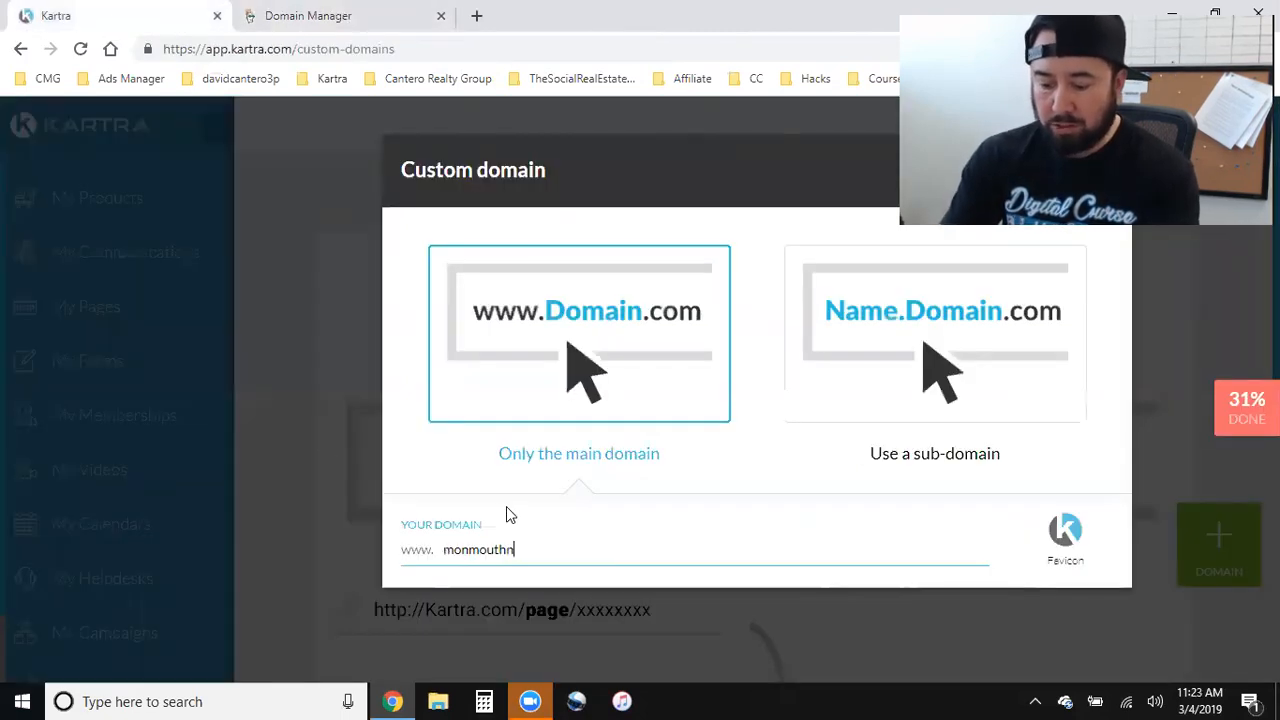
{"action": "type", "text": "j.com"}
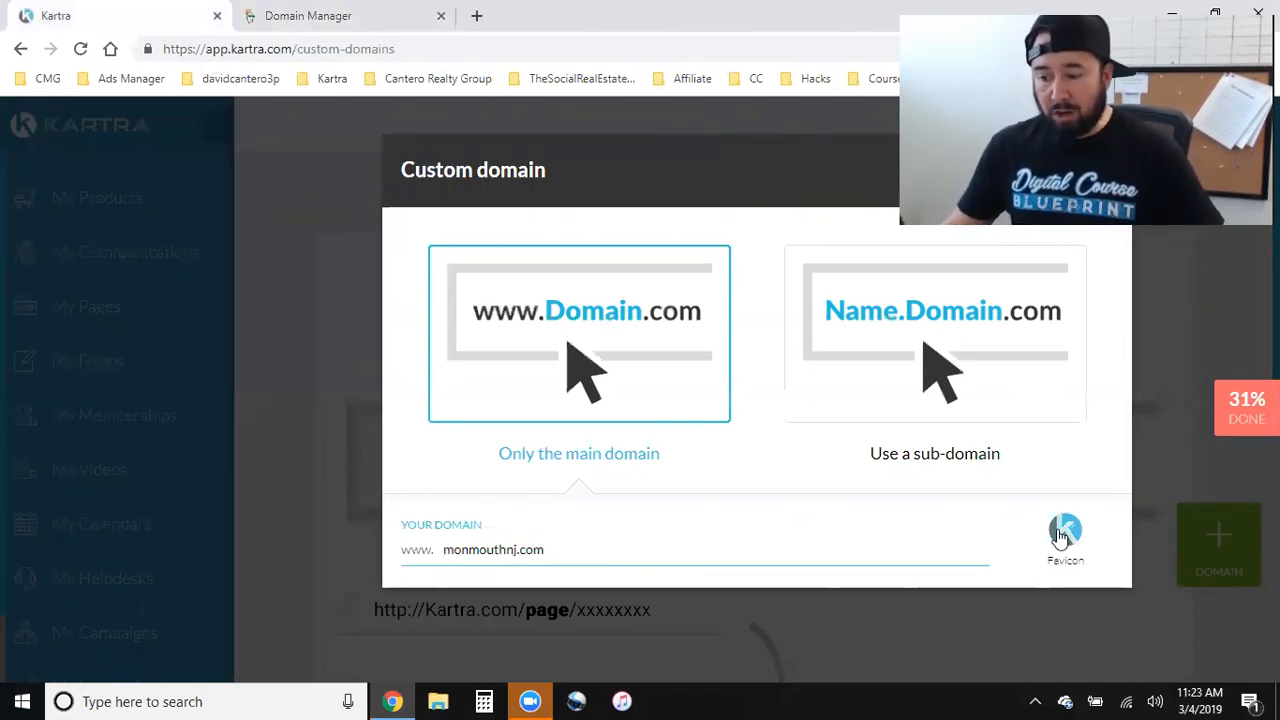
{"action": "left_click", "coordinate": [1065, 530]}
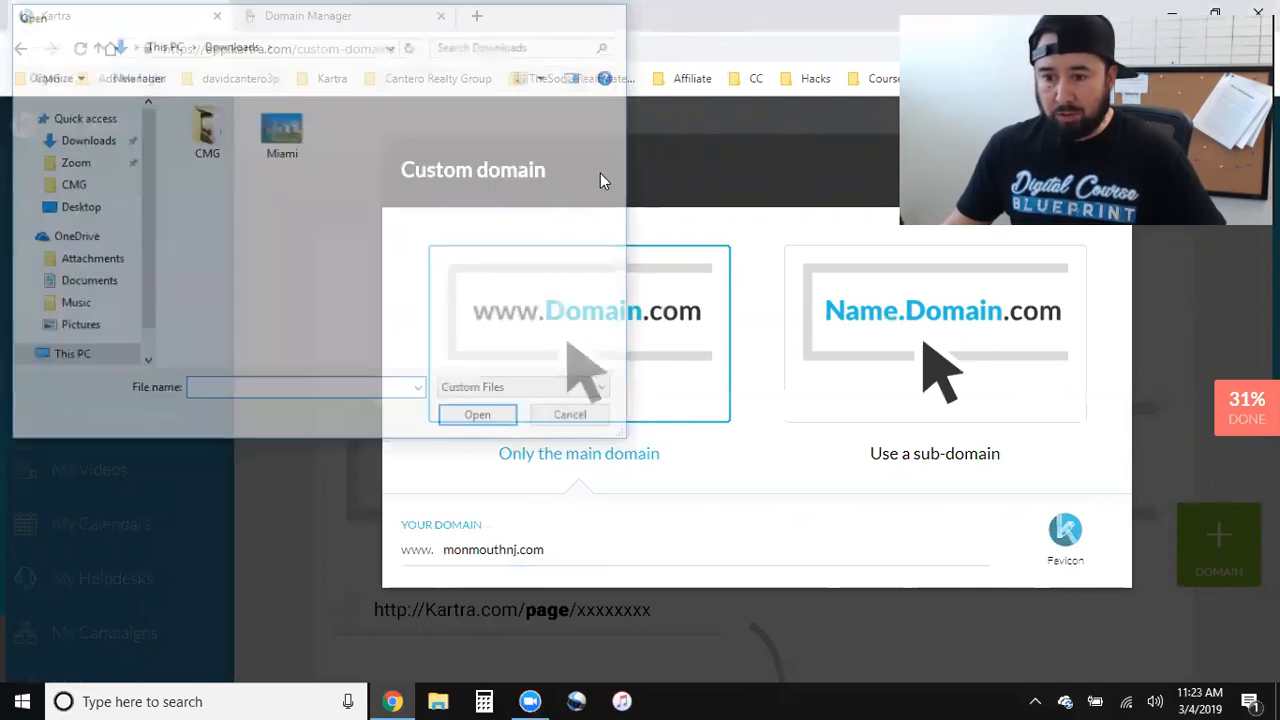
Load facebook.com/davidcantero3p, the David Cantero business page, in a new tab.
{"action": "left_click", "coordinate": [569, 414]}
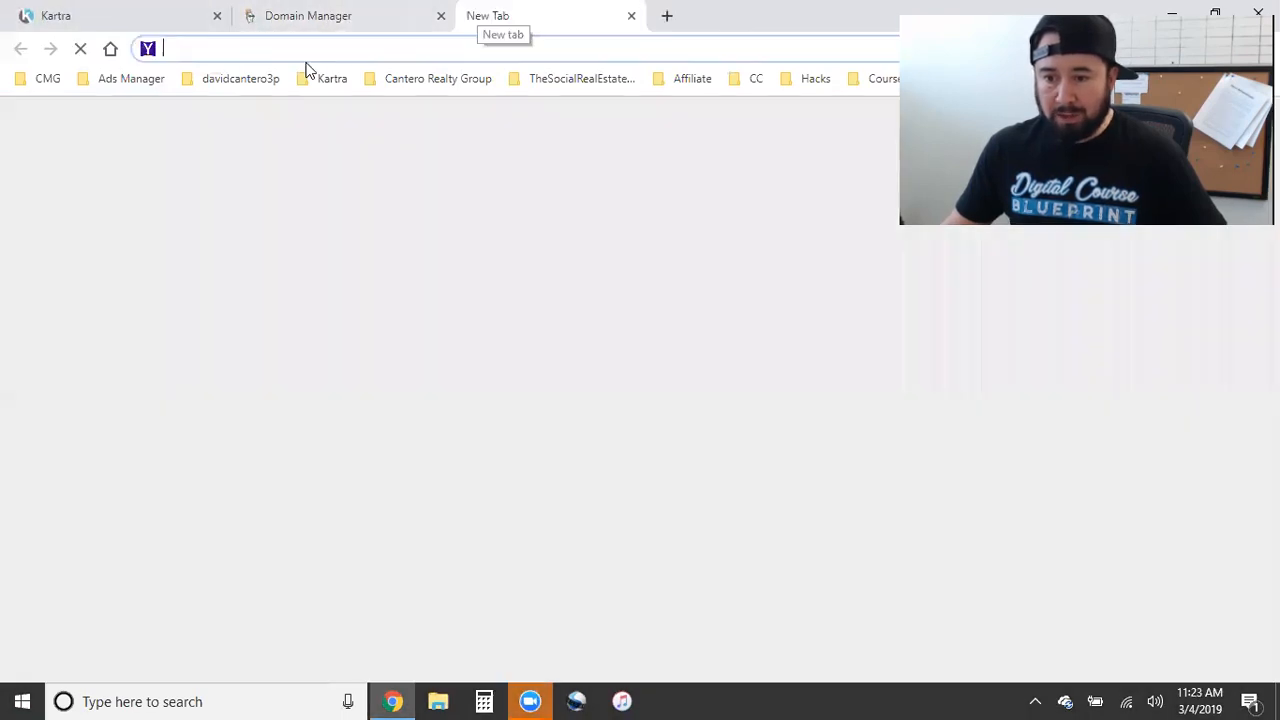
{"action": "type", "text": "https://www.facebook.com/davidcantero3p"}
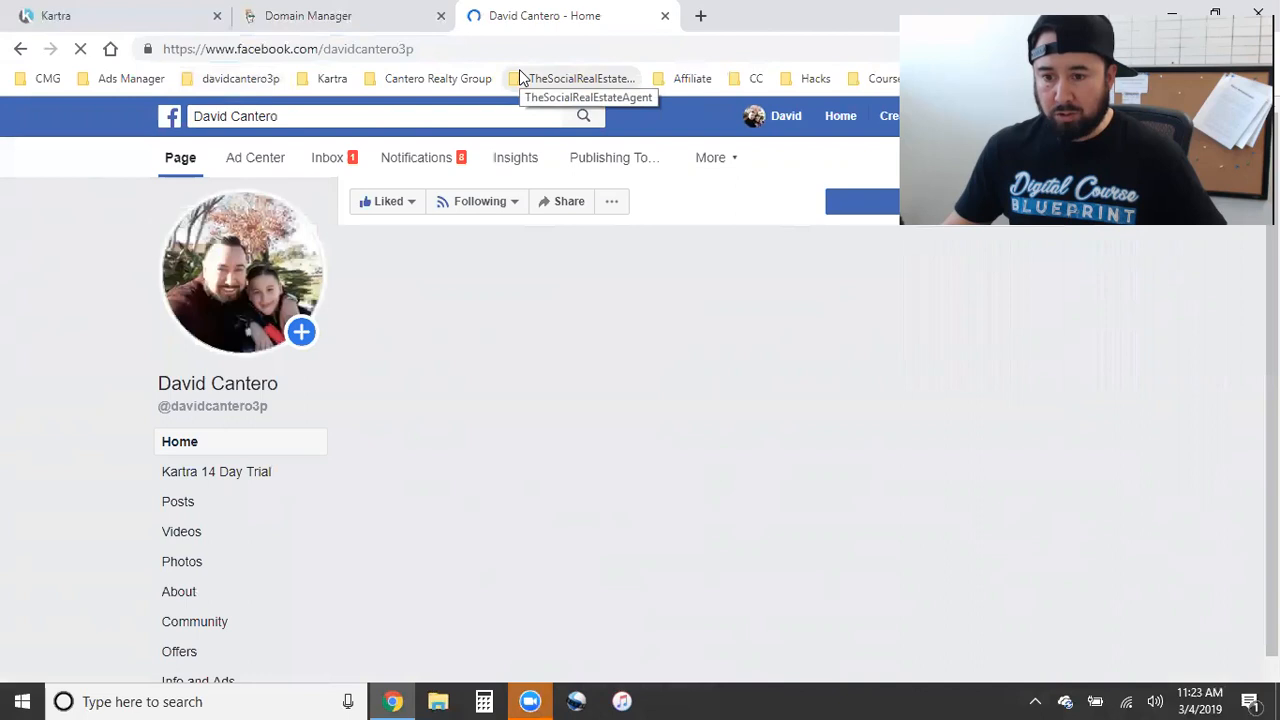
{"action": "mouse_move", "coordinate": [475, 20]}
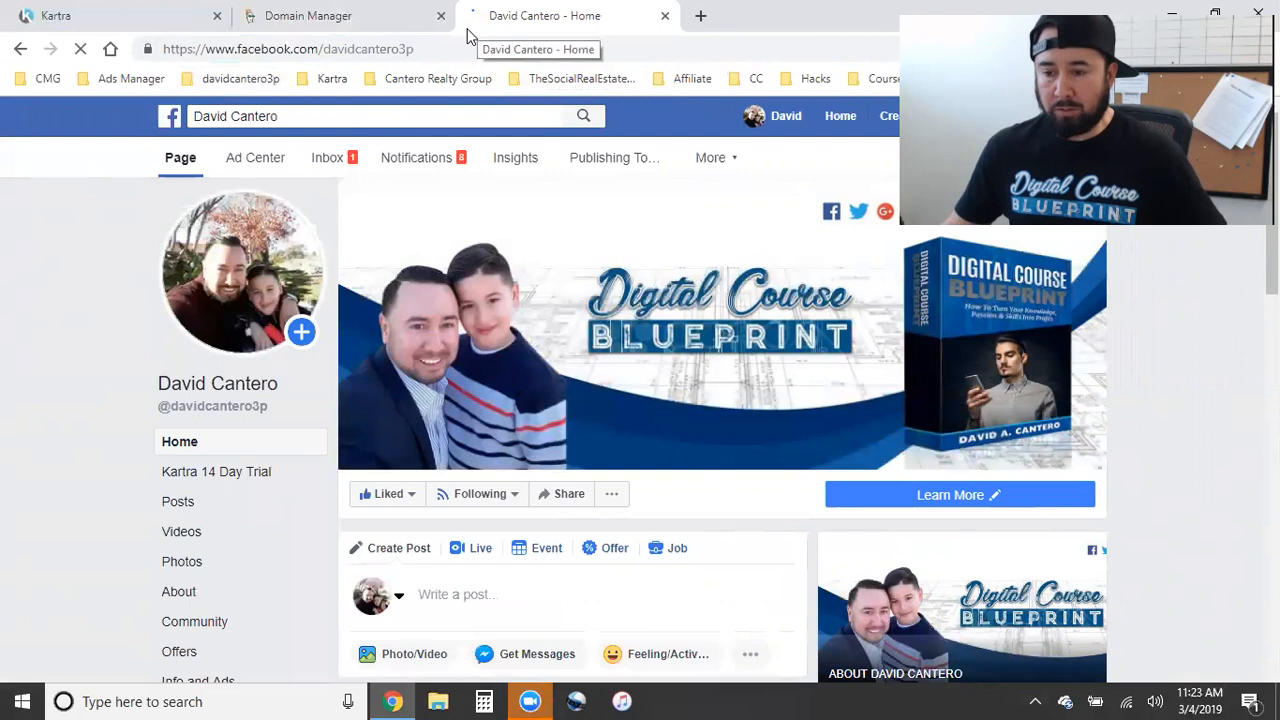
{"action": "mouse_move", "coordinate": [510, 218]}
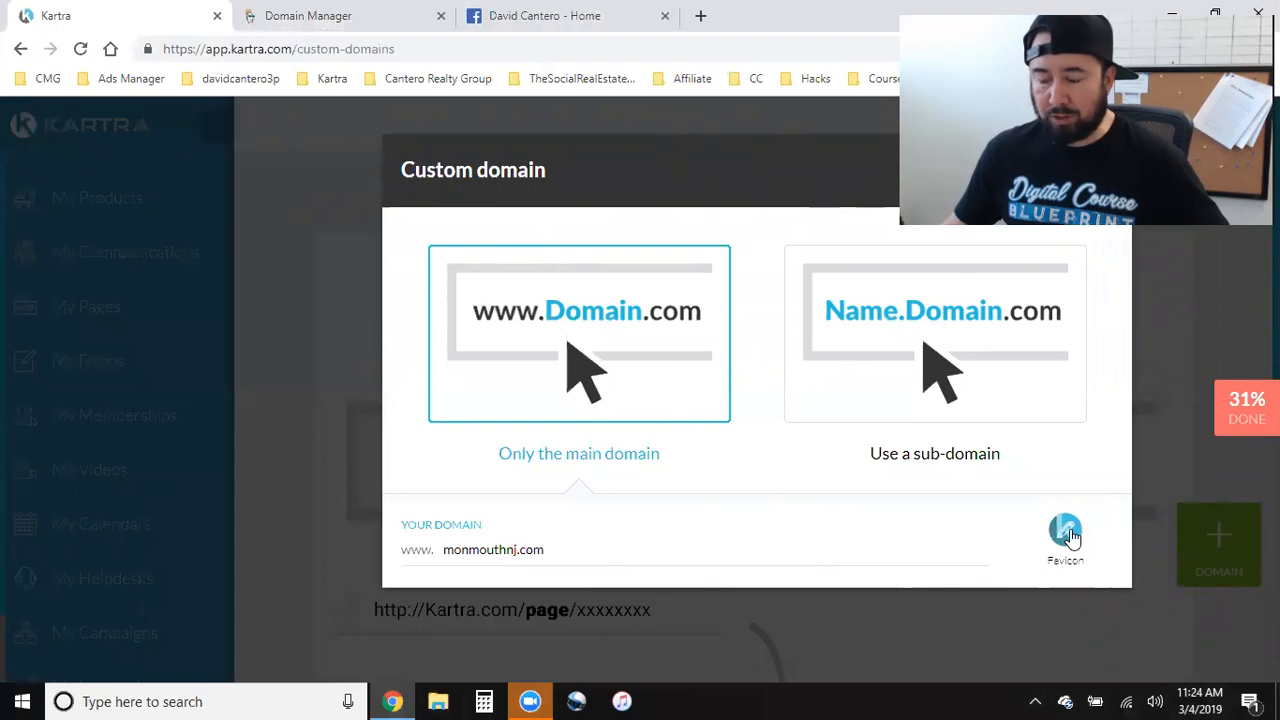
{"action": "left_click", "coordinate": [1065, 530]}
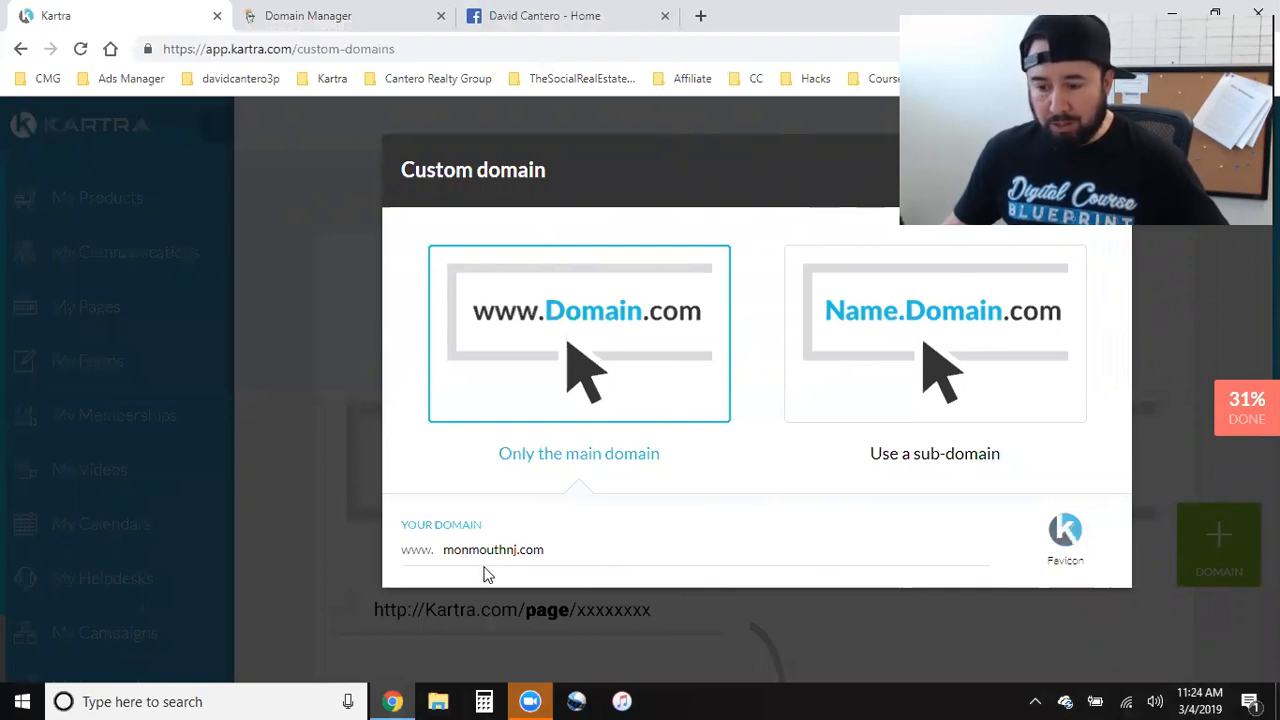
{"action": "left_click", "coordinate": [343, 15]}
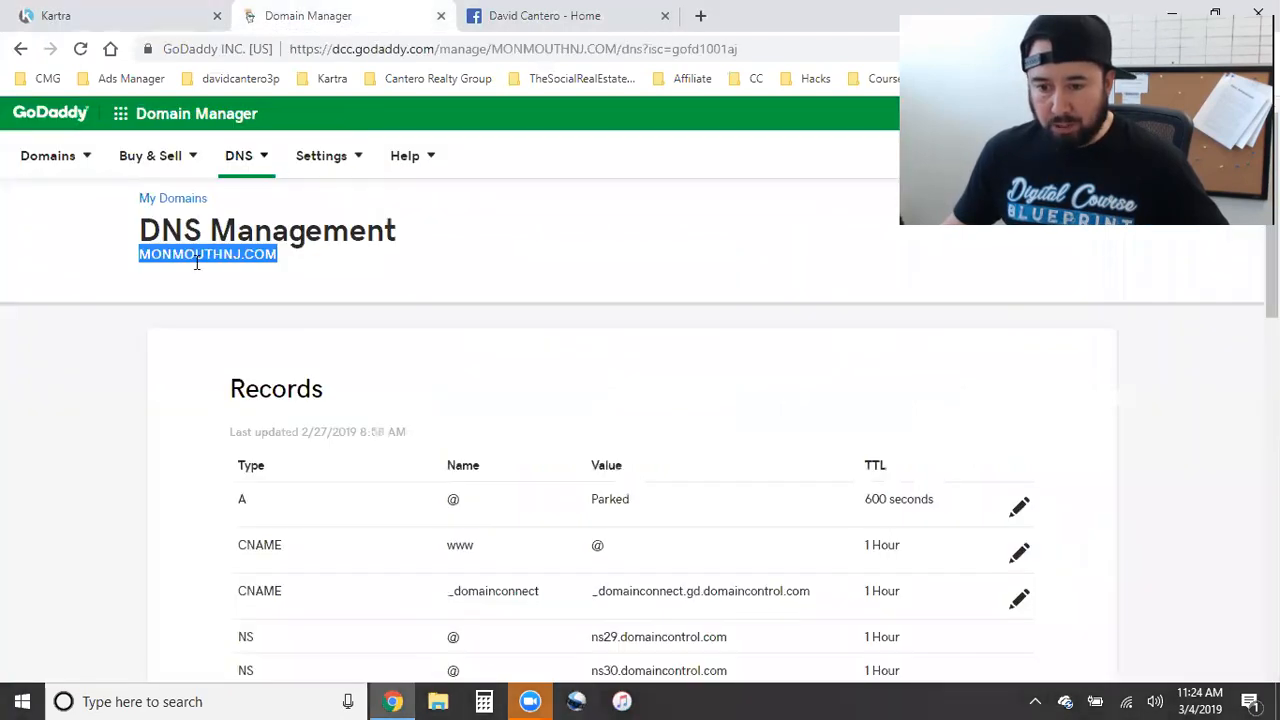
{"action": "mouse_move", "coordinate": [205, 270]}
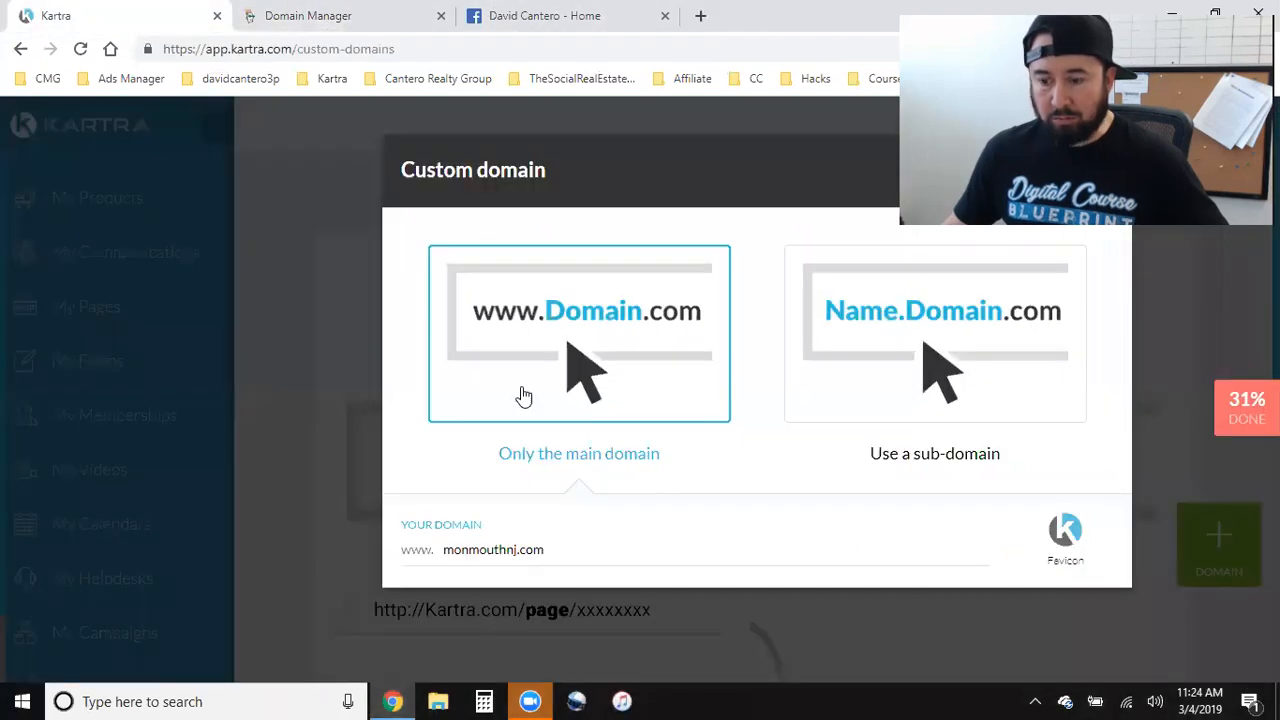
{"action": "mouse_move", "coordinate": [995, 471]}
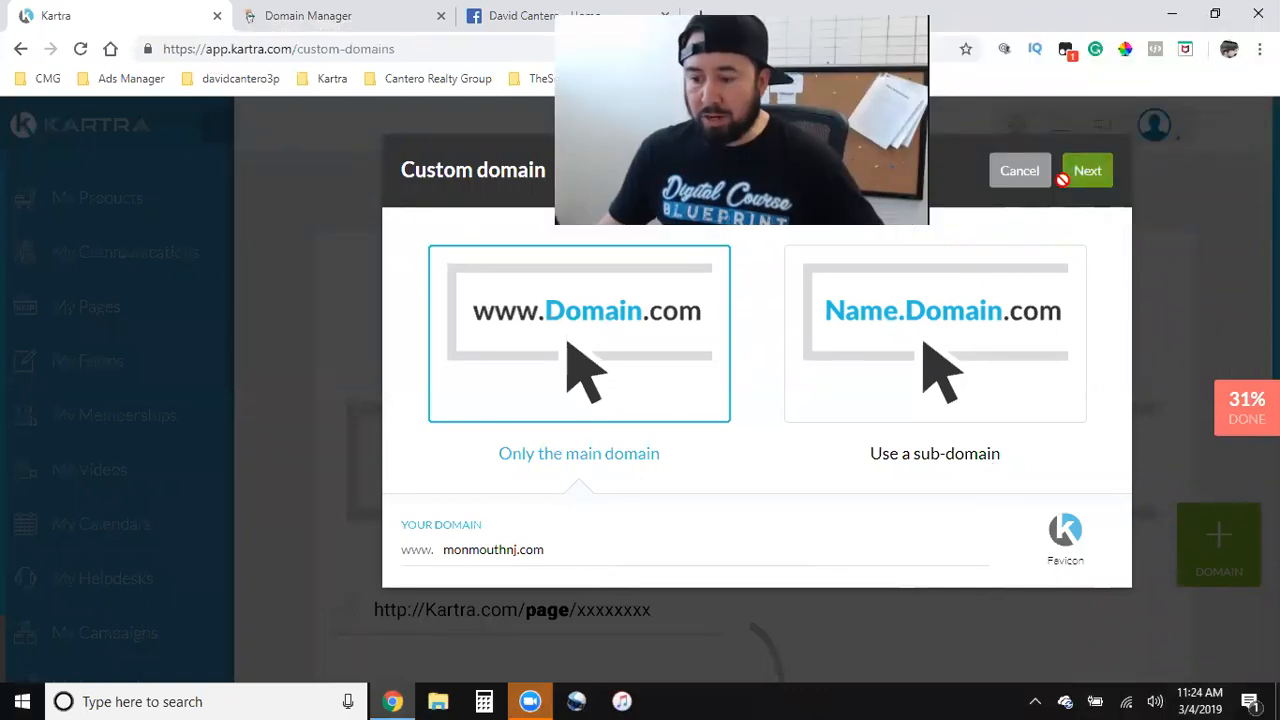
Advance to the linking instructions and copy the CNAME target melissadesantis.kartra.com.
{"action": "left_click", "coordinate": [1087, 170]}
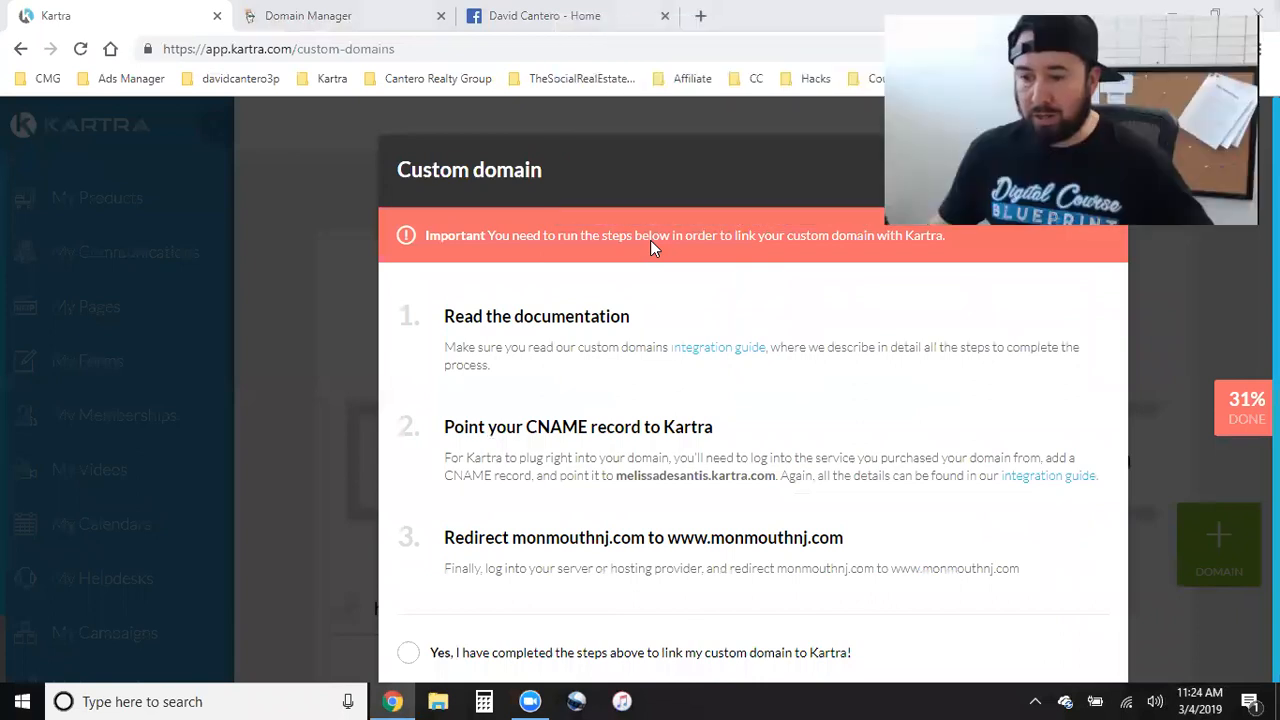
{"action": "mouse_move", "coordinate": [563, 381]}
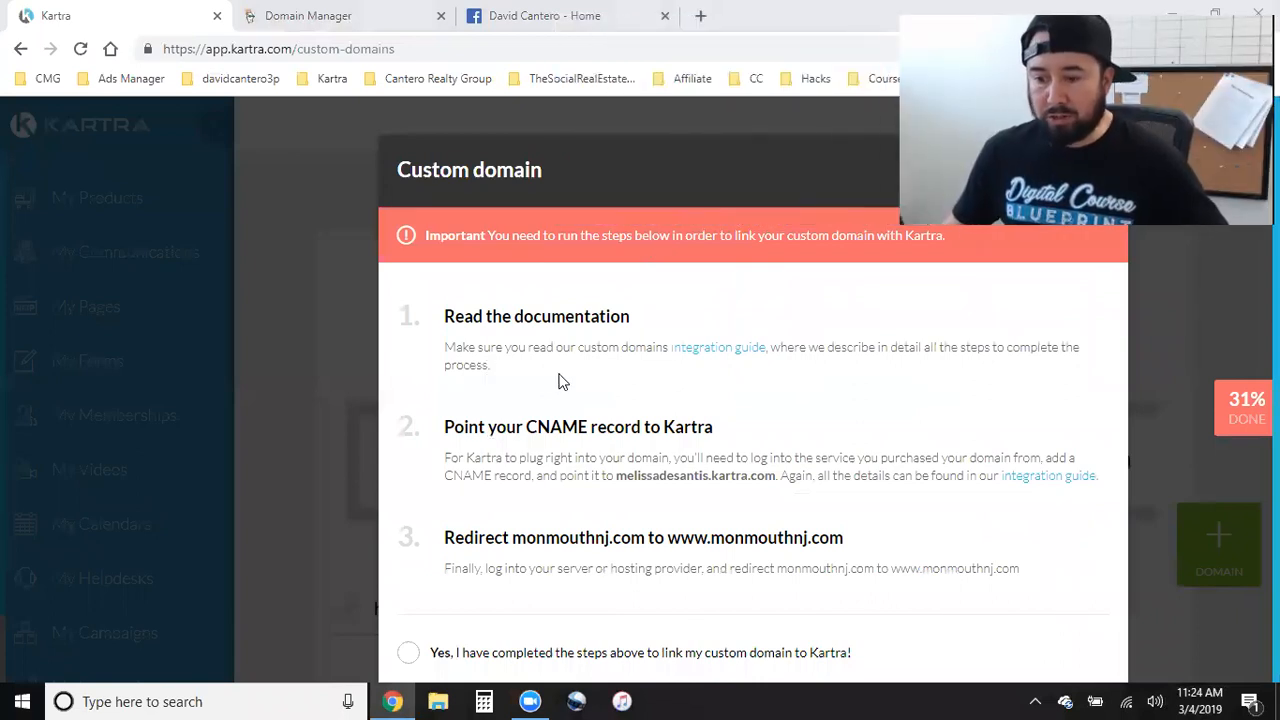
{"action": "mouse_move", "coordinate": [740, 363]}
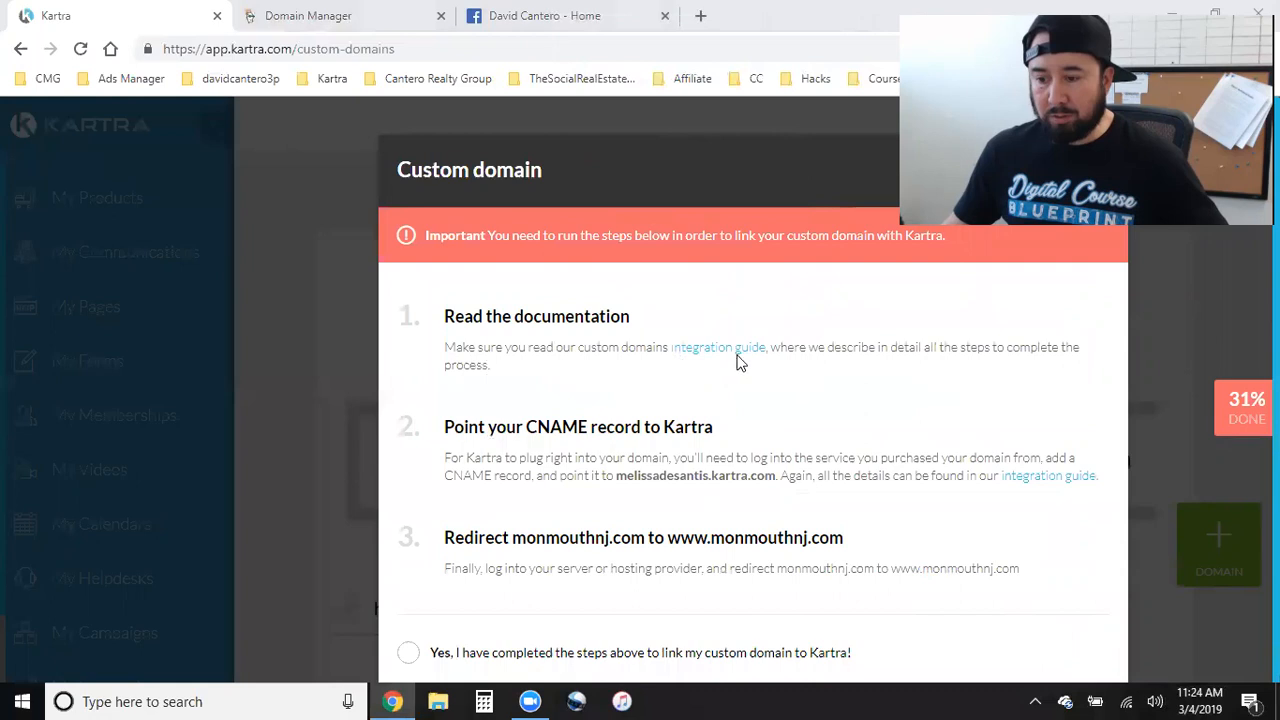
{"action": "mouse_move", "coordinate": [685, 445]}
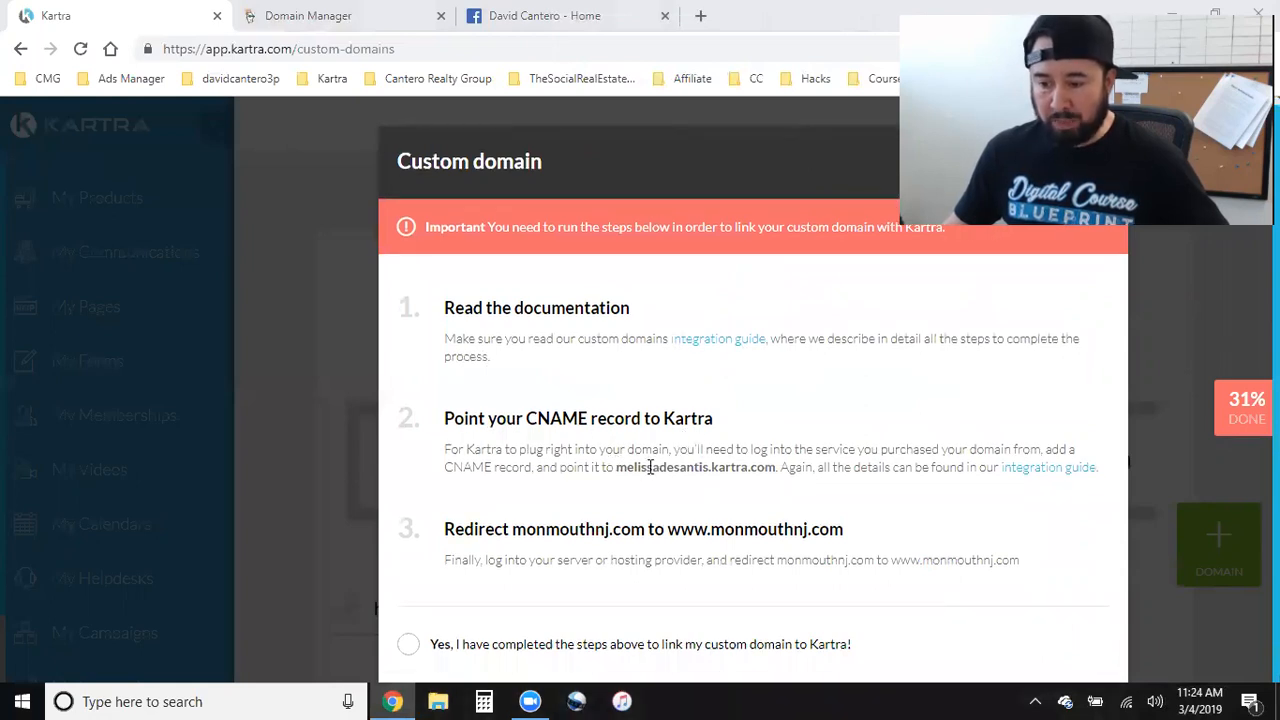
{"action": "right_click", "coordinate": [695, 467]}
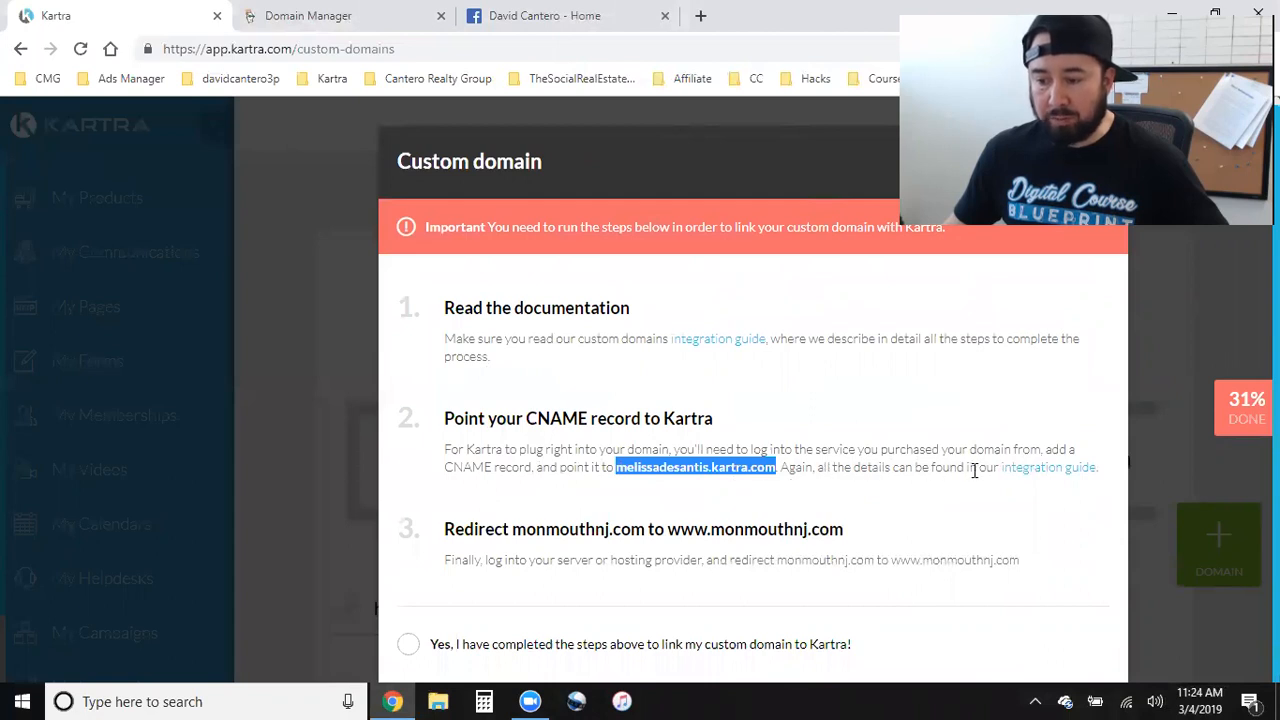
{"action": "mouse_move", "coordinate": [520, 503]}
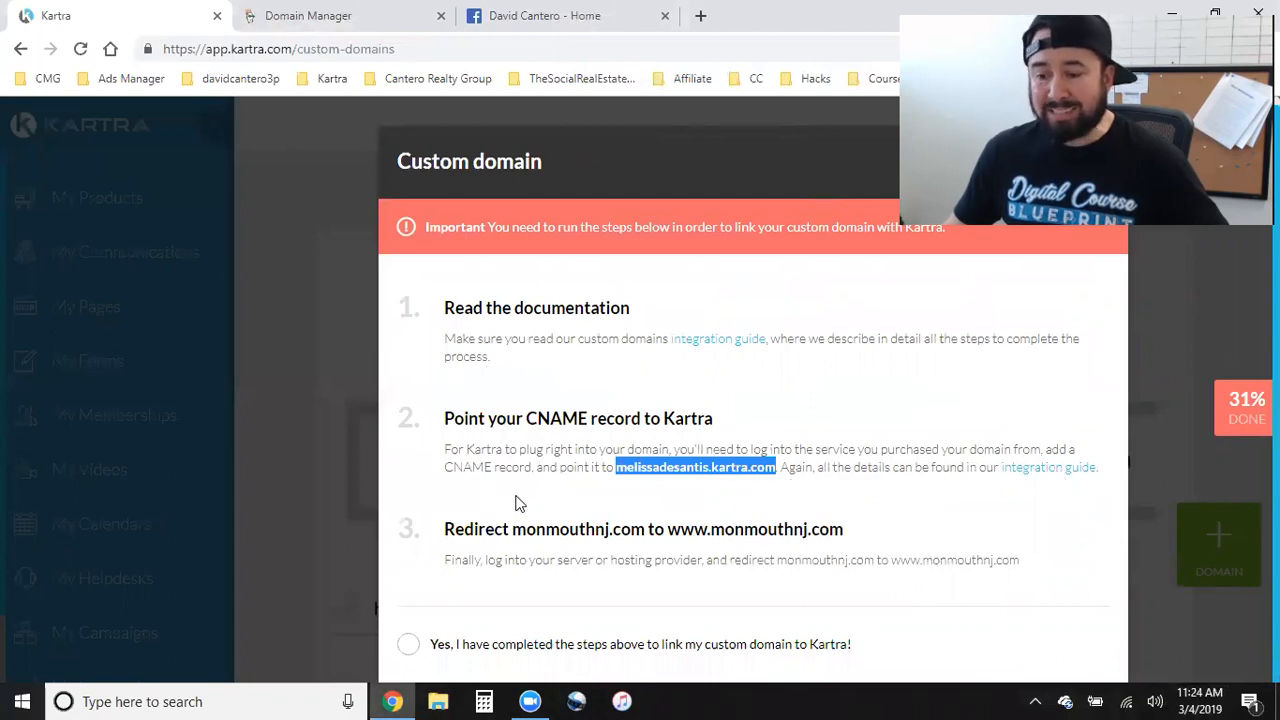
{"action": "mouse_move", "coordinate": [675, 486]}
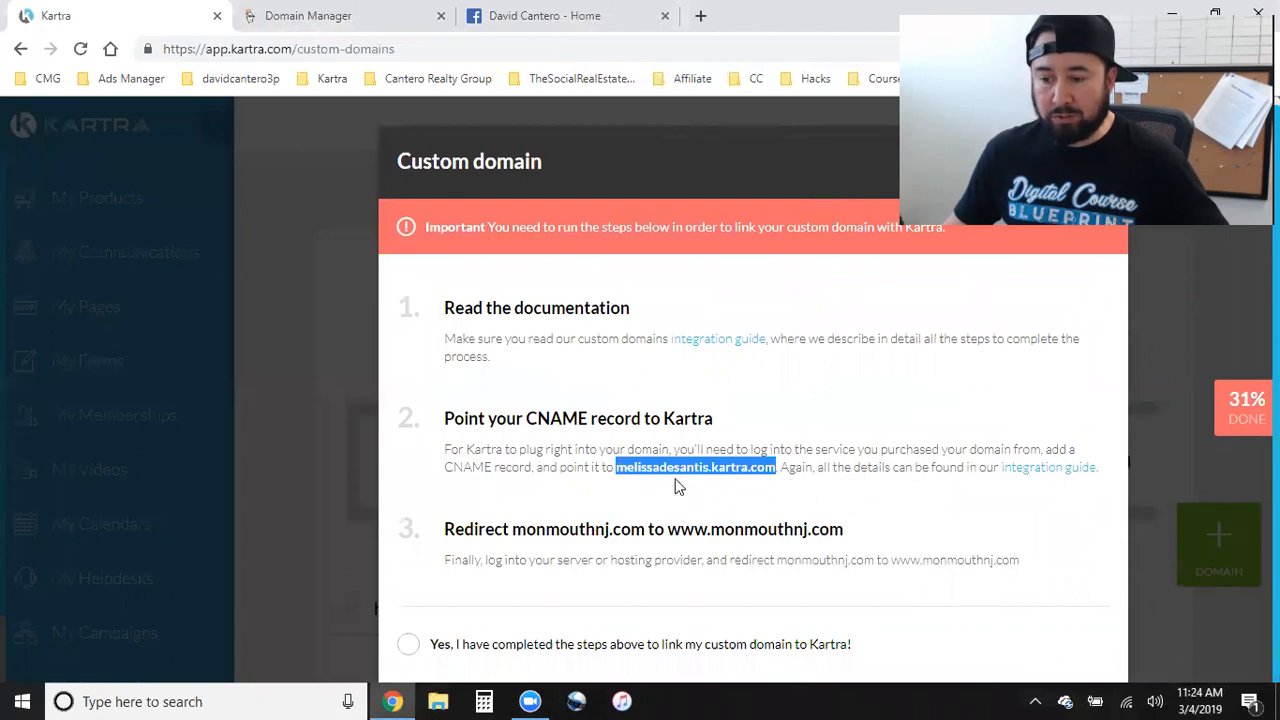
{"action": "mouse_move", "coordinate": [745, 558]}
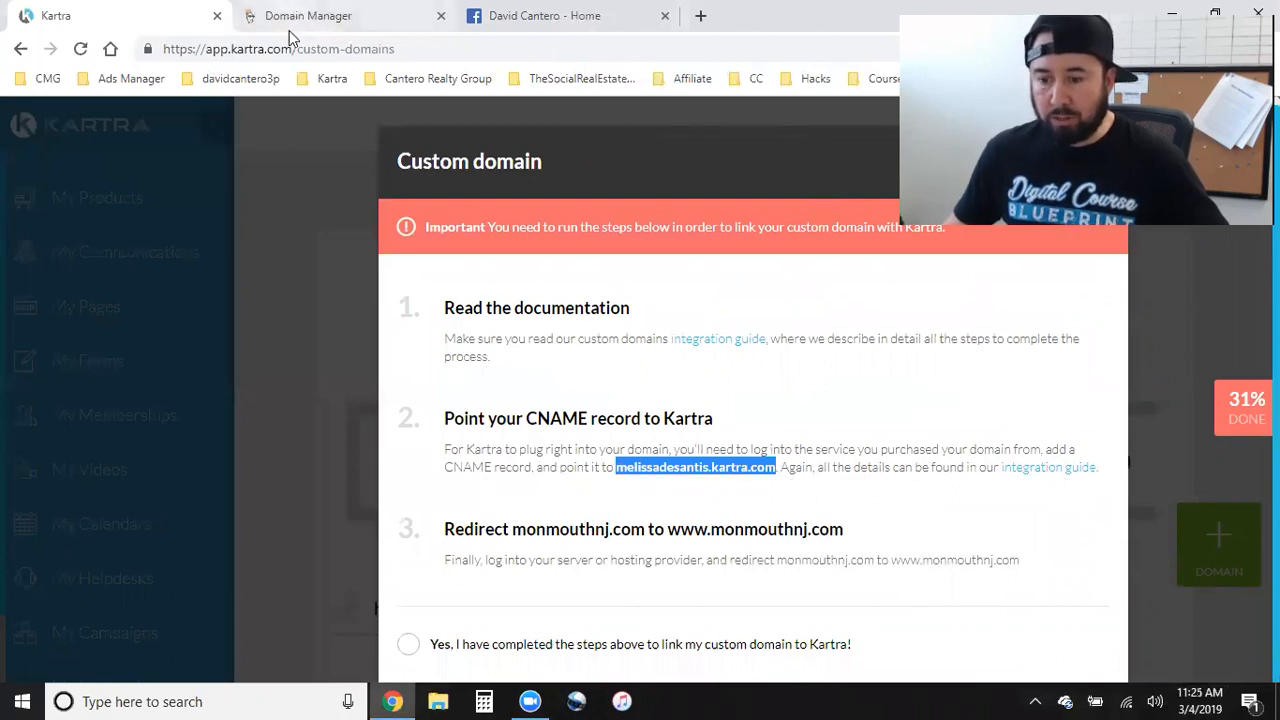
Save a www CNAME pointing to melissadesantis.kartra.com with TTL 1 Hour.
{"action": "left_click", "coordinate": [345, 15]}
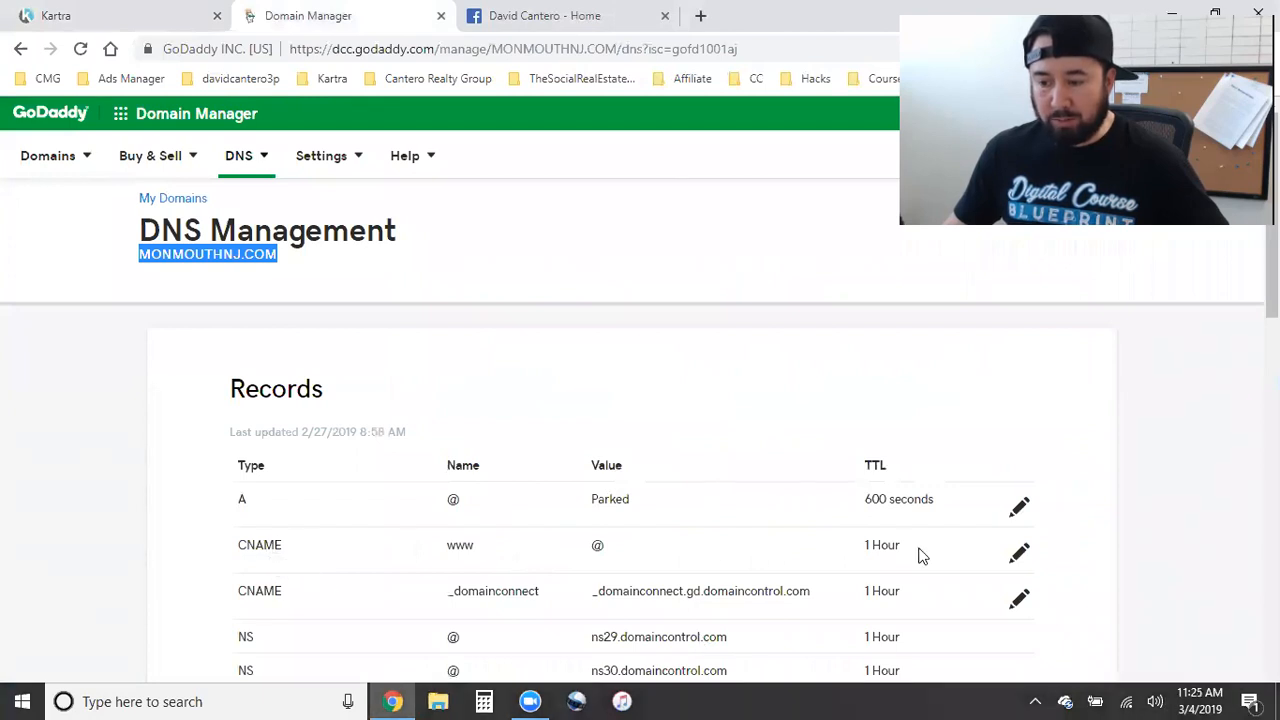
{"action": "scroll", "scroll_direction": "down", "scroll_amount": 3}
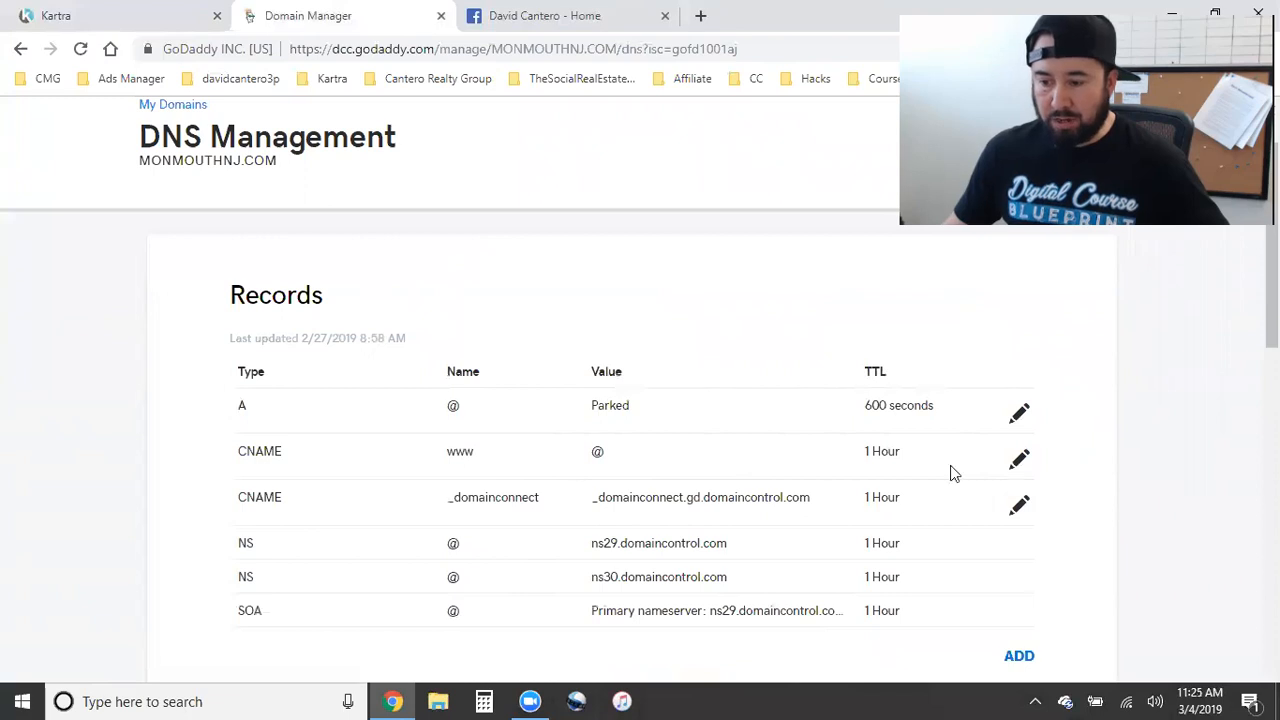
{"action": "left_click", "coordinate": [1019, 459]}
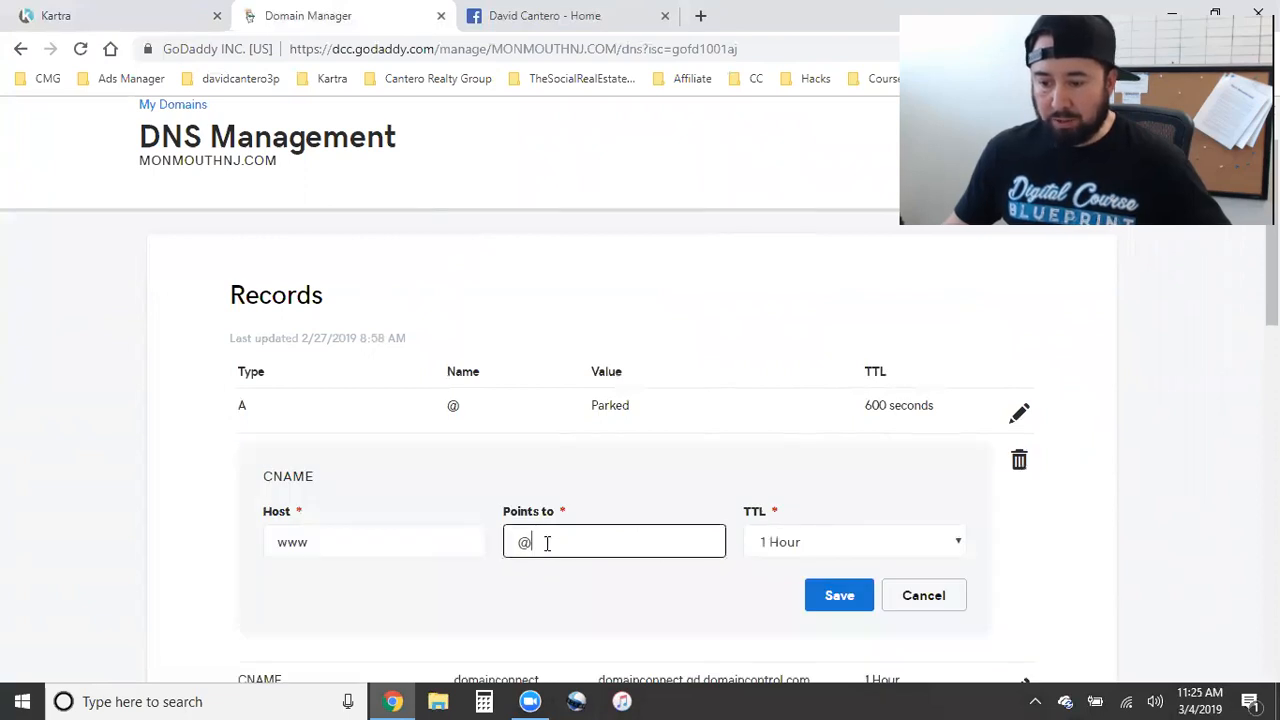
{"action": "type", "text": "melissadesantis.kartra.com"}
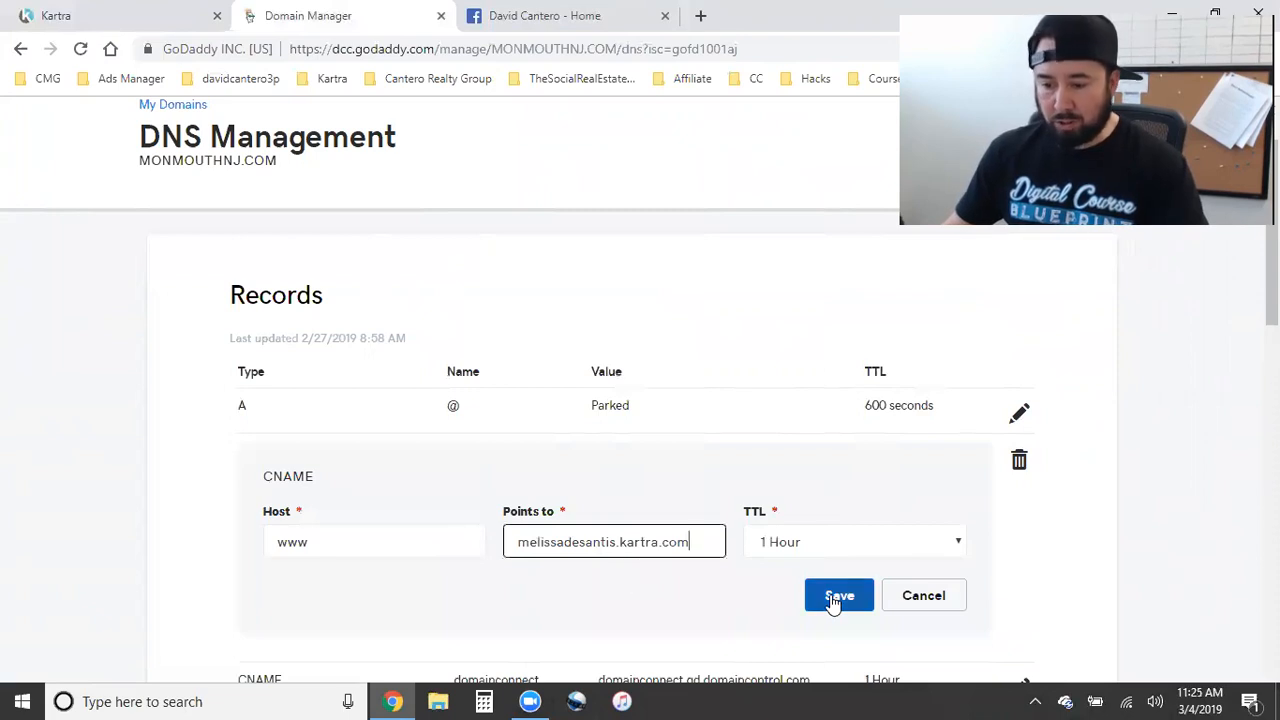
{"action": "left_click", "coordinate": [838, 595]}
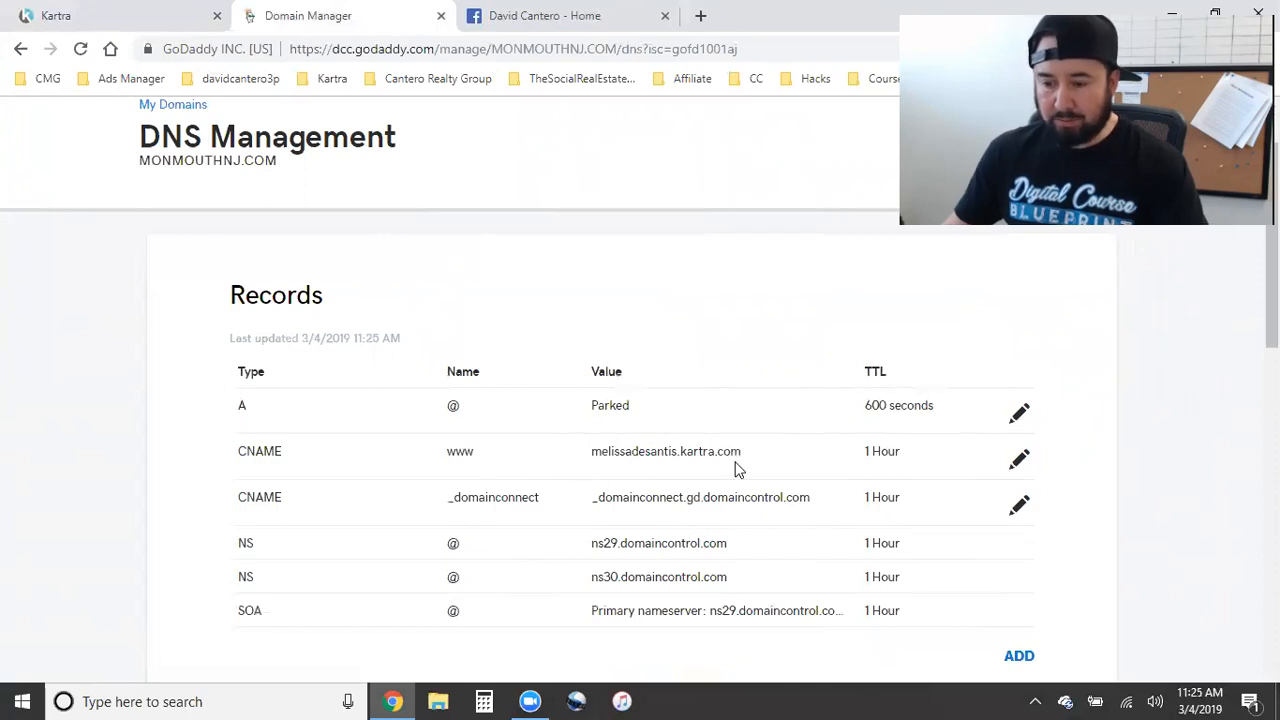
{"action": "mouse_move", "coordinate": [117, 83]}
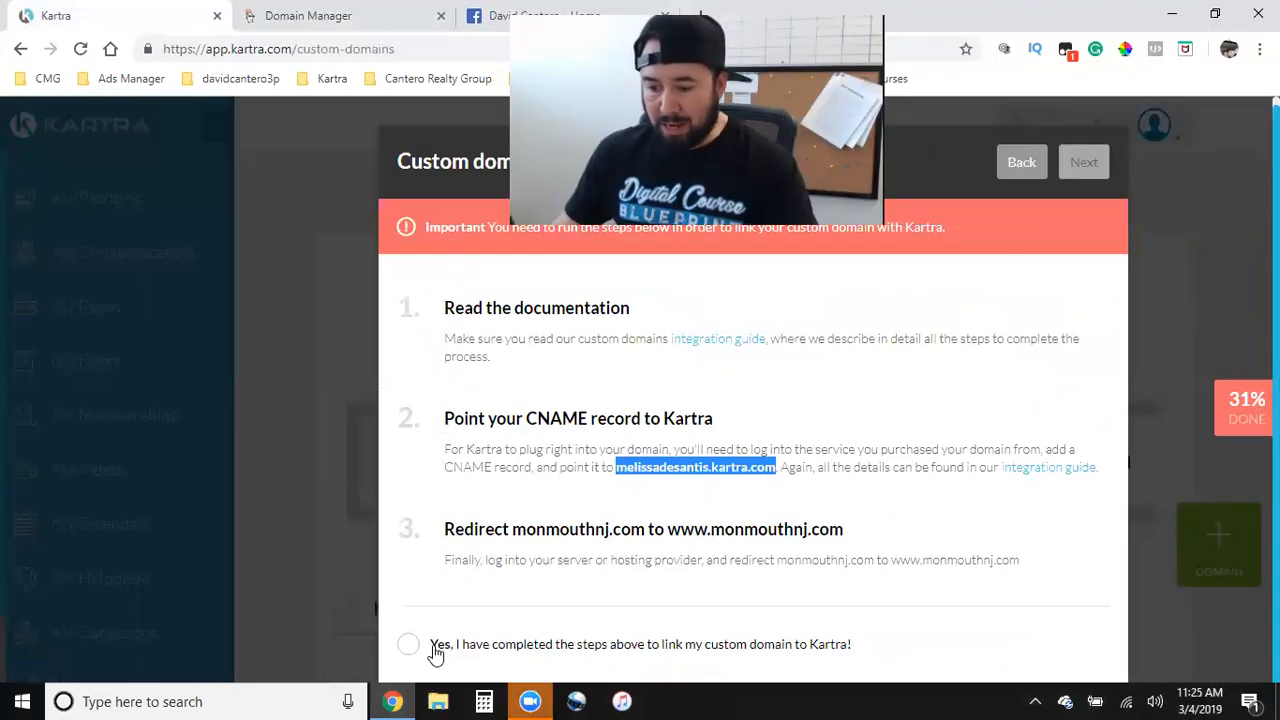
Confirm the DNS steps are done and set the index page category to Seller leads.
{"action": "left_click", "coordinate": [408, 644]}
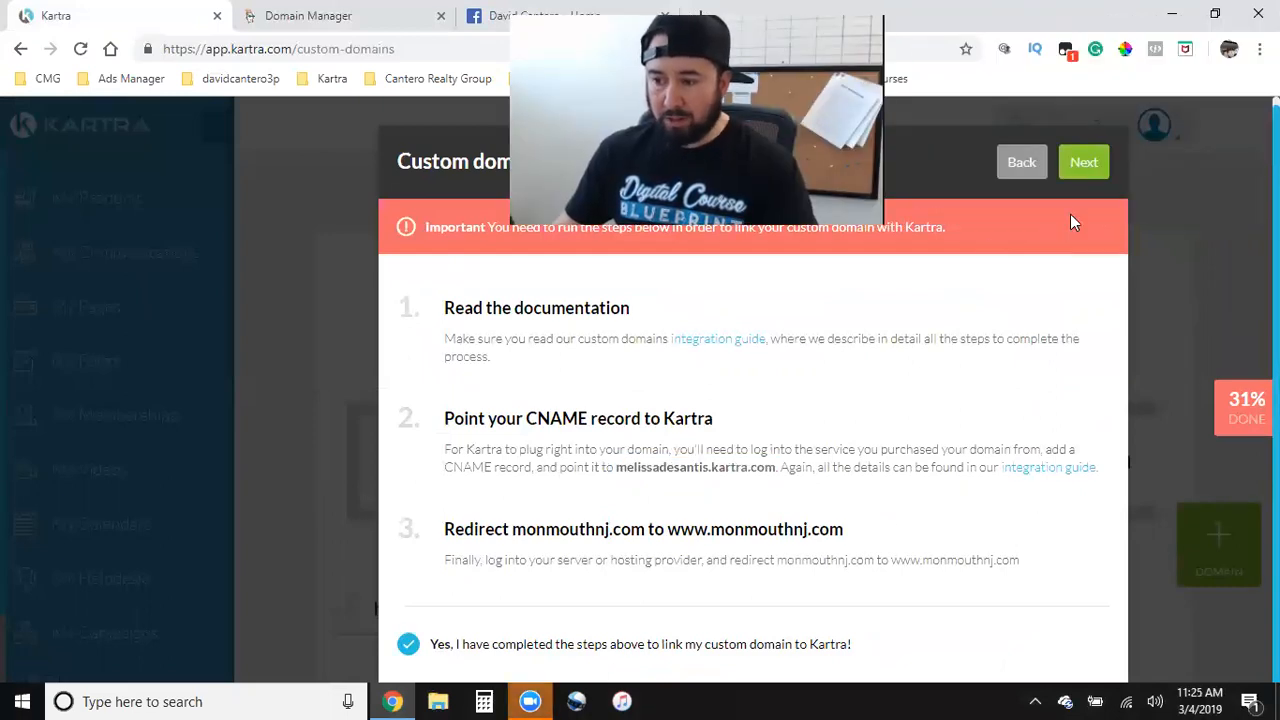
{"action": "left_click", "coordinate": [1084, 161]}
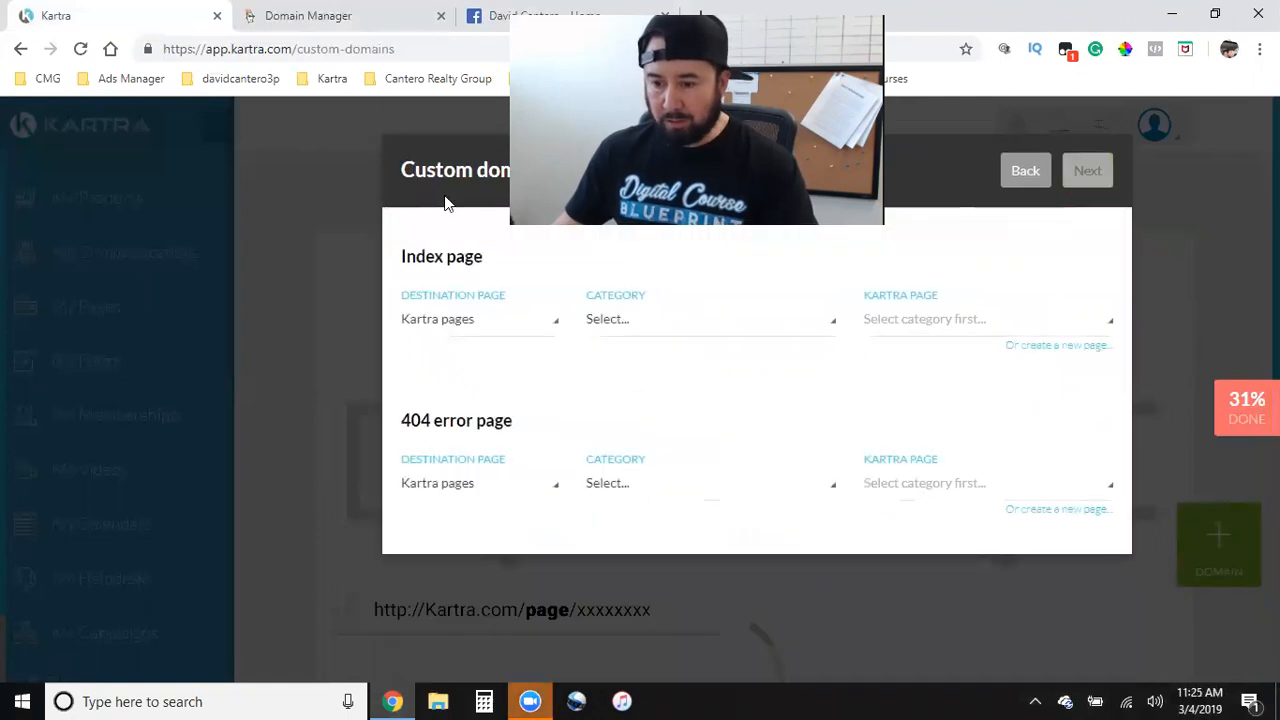
{"action": "mouse_move", "coordinate": [470, 299]}
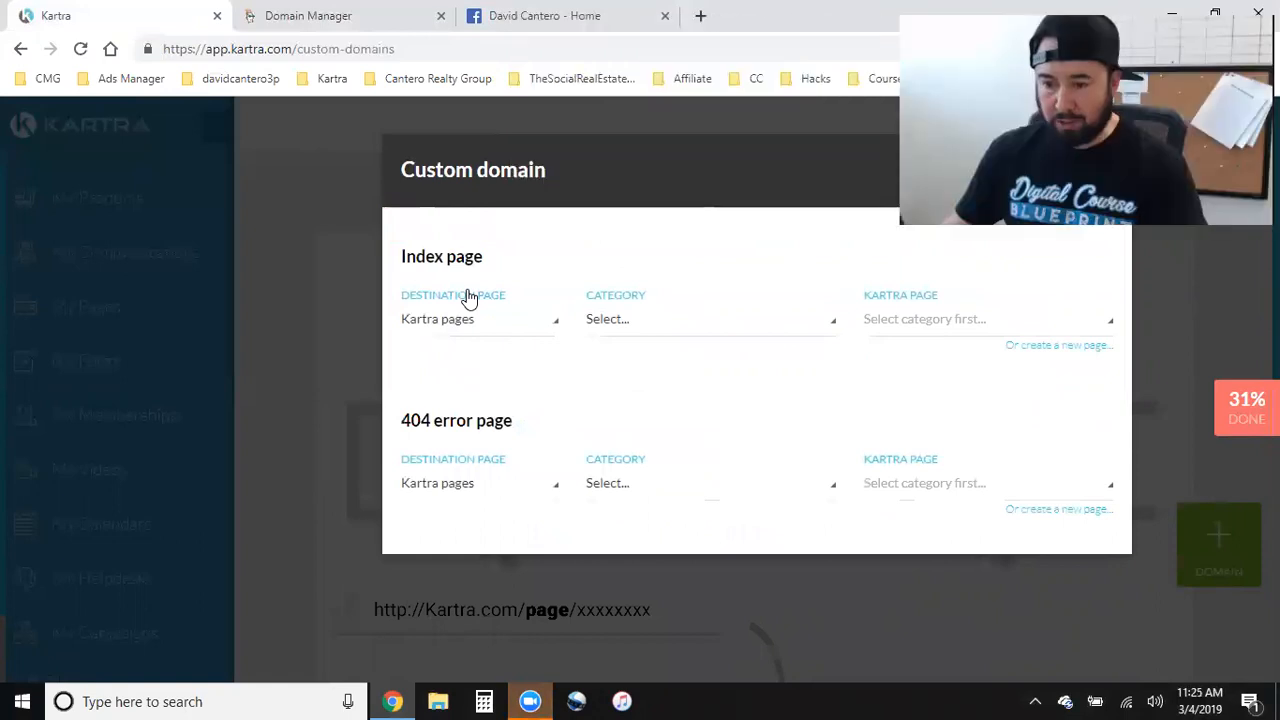
{"action": "left_click", "coordinate": [478, 318]}
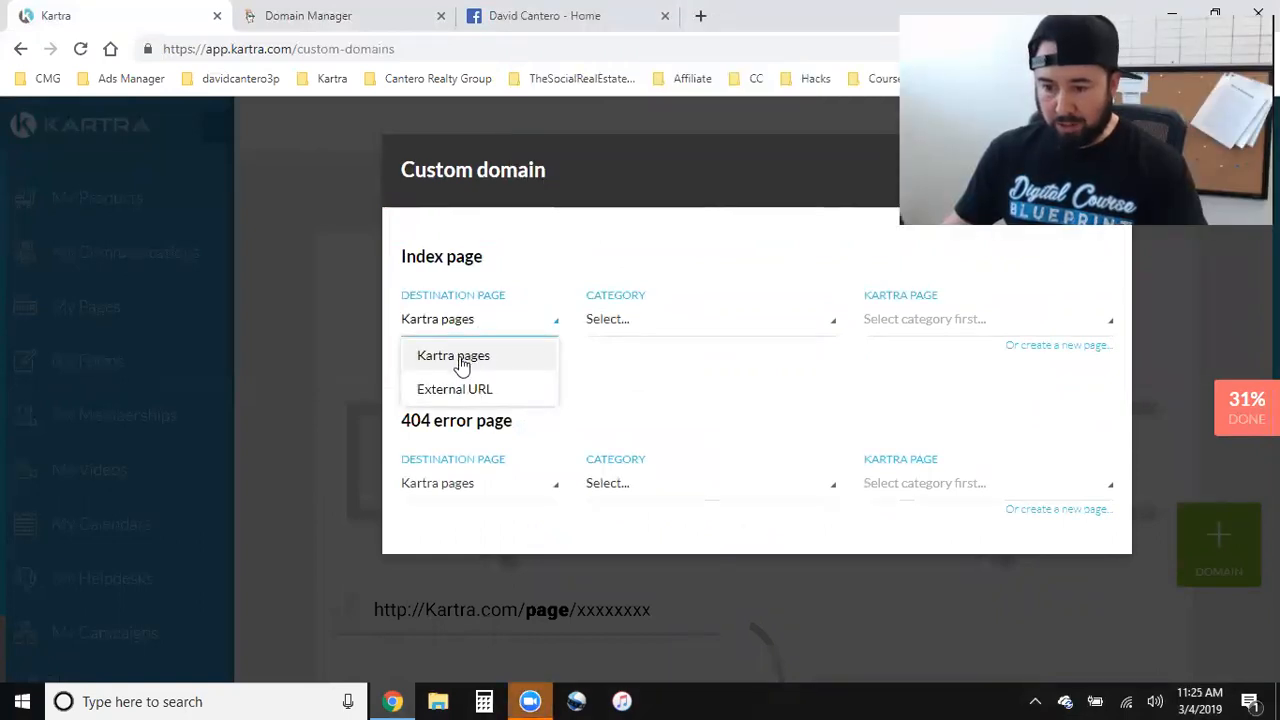
{"action": "left_click", "coordinate": [710, 318]}
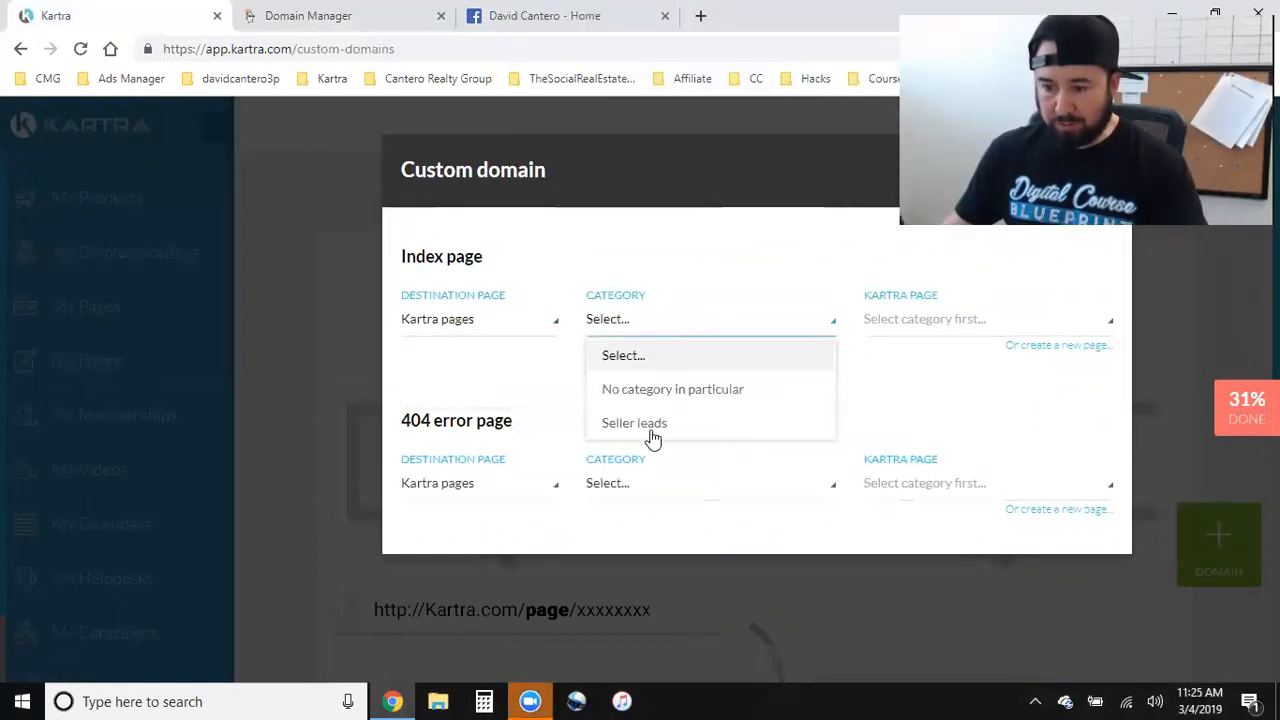
{"action": "left_click", "coordinate": [634, 422]}
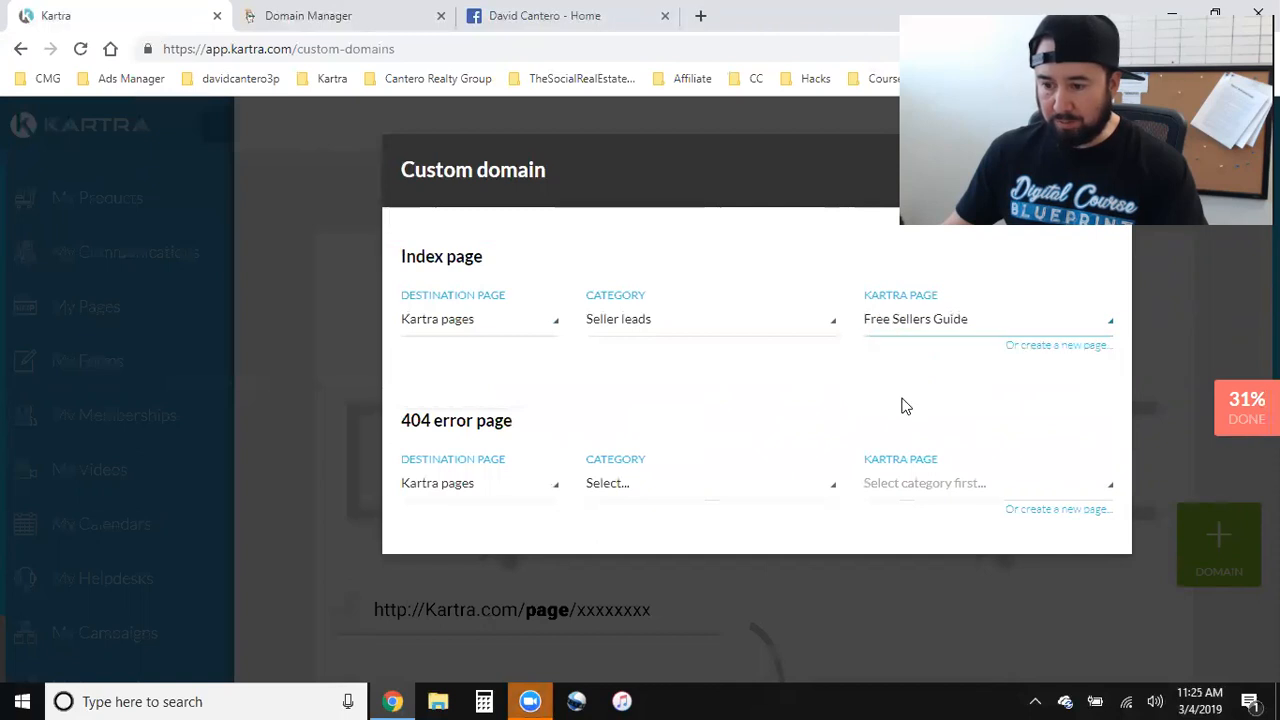
Set the 404 page to Seller leads > Free Sellers Guide and submit the domain.
{"action": "left_click", "coordinate": [710, 483]}
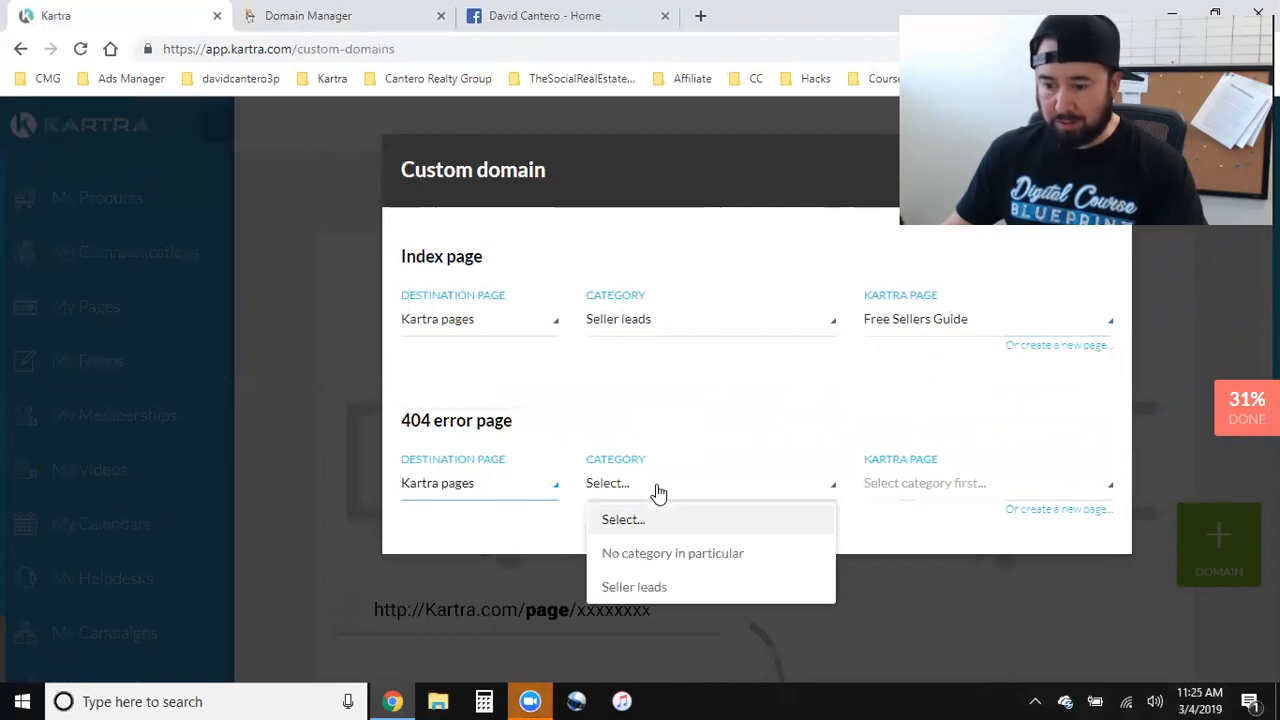
{"action": "left_click", "coordinate": [634, 587]}
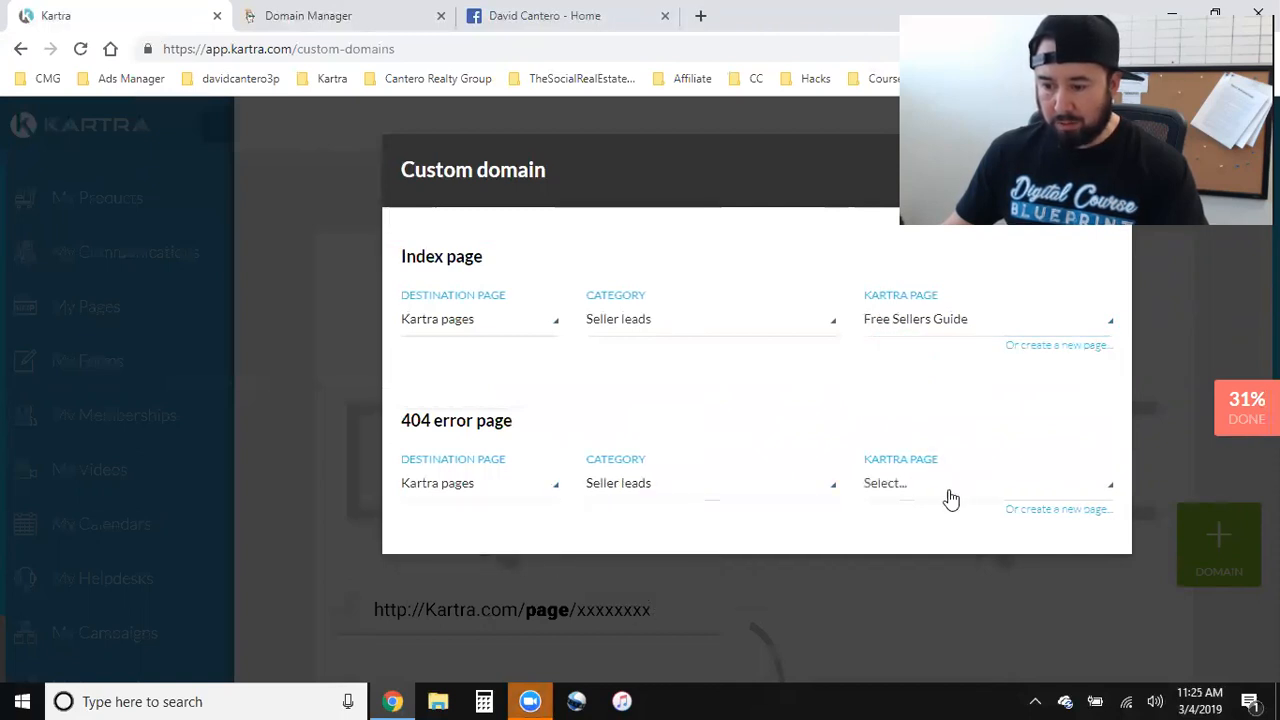
{"action": "left_click", "coordinate": [985, 483]}
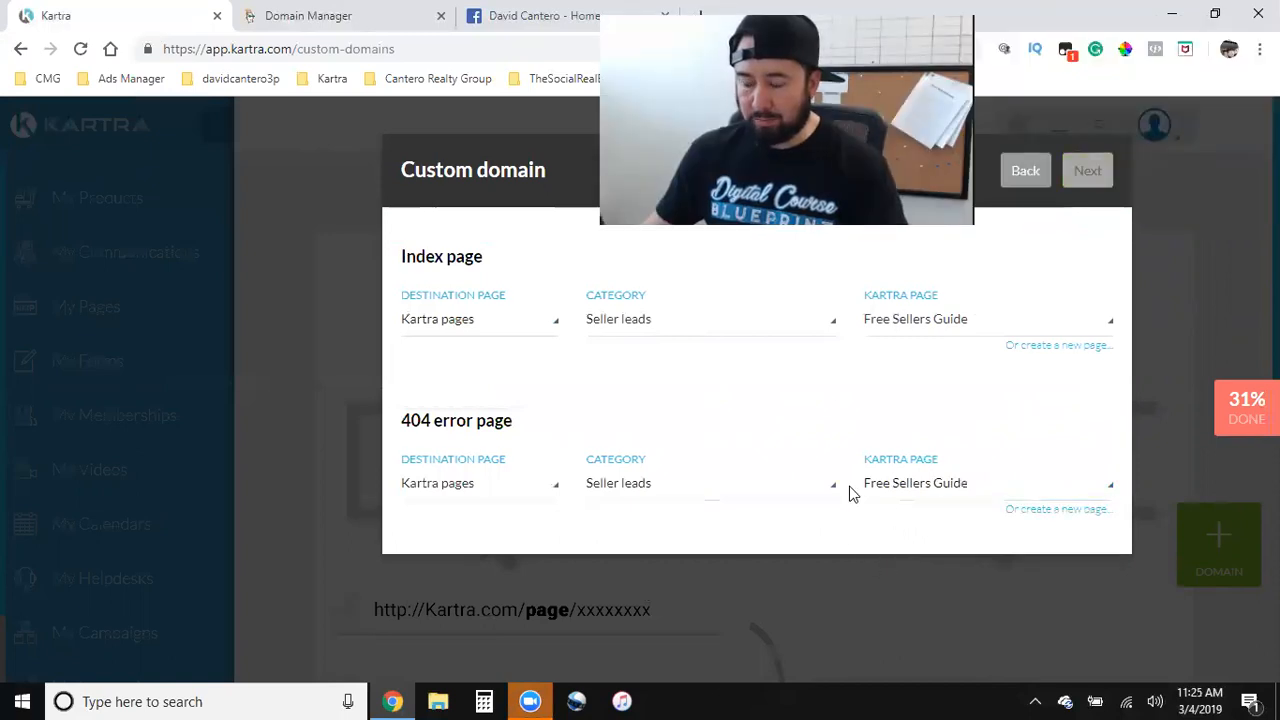
{"action": "left_click", "coordinate": [1087, 170]}
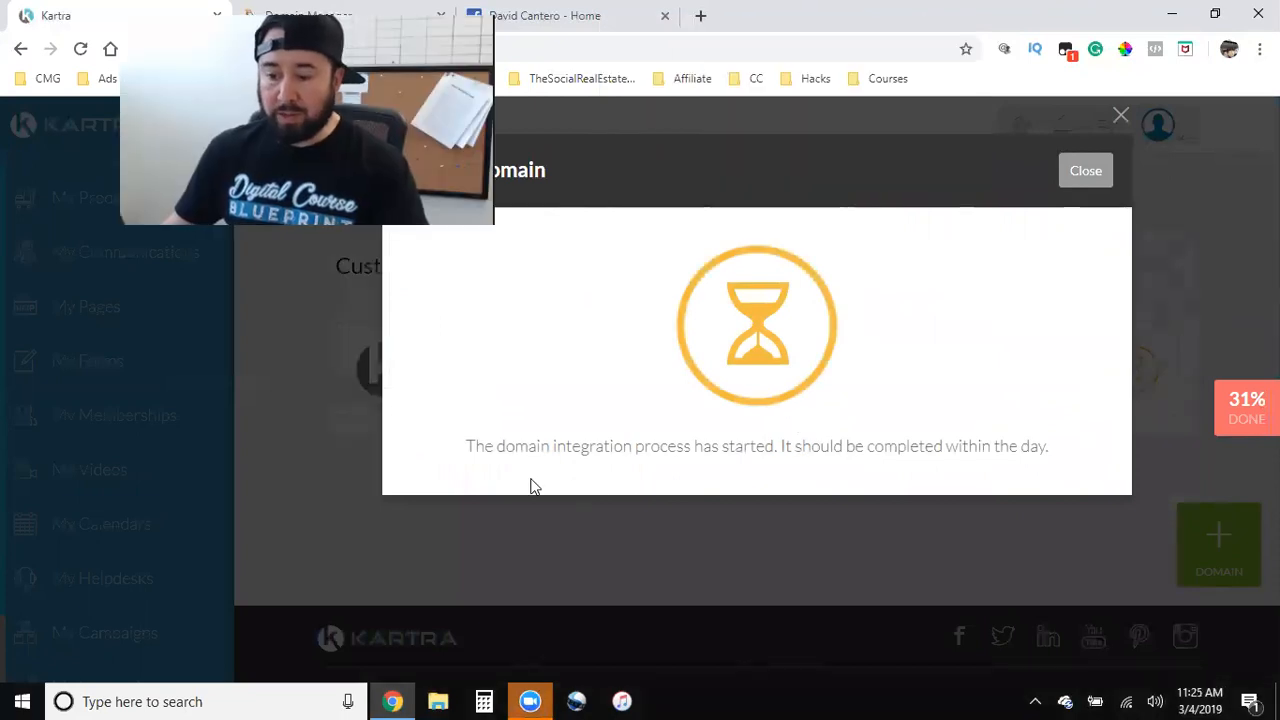
{"action": "mouse_move", "coordinate": [897, 485]}
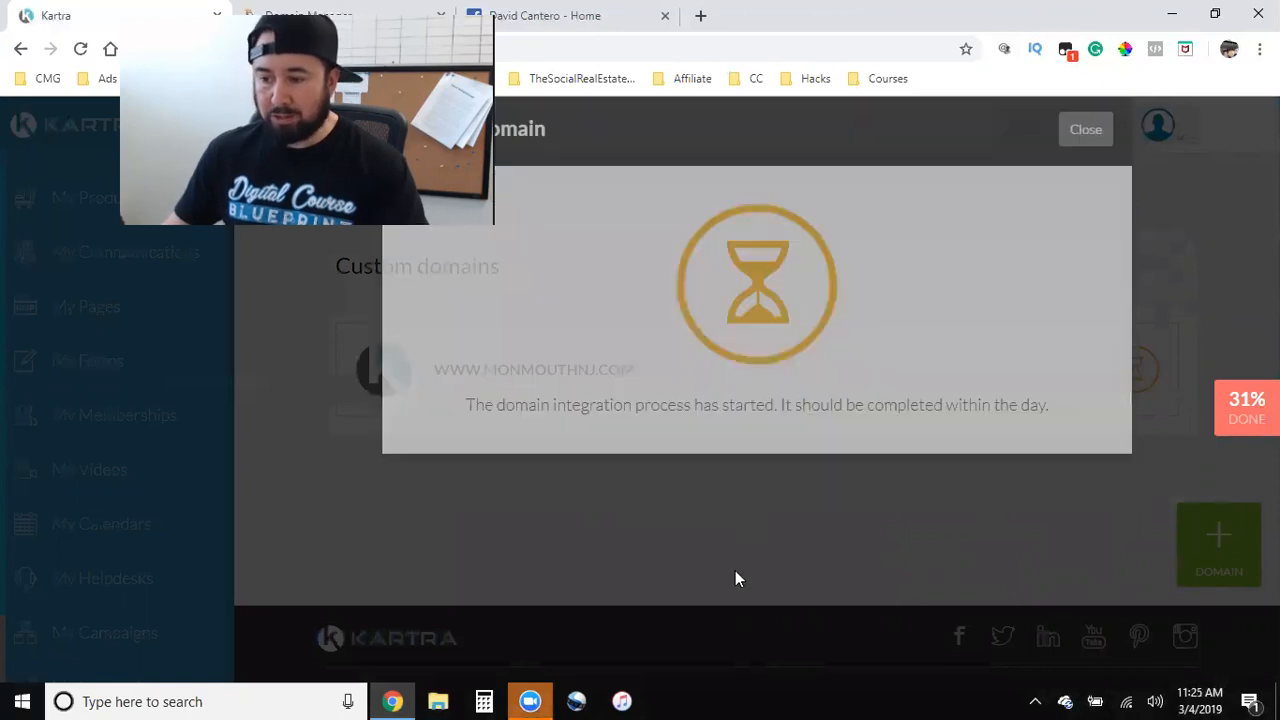
Dismiss the integration notice so monmouthnj.com appears as processing under custom domains.
{"action": "left_click", "coordinate": [1085, 129]}
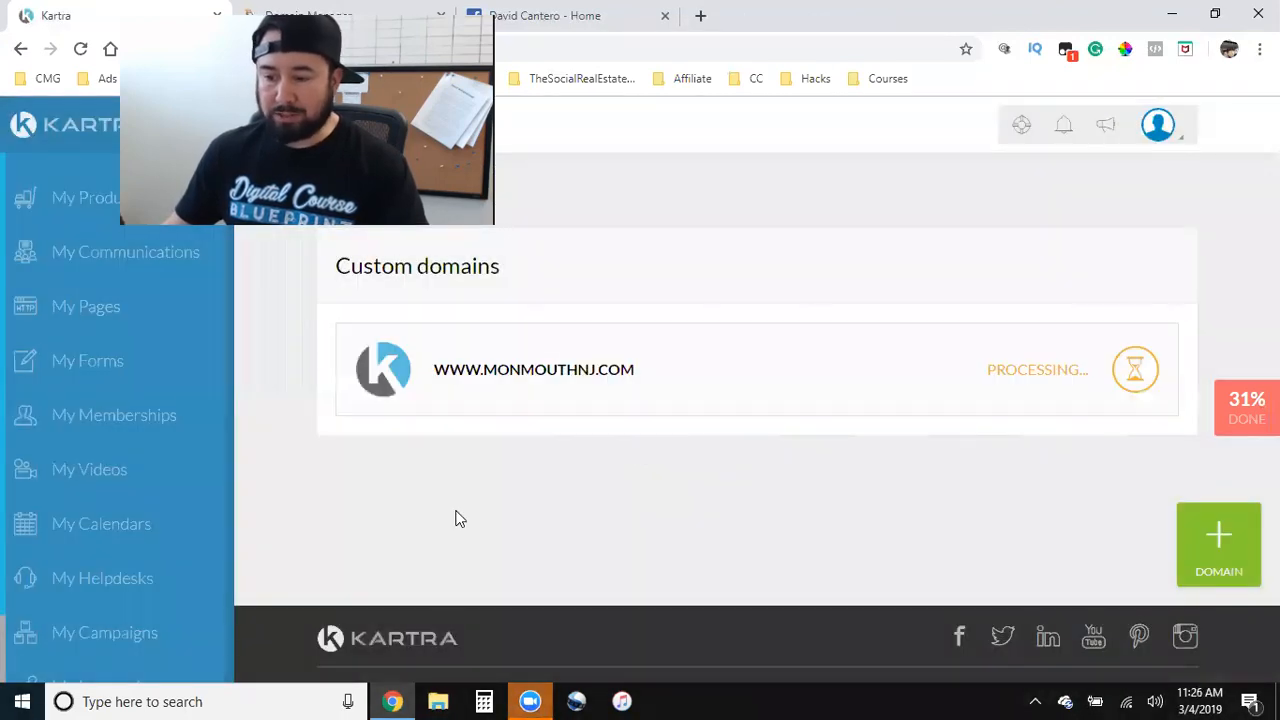
{"action": "mouse_move", "coordinate": [1100, 247]}
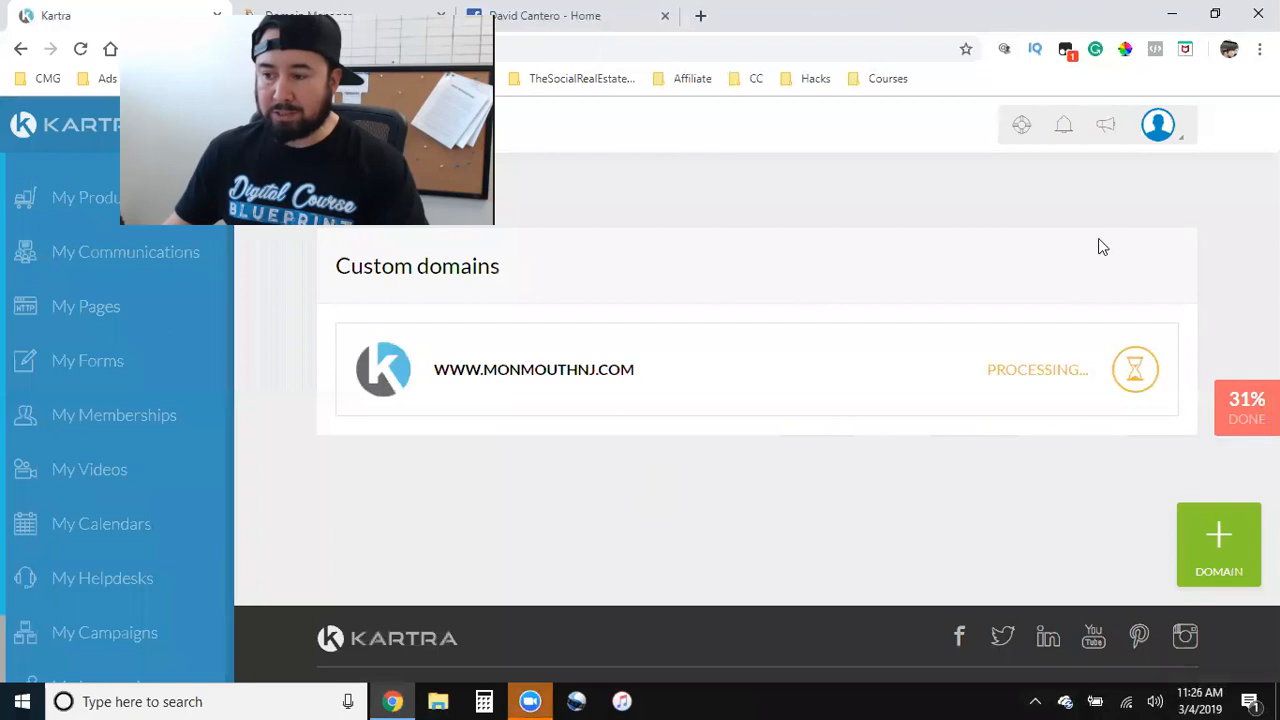
{"action": "mouse_move", "coordinate": [1058, 230]}
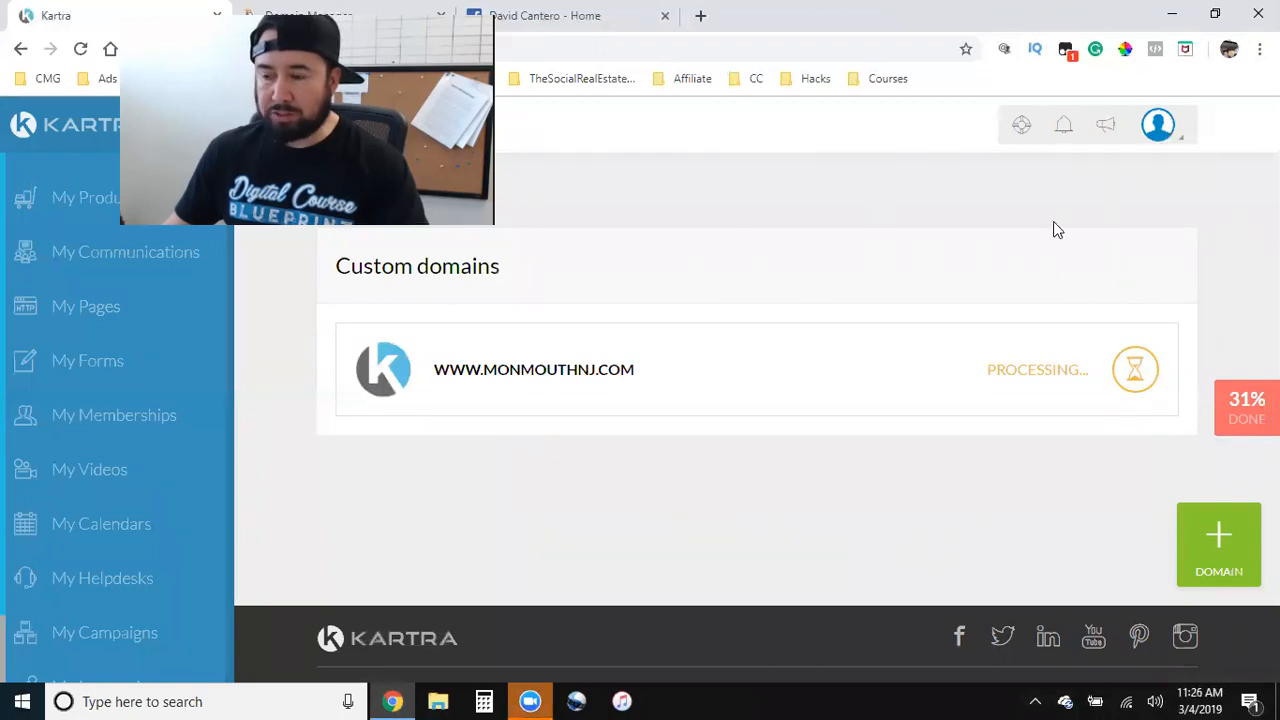
{"action": "left_click", "coordinate": [1157, 124]}
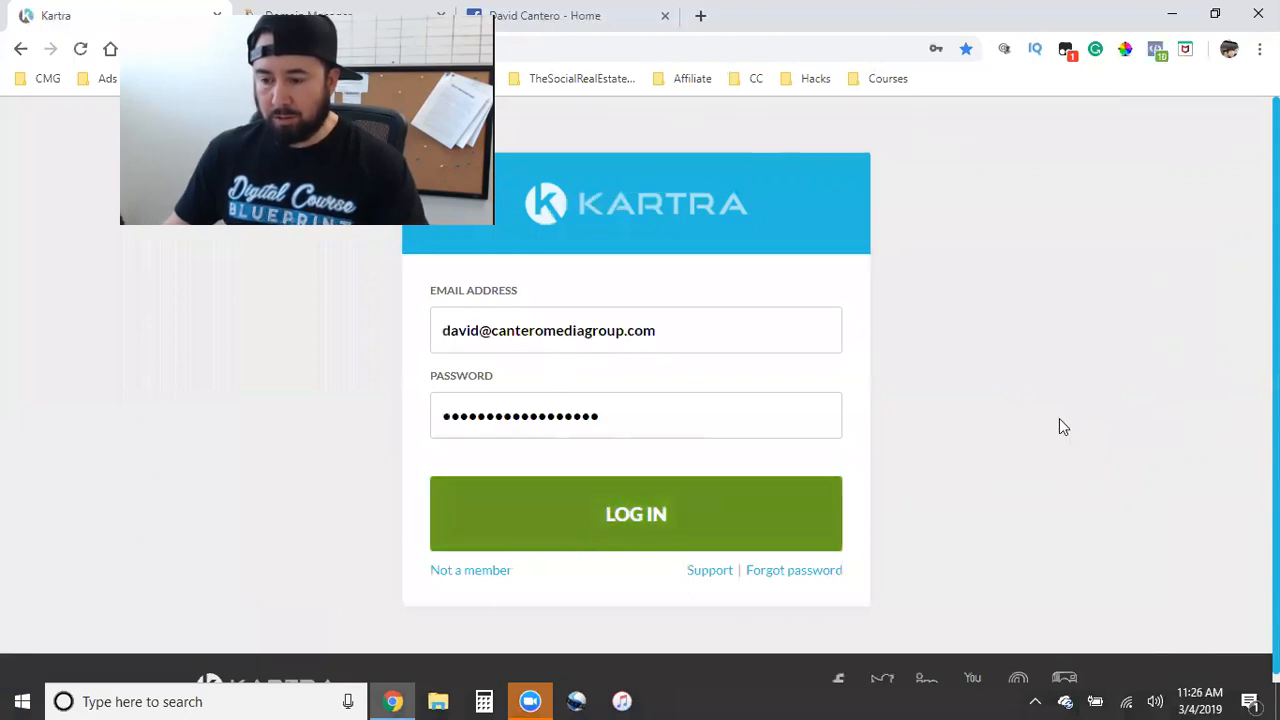
Log back into Kartra with the saved credentials to reach the sales and subscriptions dashboard.
{"action": "left_click", "coordinate": [636, 513]}
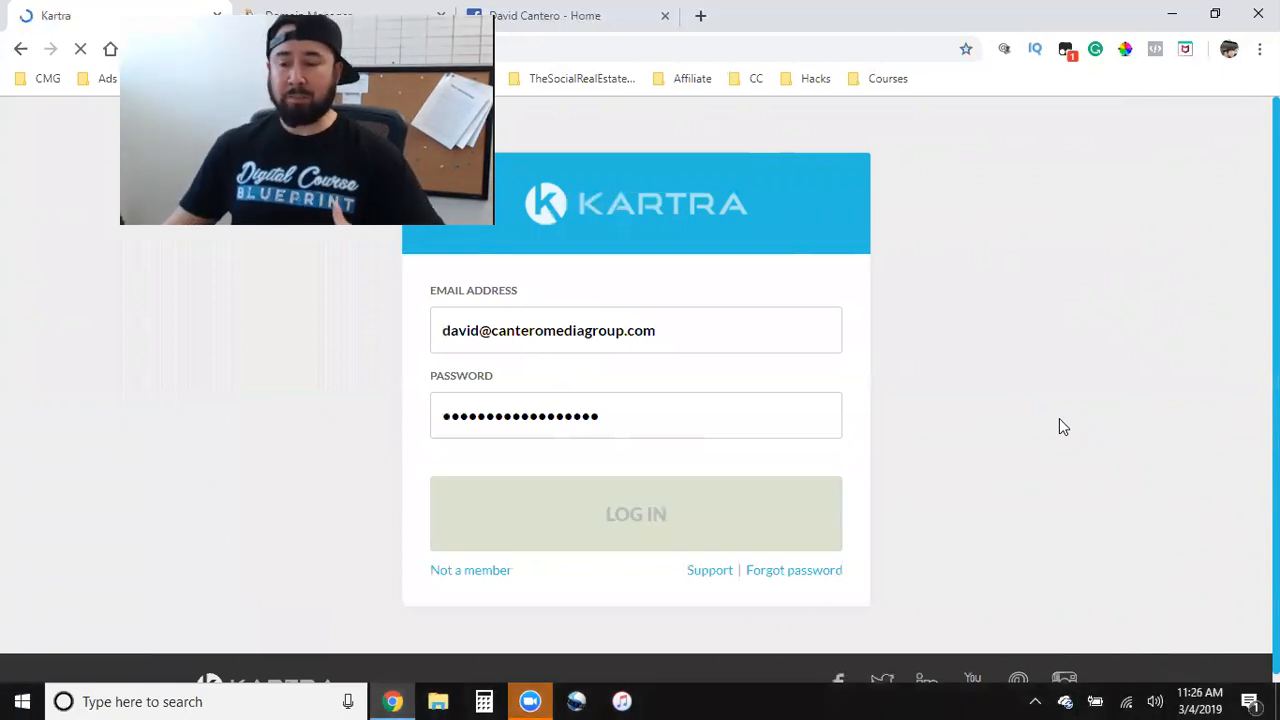
{"action": "left_click", "coordinate": [636, 513]}
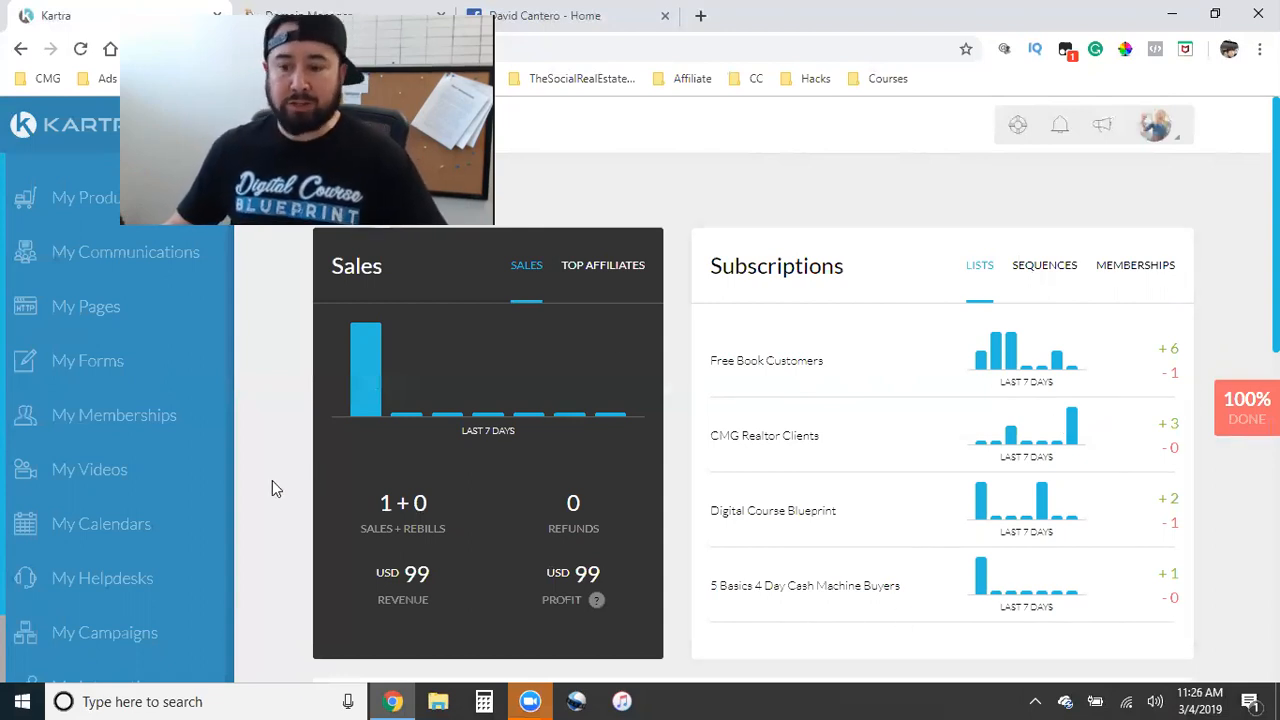
{"action": "mouse_move", "coordinate": [286, 389]}
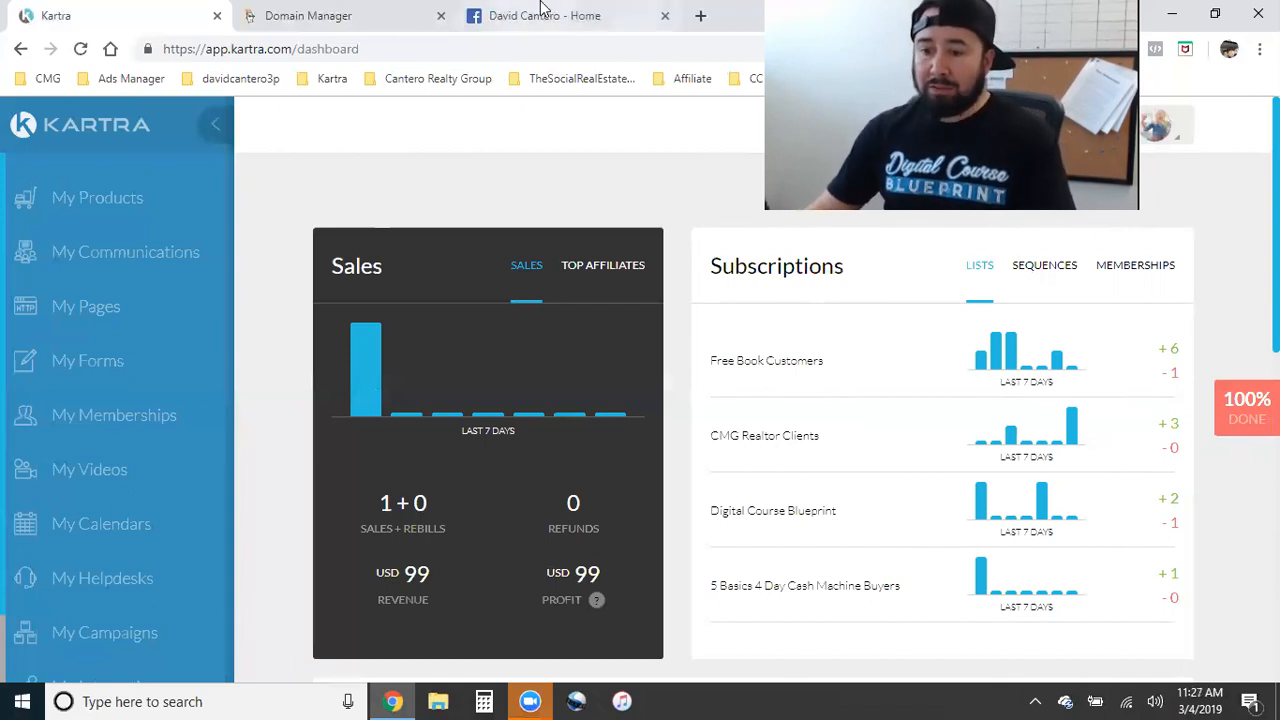
{"action": "left_click", "coordinate": [545, 16]}
{"action": "type", "text": "kartra"}
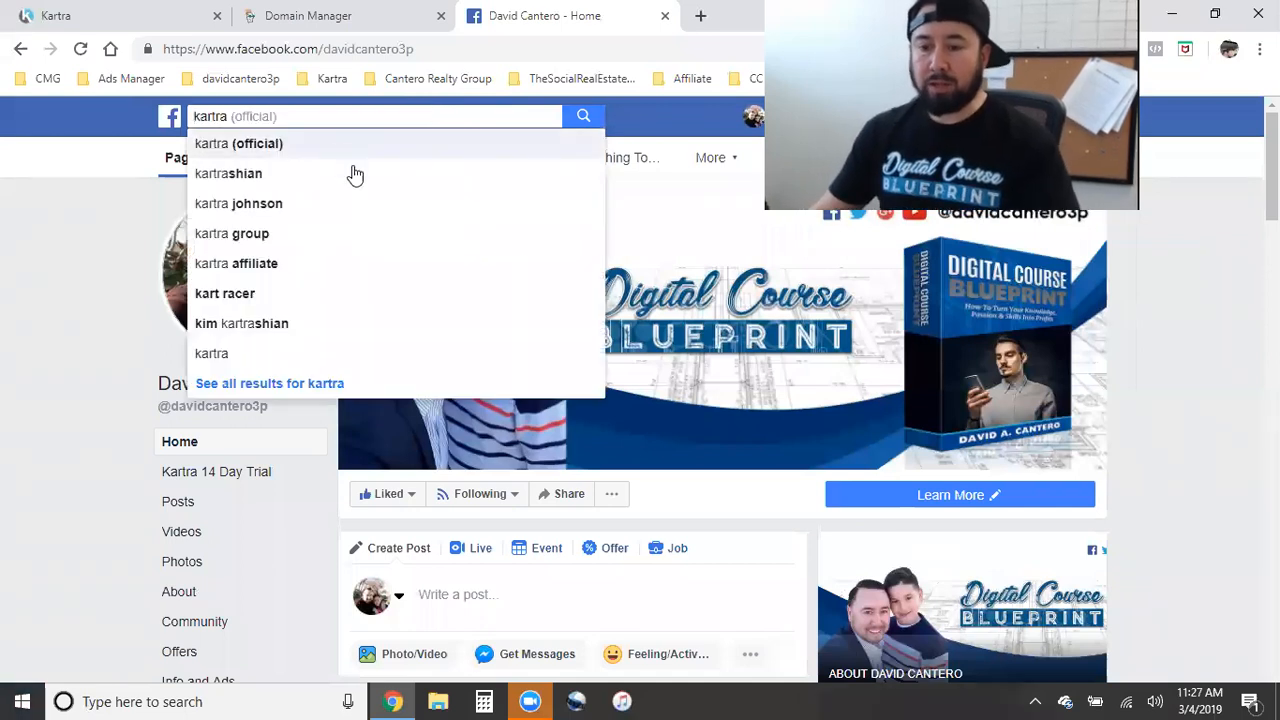
Search Facebook for 'kartra' and open the Kartra (Official) group.
{"action": "left_click", "coordinate": [238, 143]}
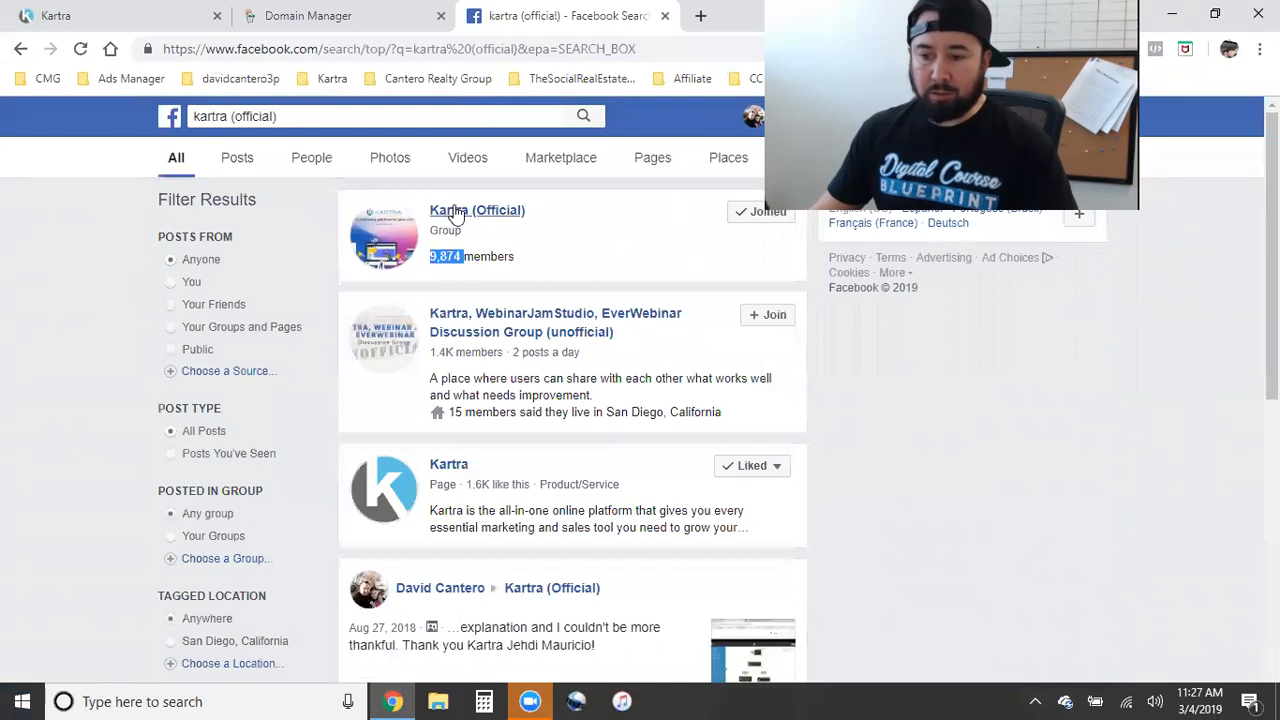
{"action": "left_click", "coordinate": [477, 210]}
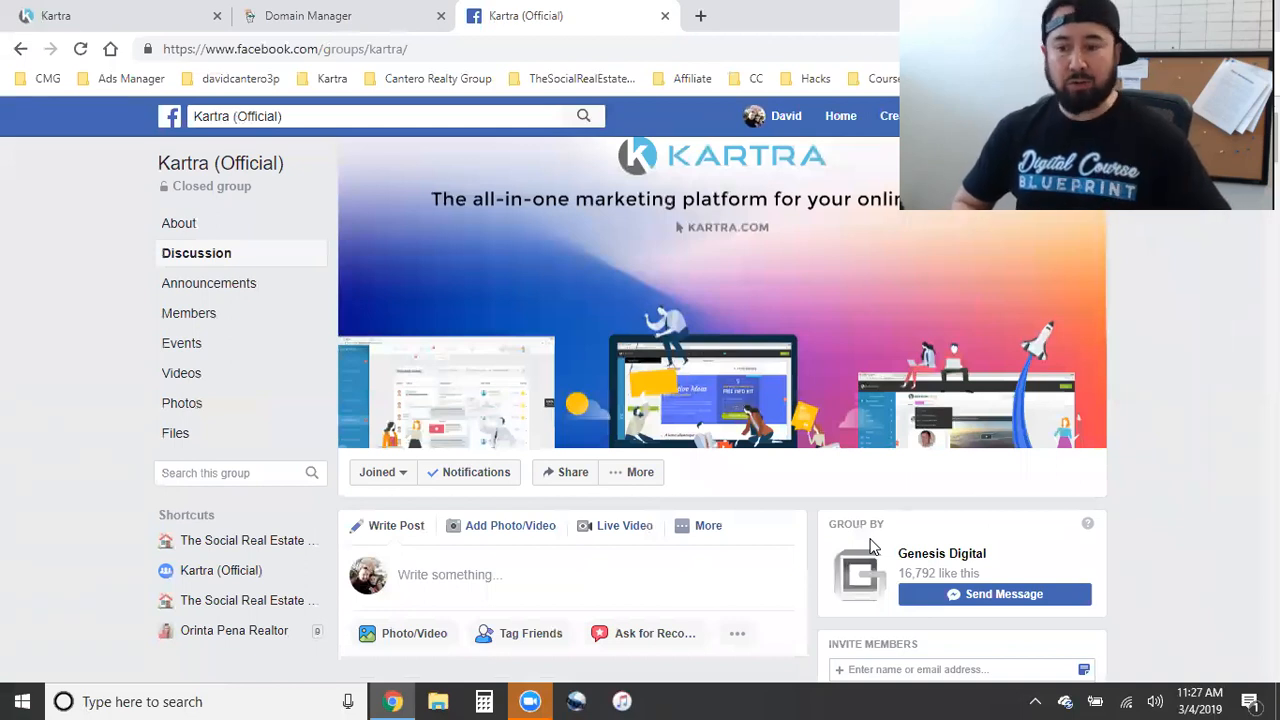
{"action": "mouse_move", "coordinate": [836, 347]}
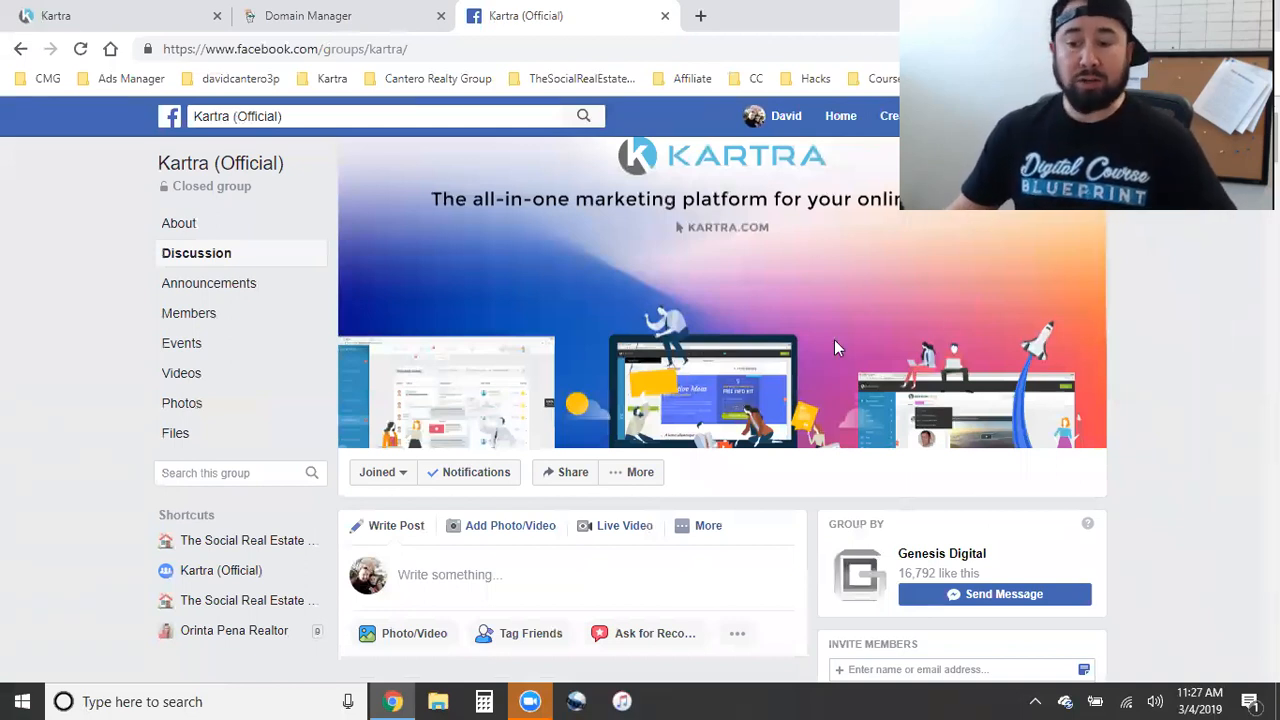
{"action": "mouse_move", "coordinate": [1174, 383]}
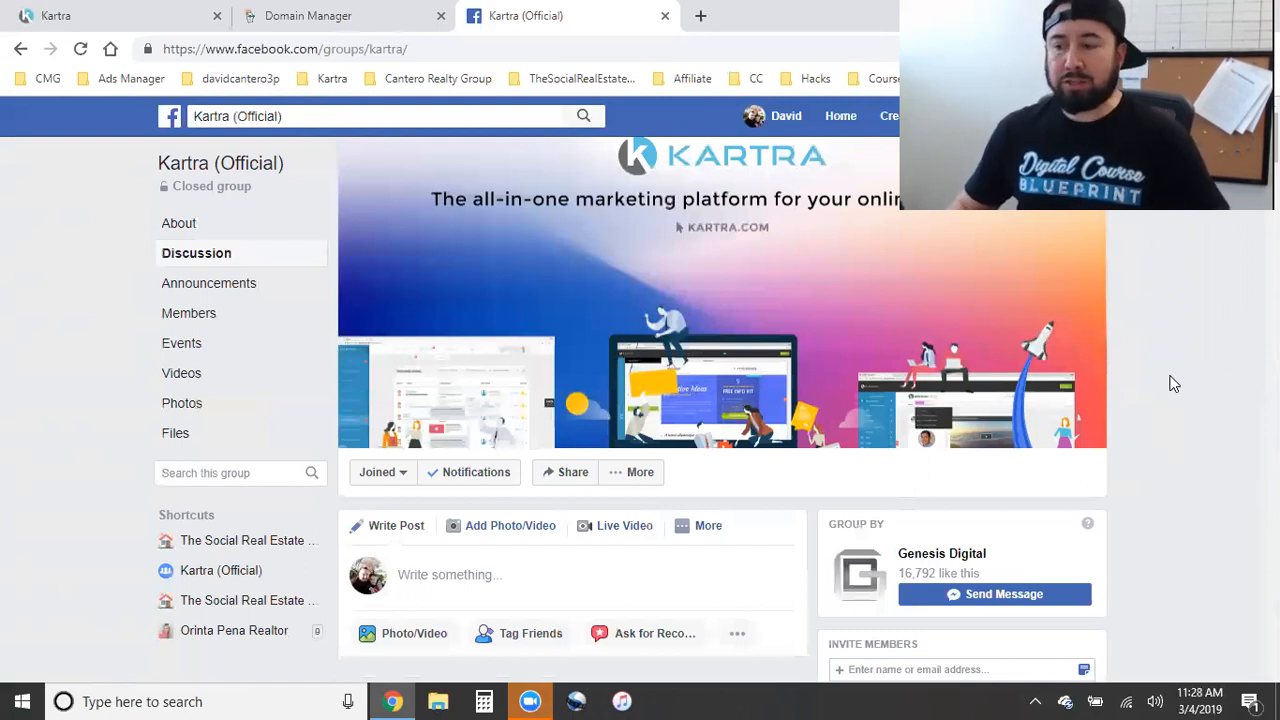
{"action": "mouse_move", "coordinate": [897, 562]}
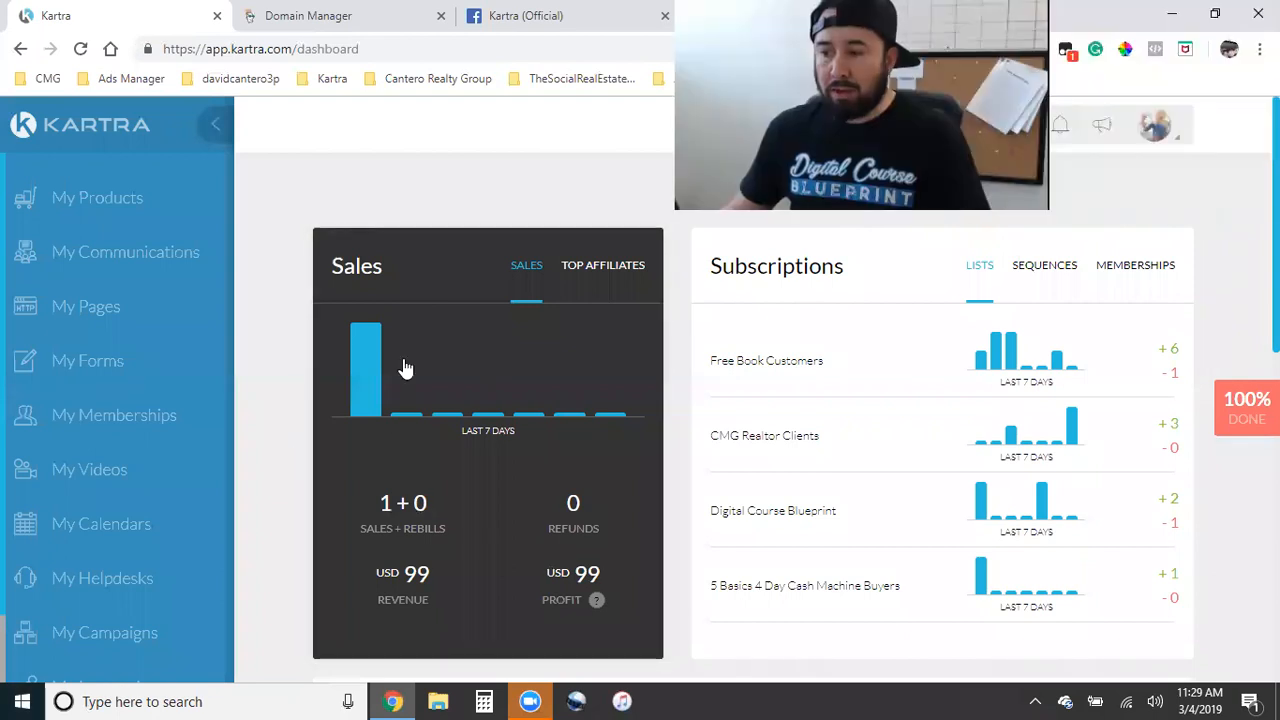
{"action": "left_click", "coordinate": [1155, 124]}
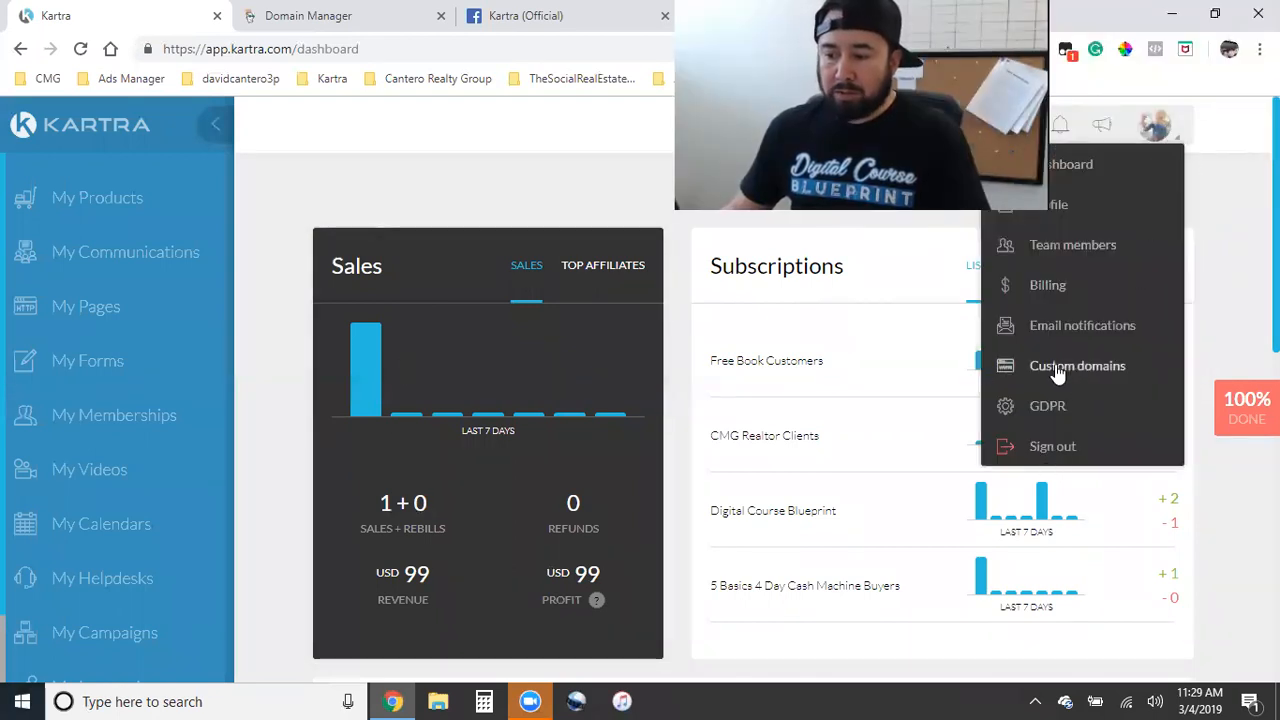
{"action": "mouse_move", "coordinate": [1097, 385]}
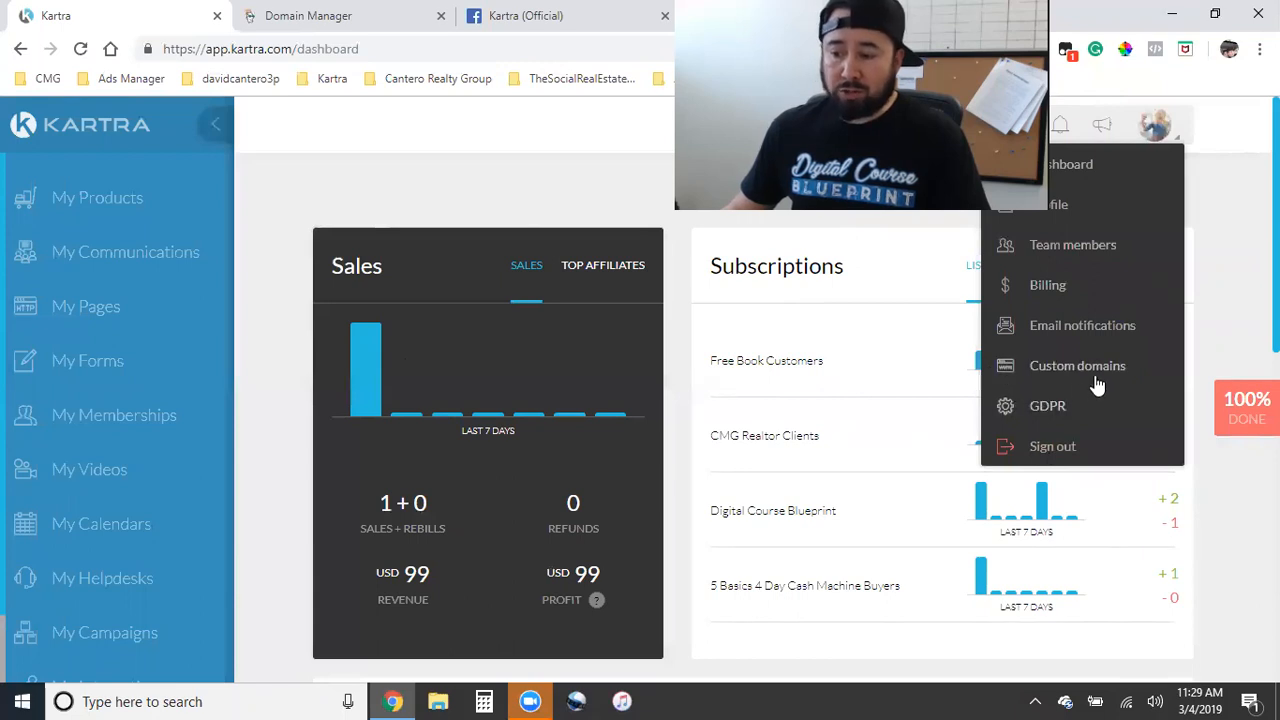
{"action": "left_click", "coordinate": [1077, 365]}
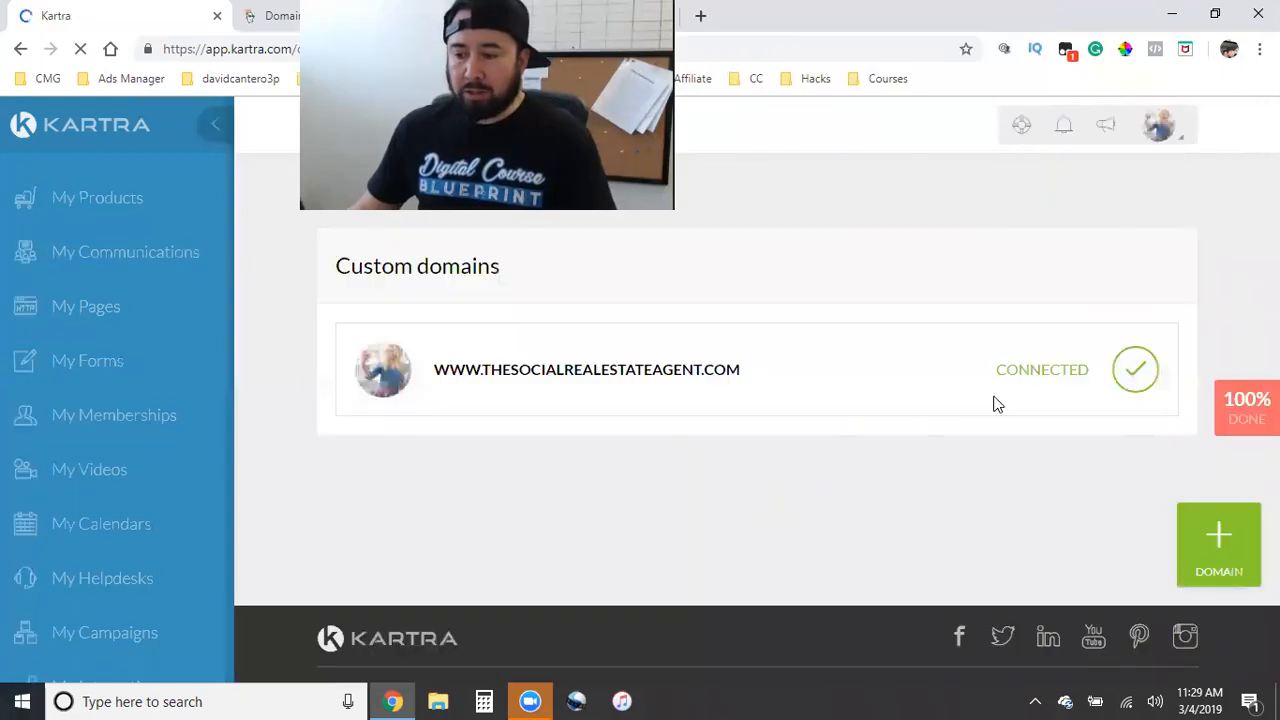
{"action": "mouse_move", "coordinate": [1028, 543]}
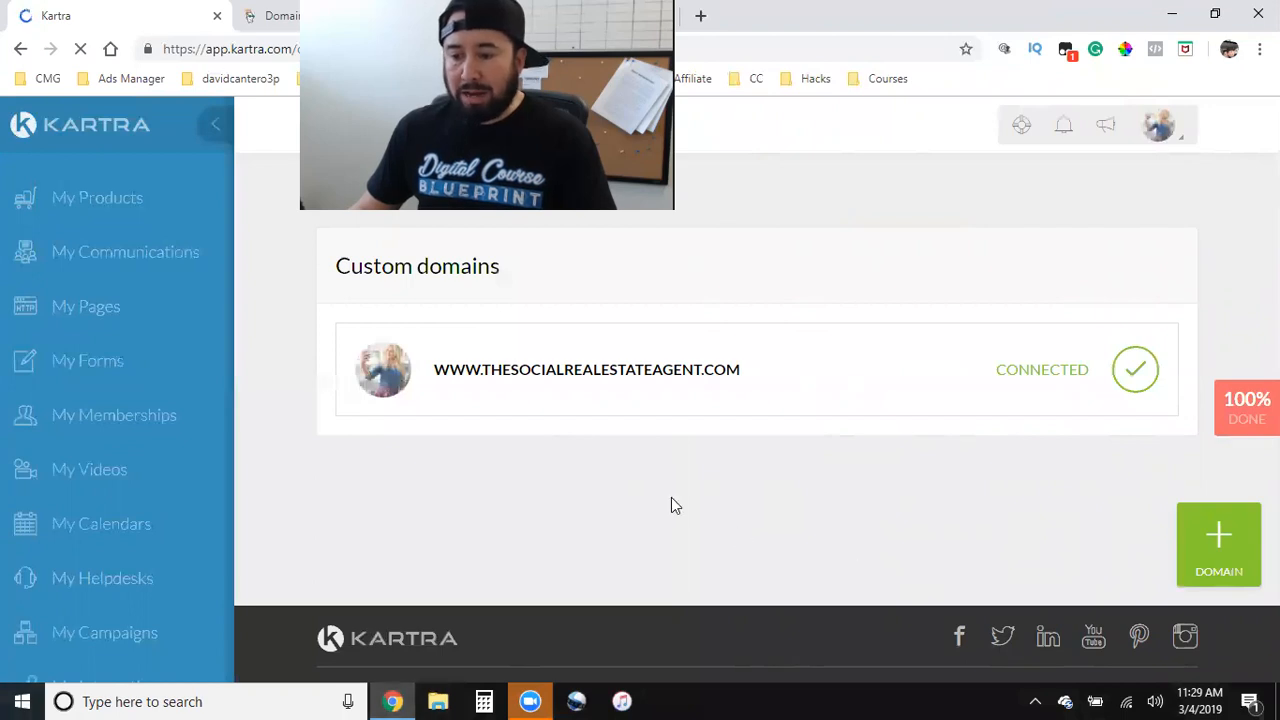
{"action": "mouse_move", "coordinate": [477, 543]}
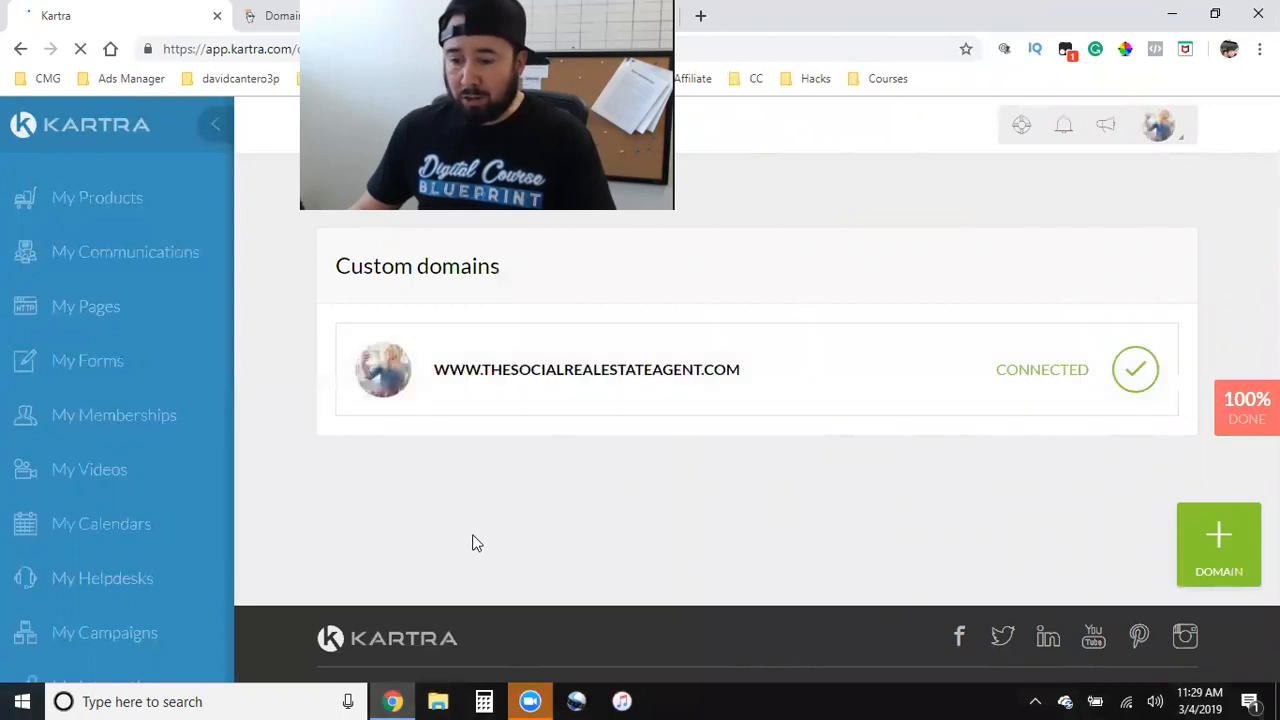
{"action": "mouse_move", "coordinate": [547, 583]}
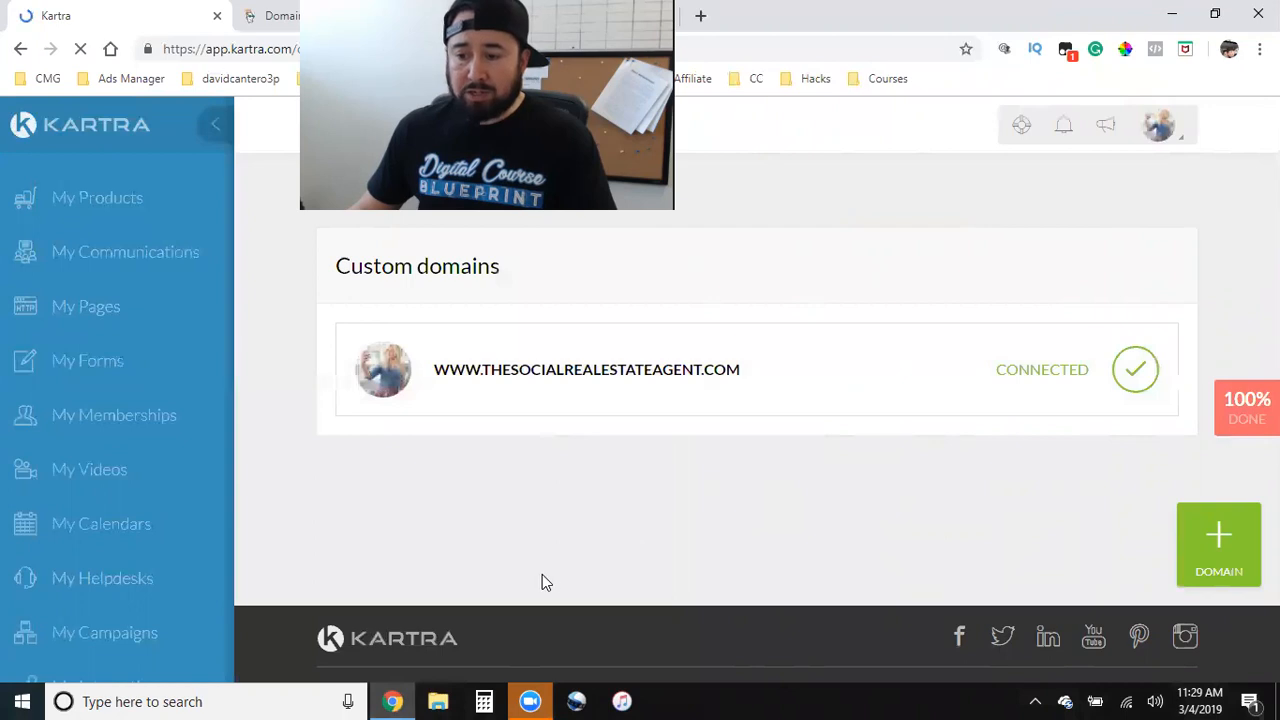
{"action": "mouse_move", "coordinate": [85, 306]}
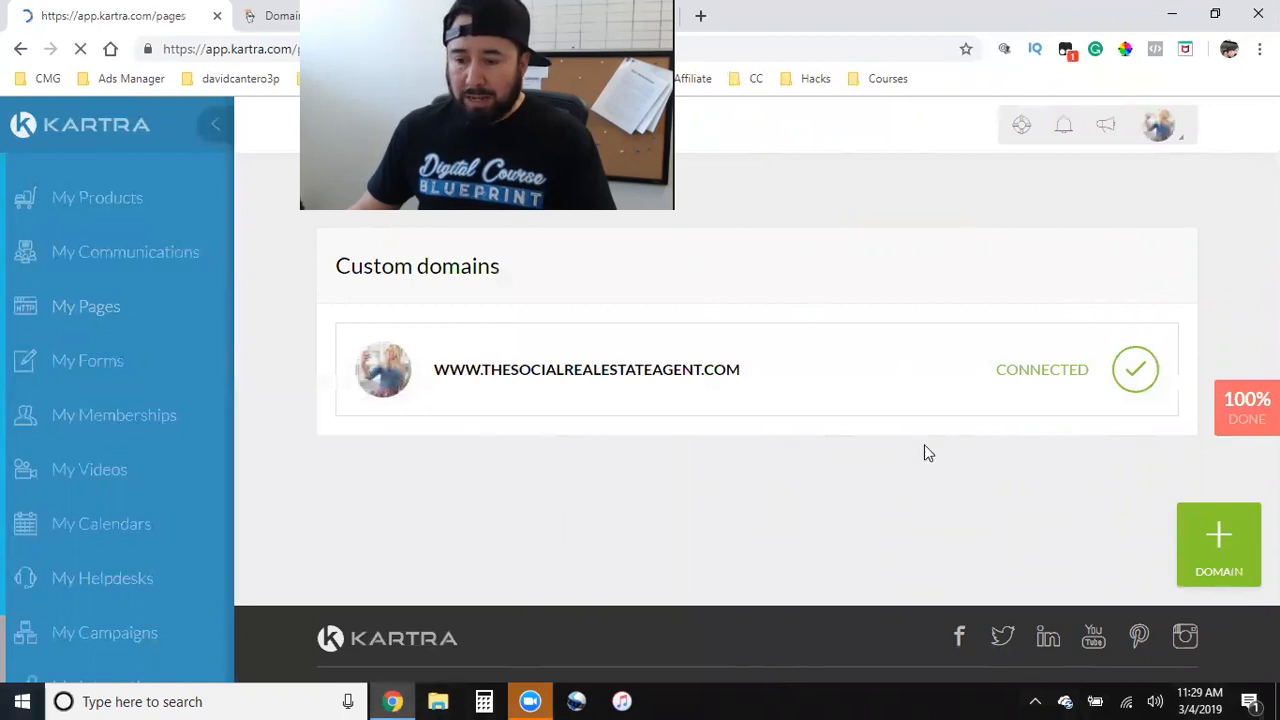
{"action": "left_click", "coordinate": [85, 306]}
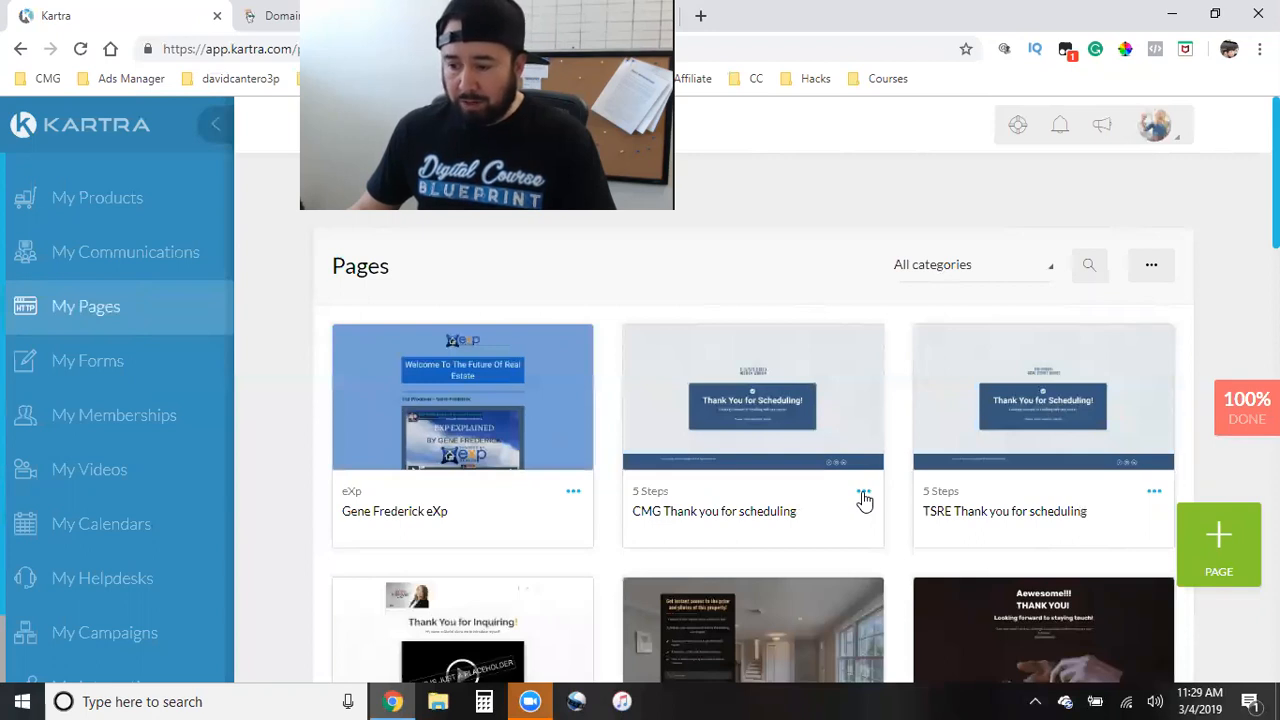
{"action": "mouse_move", "coordinate": [575, 485]}
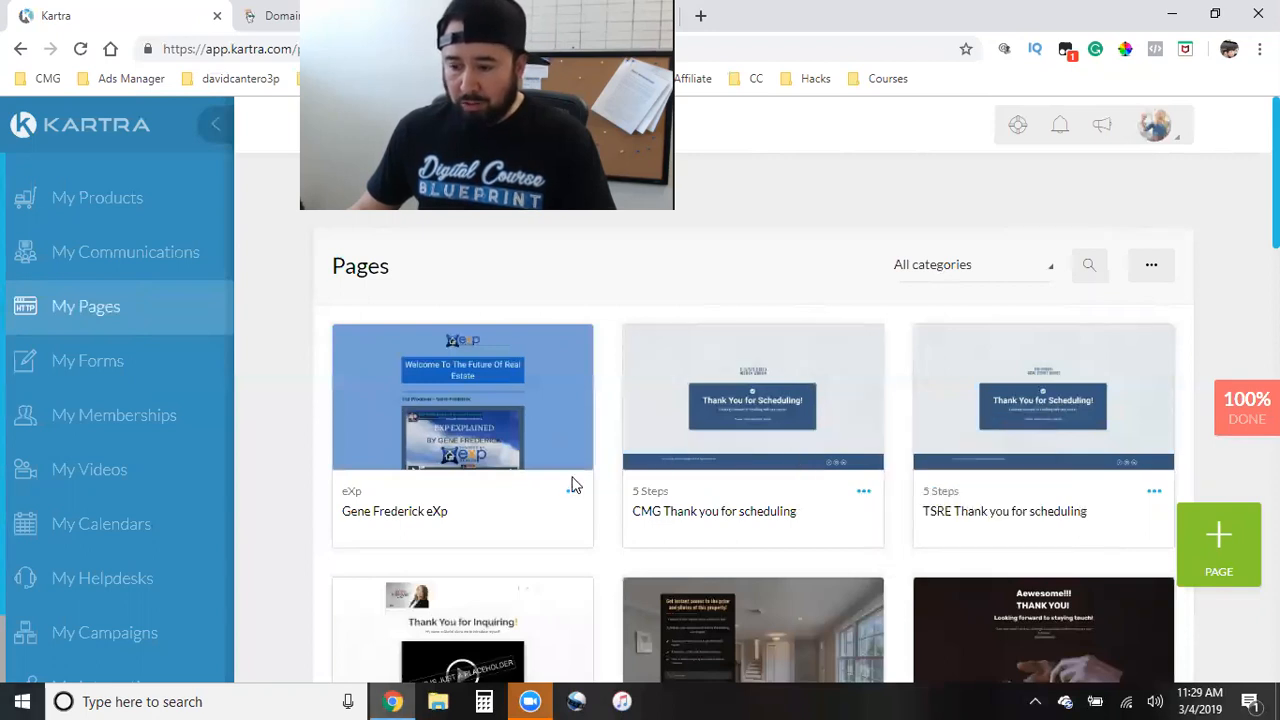
{"action": "mouse_move", "coordinate": [462, 397]}
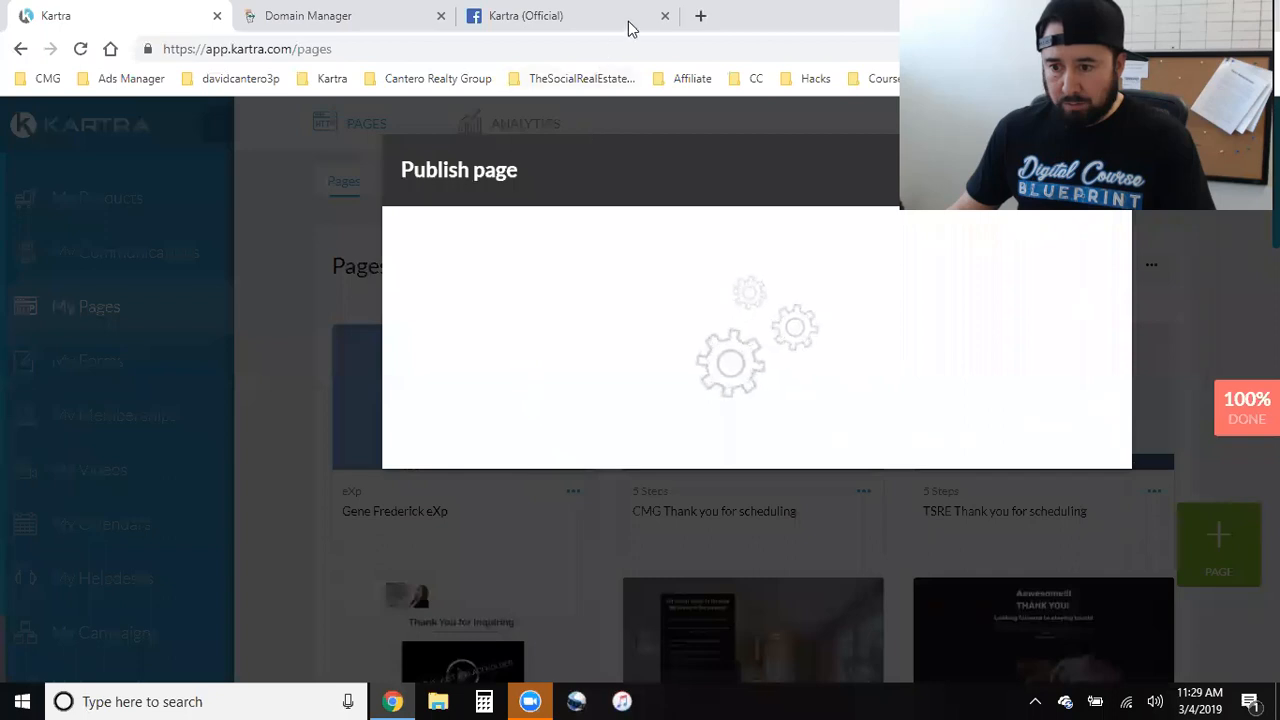
{"action": "left_click", "coordinate": [664, 15]}
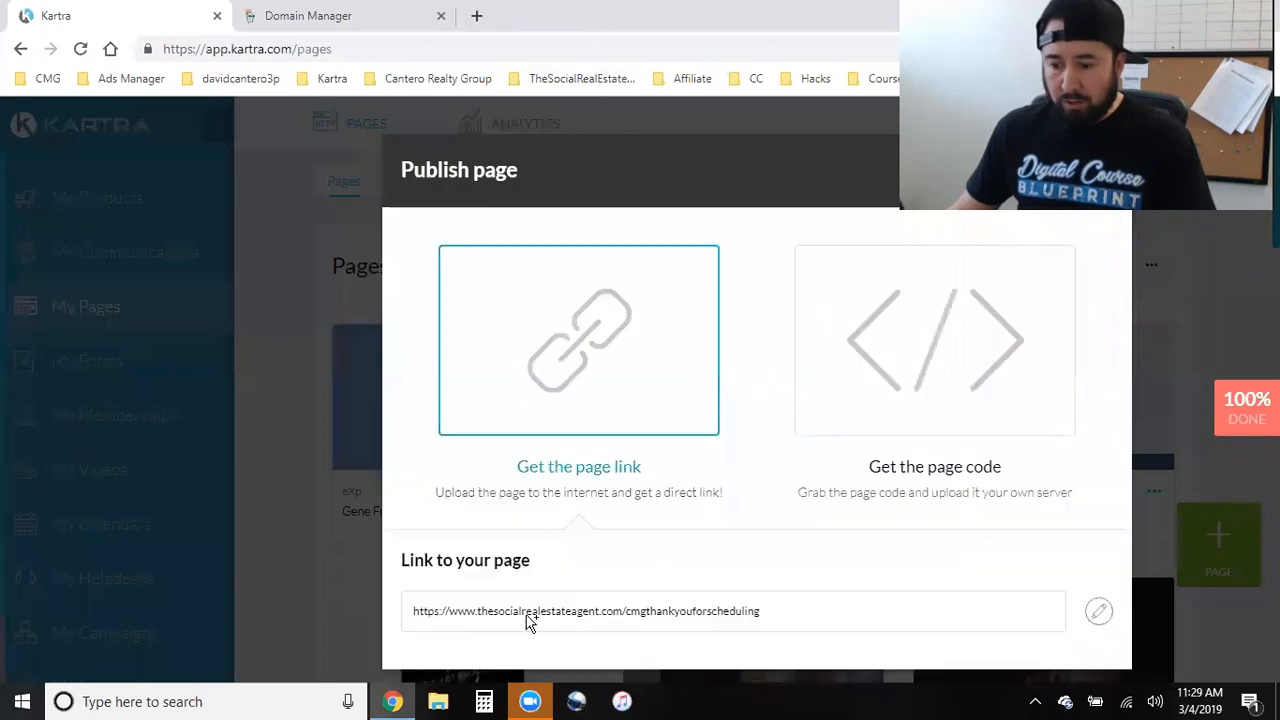
{"action": "mouse_move", "coordinate": [635, 625]}
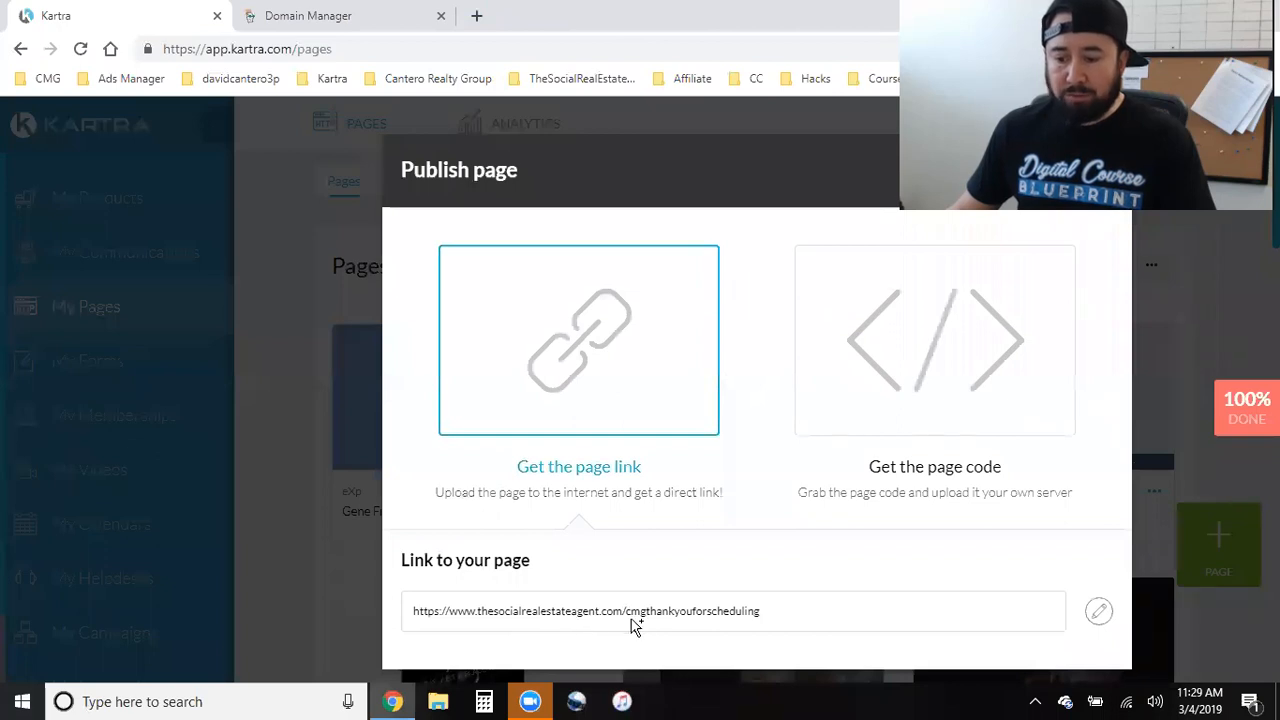
{"action": "mouse_move", "coordinate": [1107, 312]}
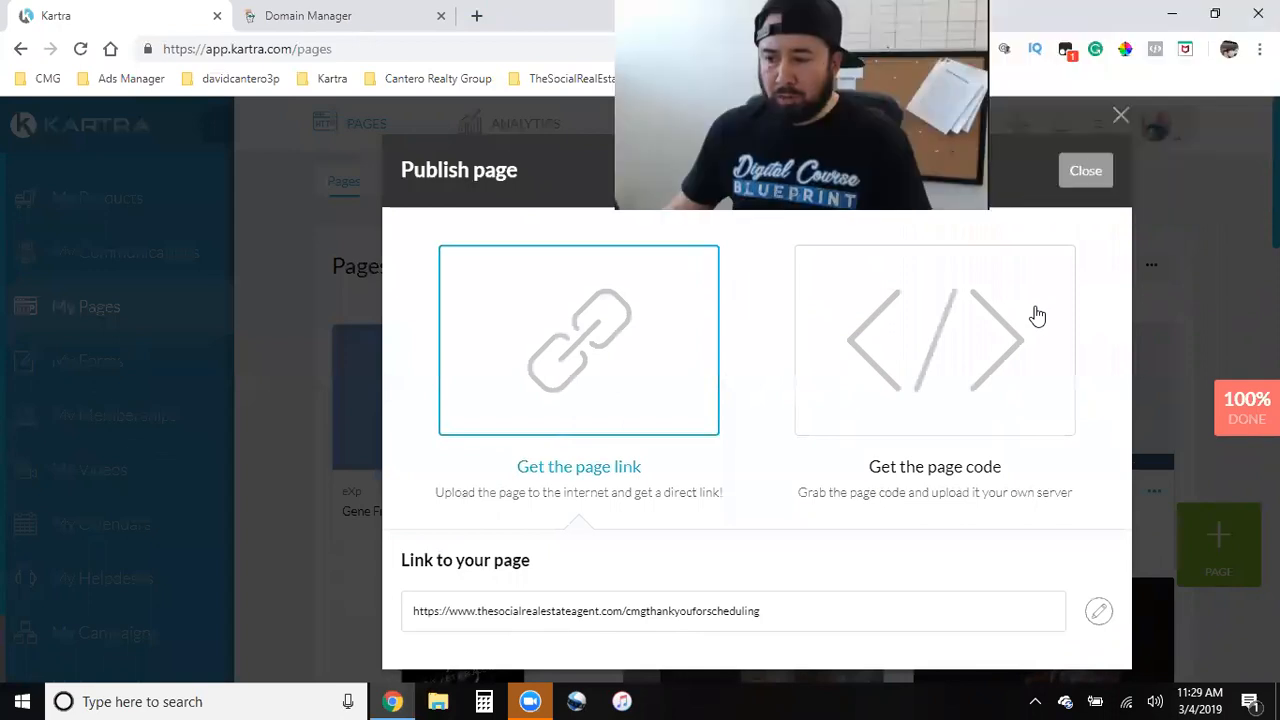
{"action": "left_click", "coordinate": [1085, 170]}
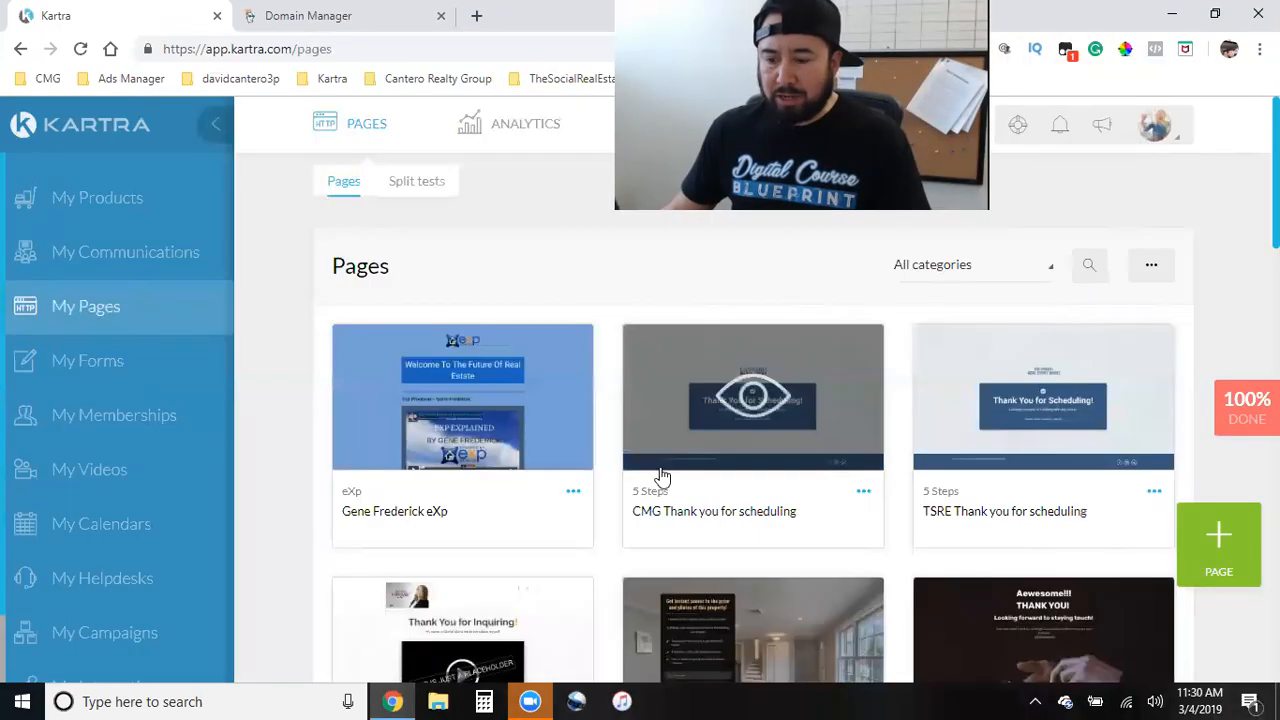
{"action": "scroll", "scroll_direction": "down", "scroll_amount": 3}
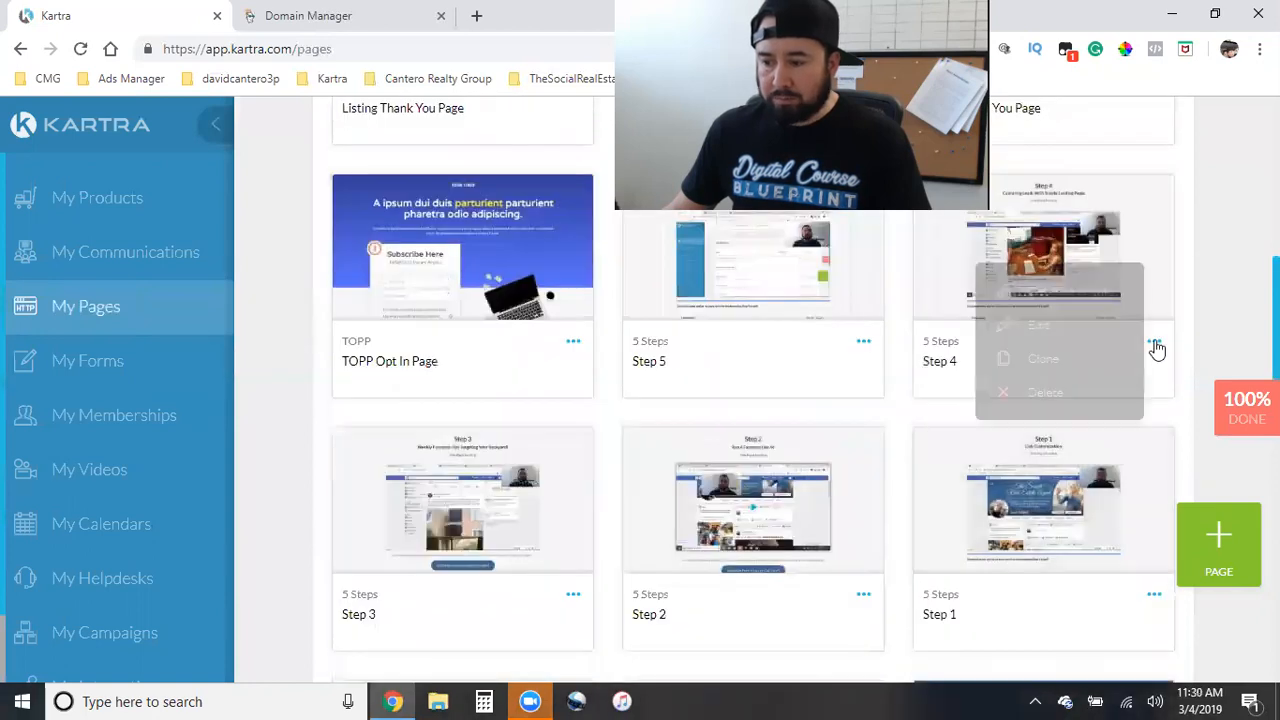
{"action": "scroll", "scroll_direction": "down", "scroll_amount": 3}
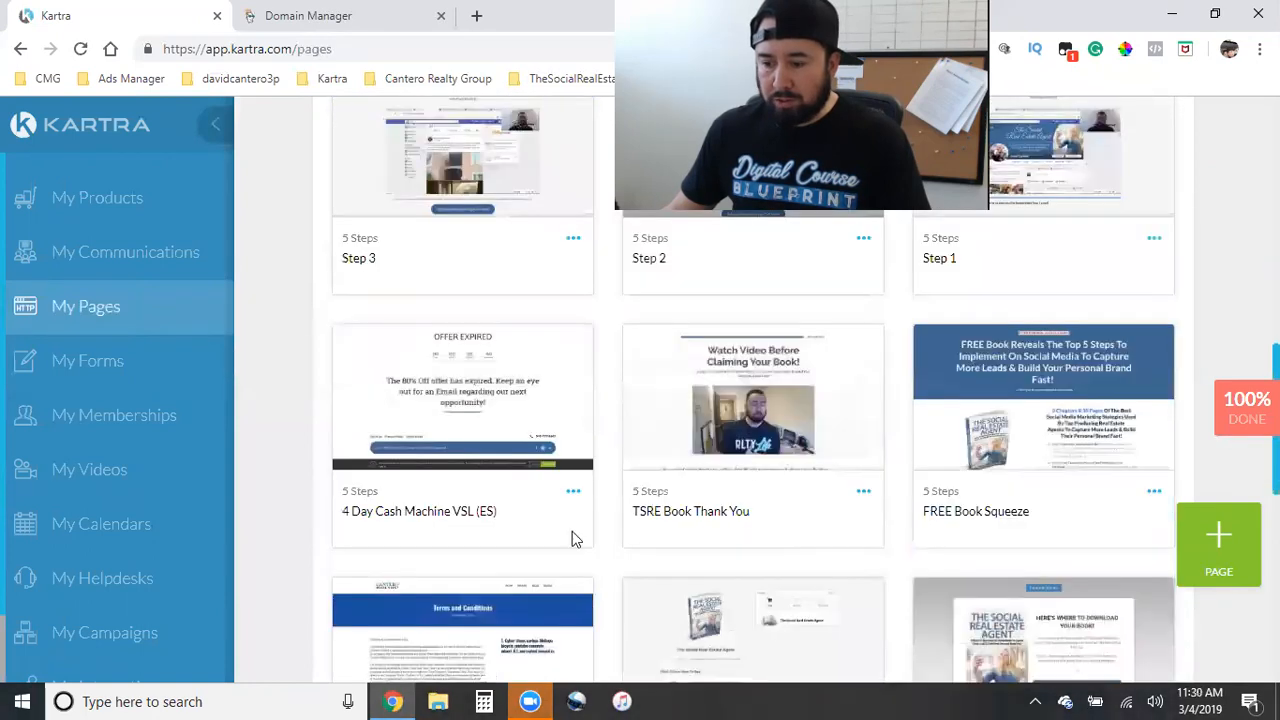
{"action": "left_click", "coordinate": [1154, 491]}
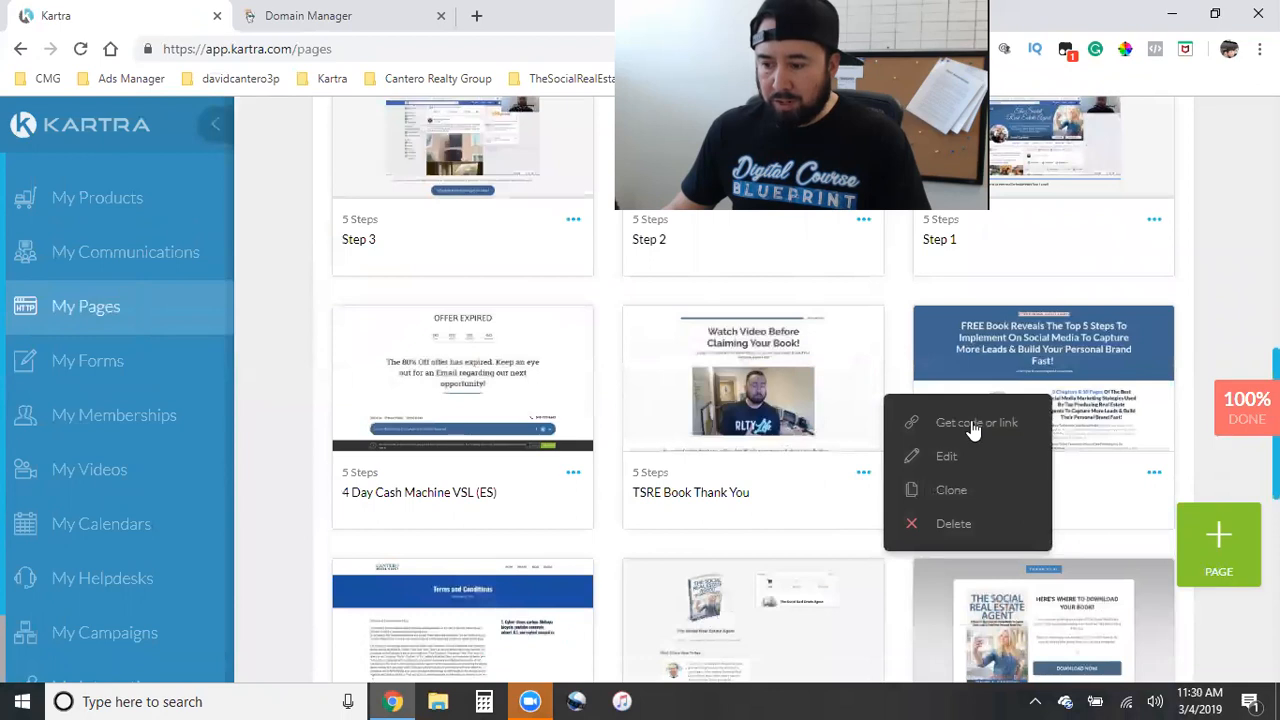
{"action": "left_click", "coordinate": [976, 422]}
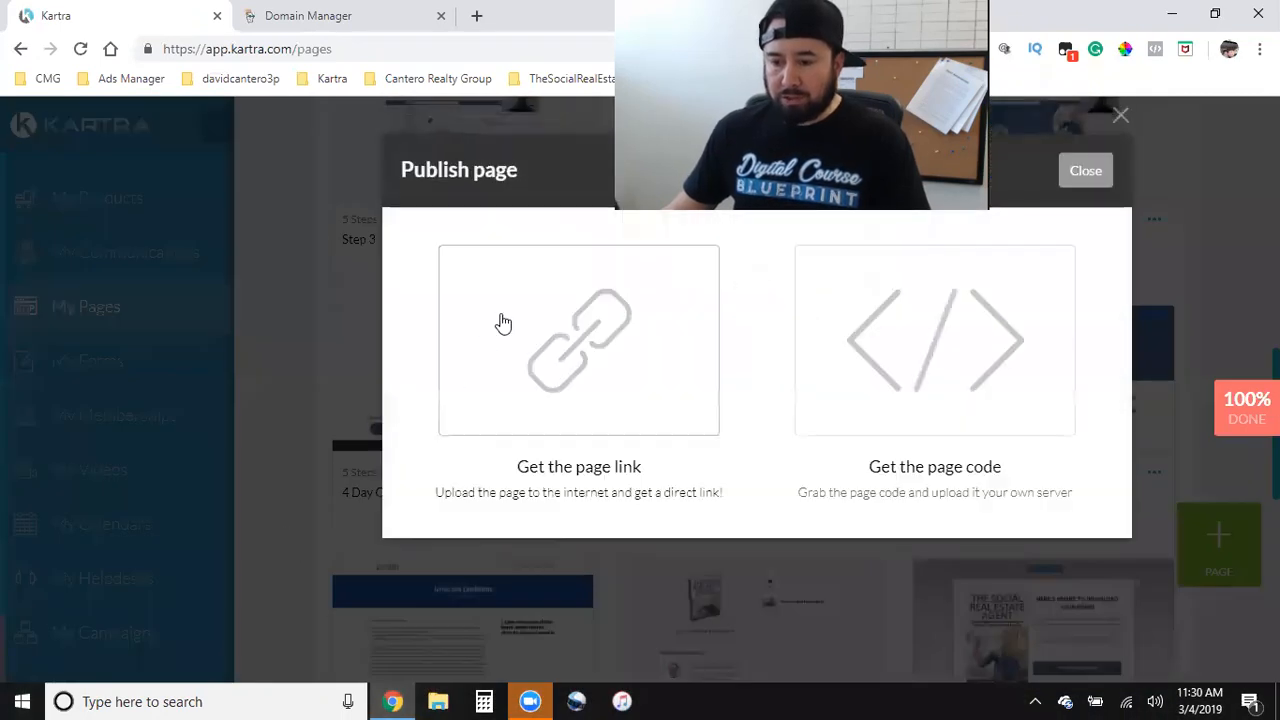
{"action": "left_click", "coordinate": [578, 340]}
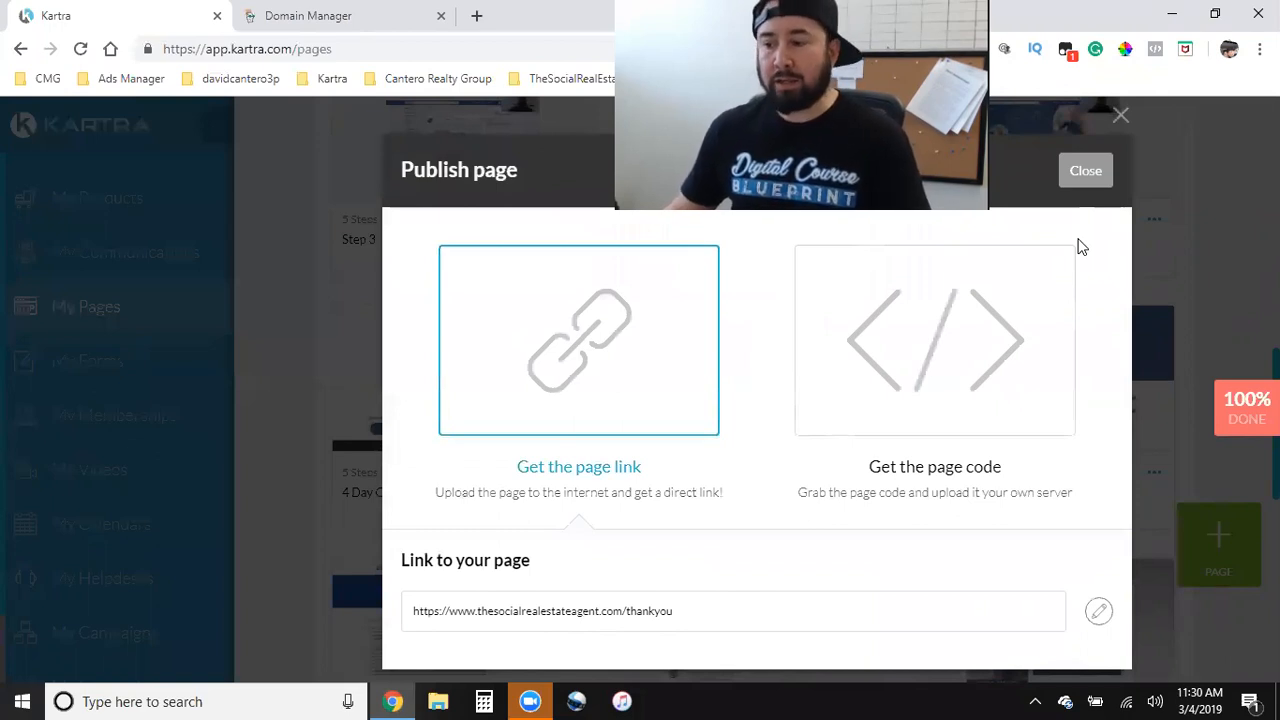
{"action": "left_click", "coordinate": [1085, 170]}
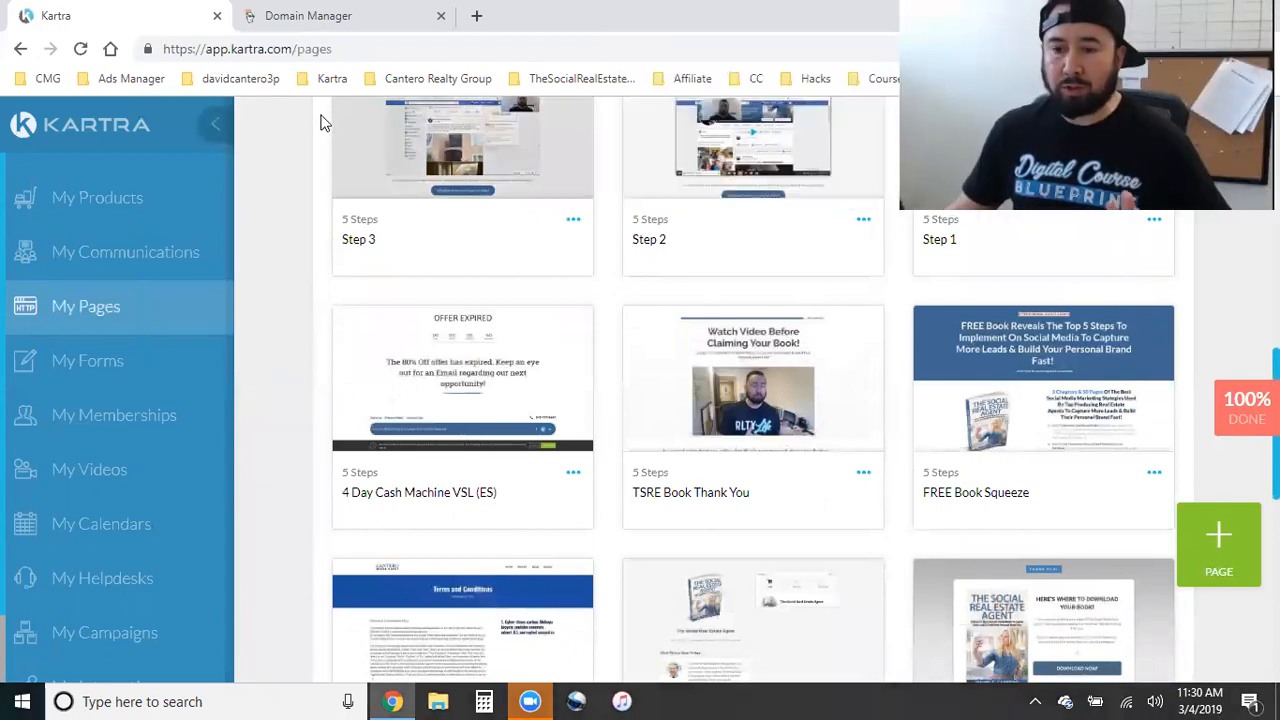
{"action": "mouse_move", "coordinate": [257, 419]}
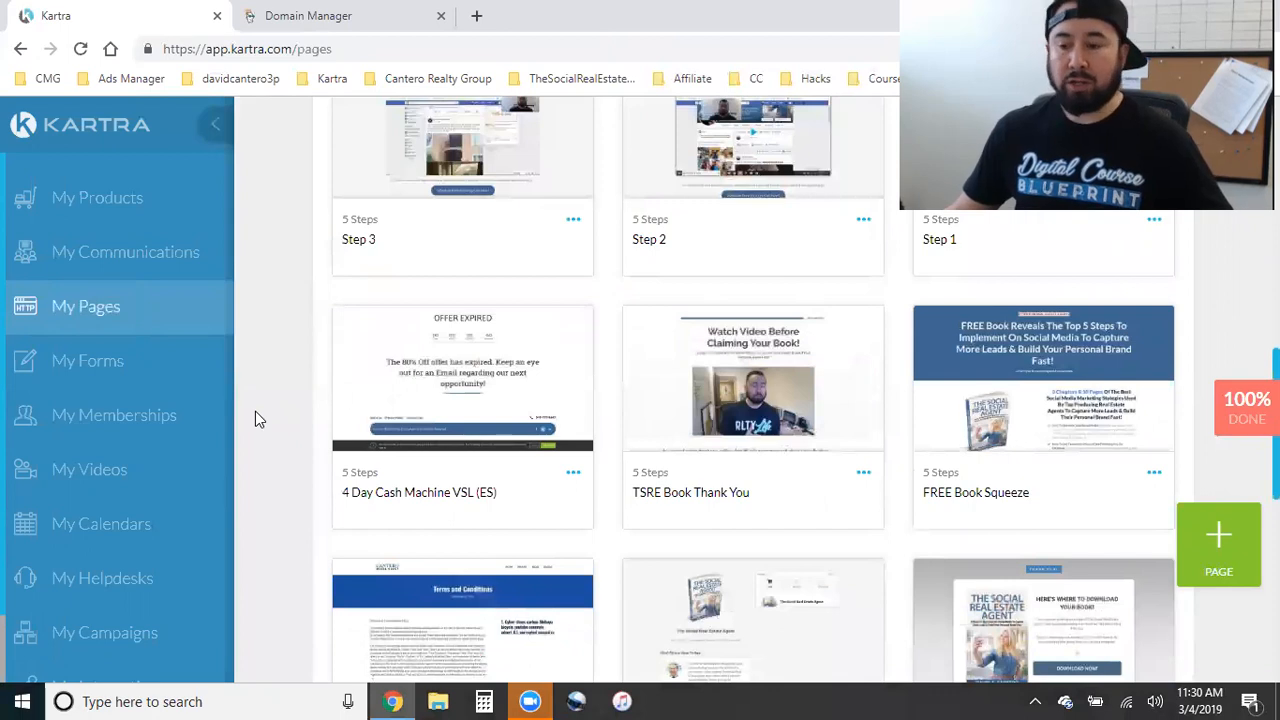
{"action": "mouse_move", "coordinate": [222, 414]}
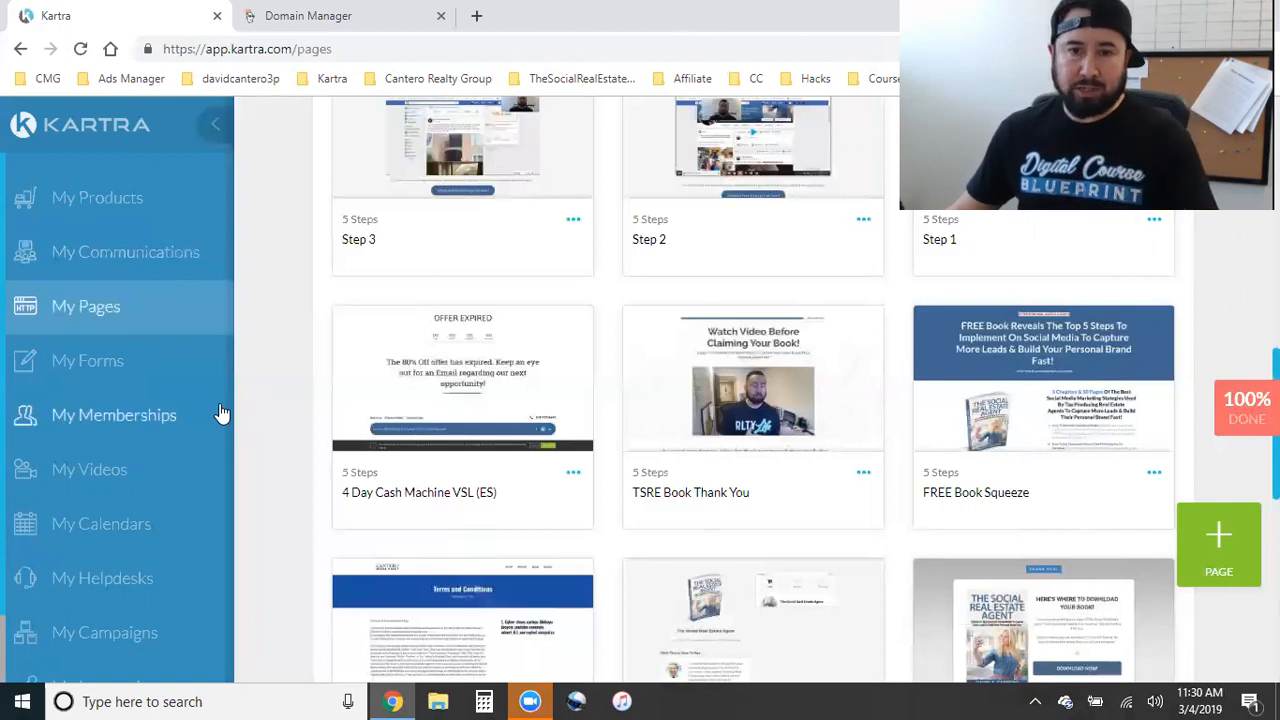
{"action": "mouse_move", "coordinate": [267, 440]}
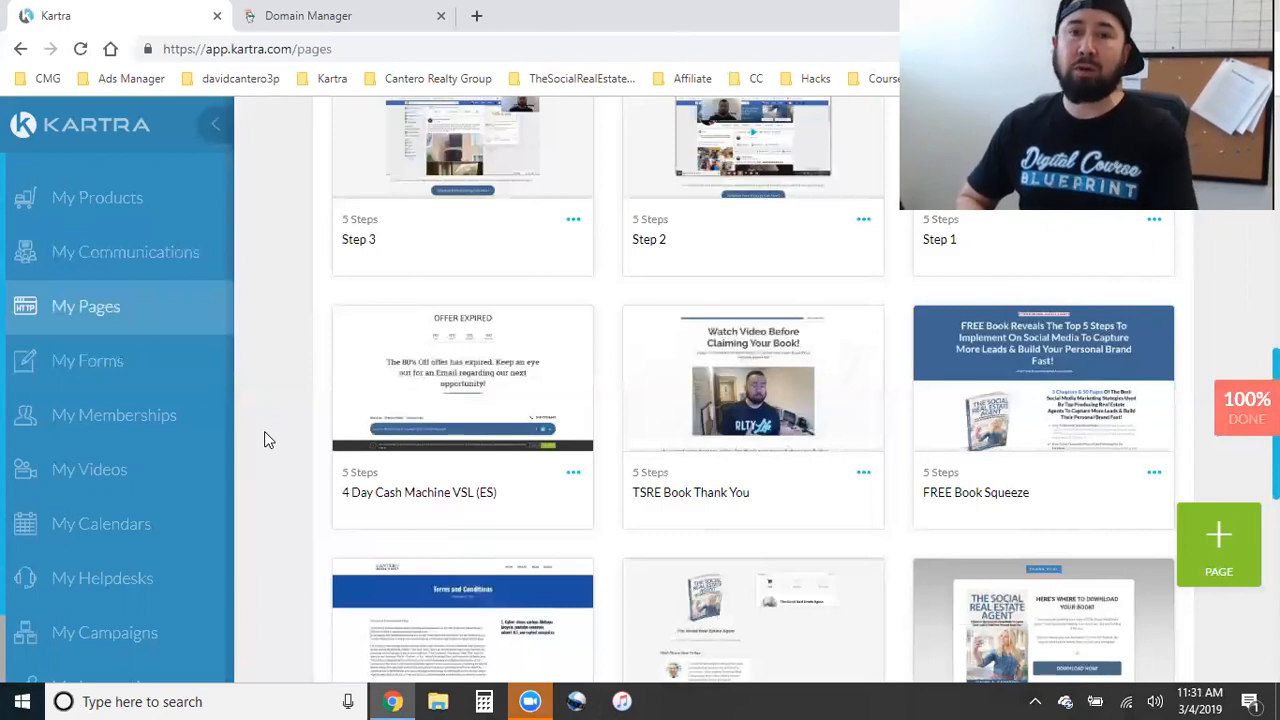
{"action": "mouse_move", "coordinate": [255, 443]}
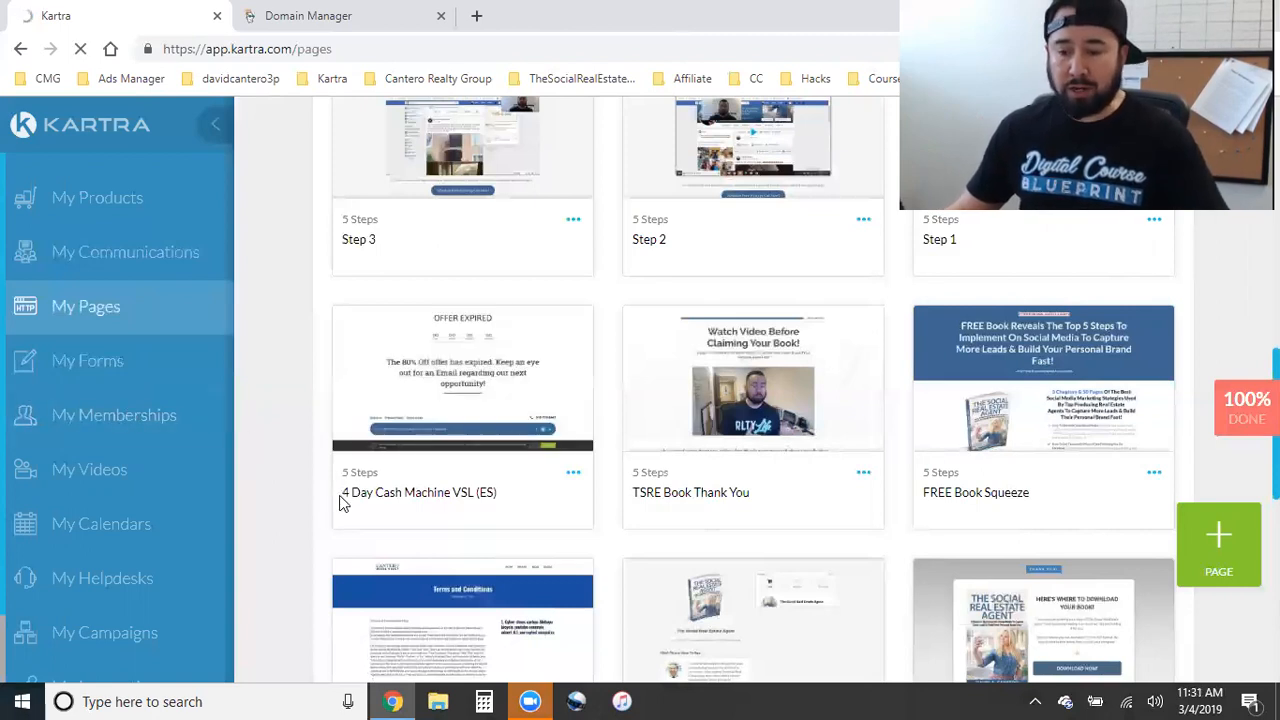
Log into The Social Real Estate Agent Training Course portal as an admin from My Memberships.
{"action": "left_click", "coordinate": [114, 415]}
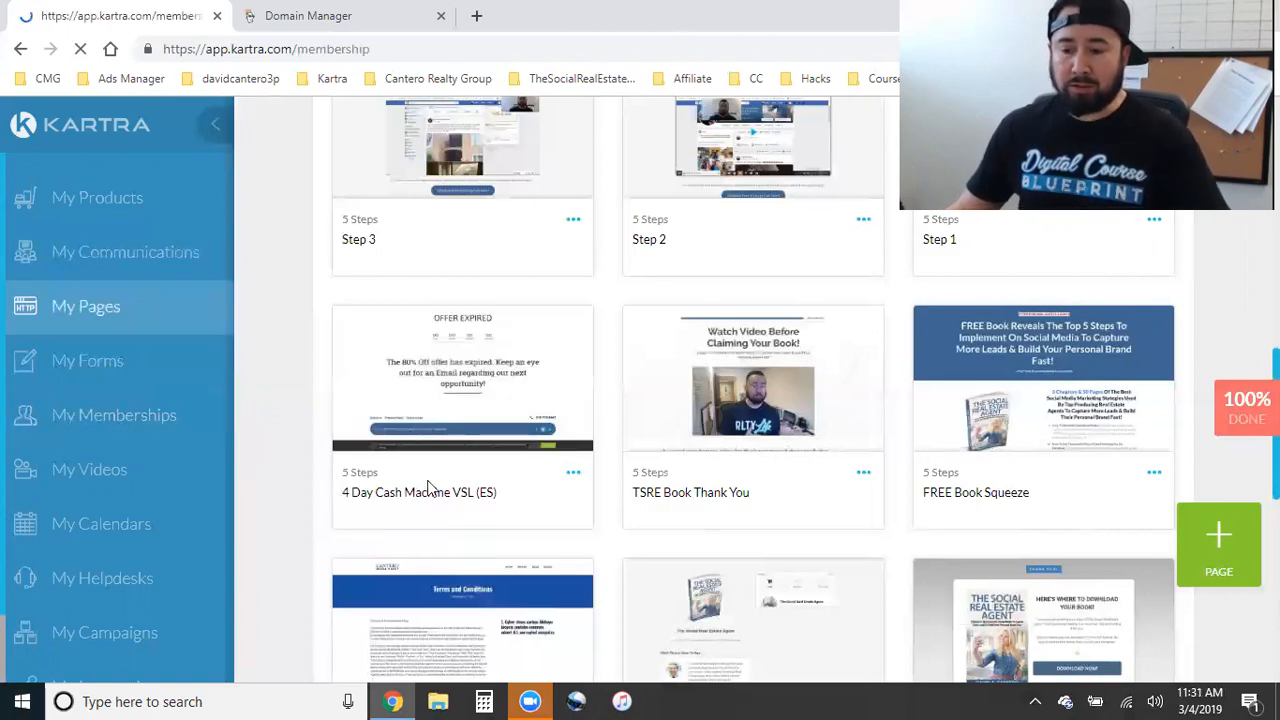
{"action": "left_click", "coordinate": [114, 415]}
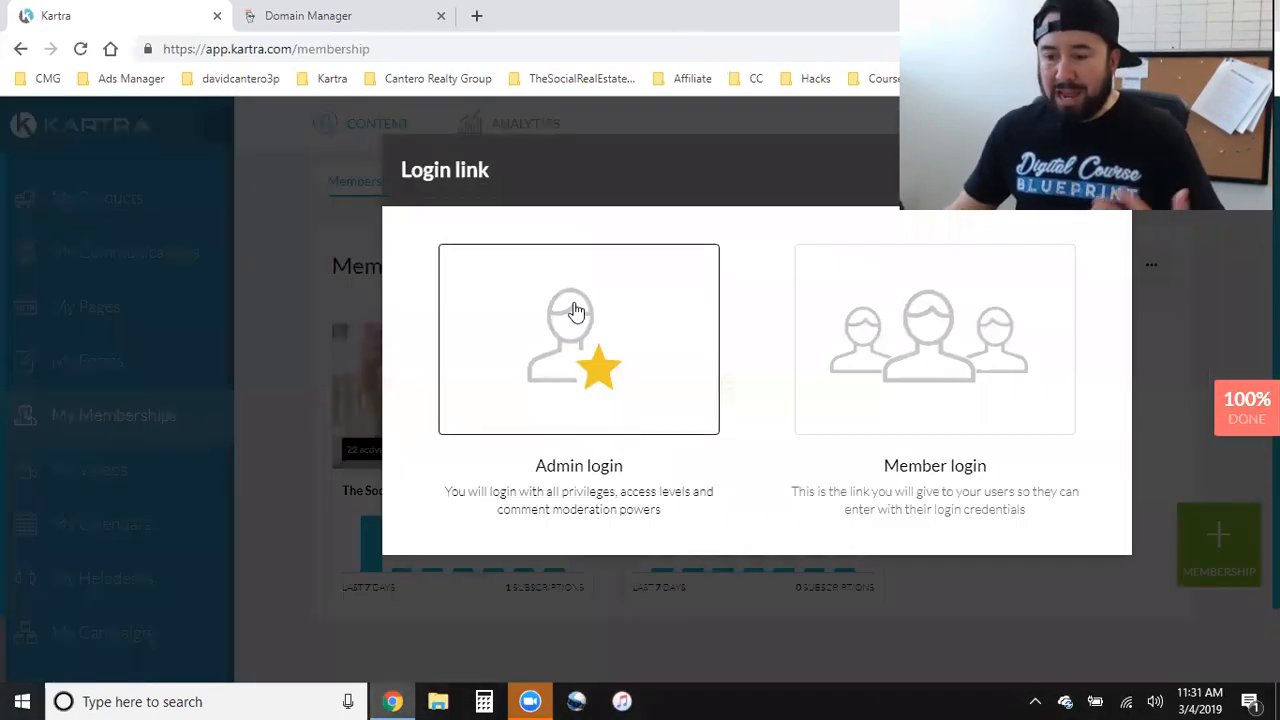
{"action": "left_click", "coordinate": [578, 339]}
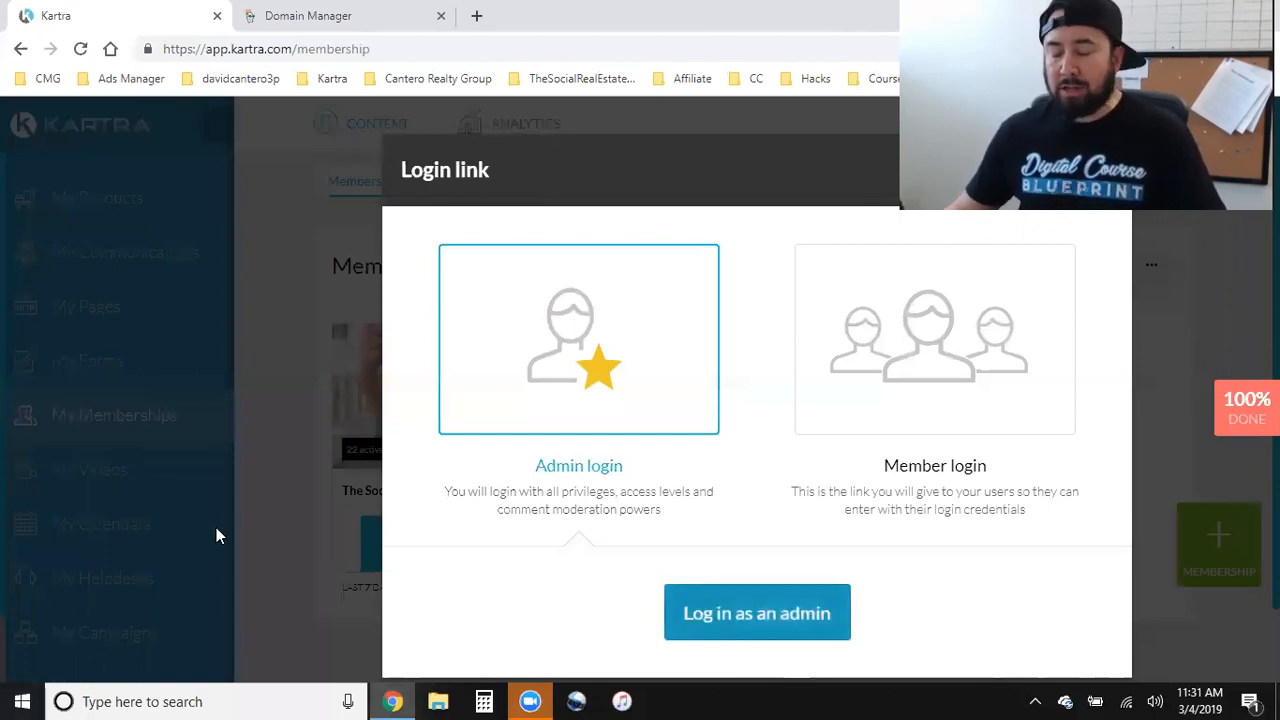
{"action": "mouse_move", "coordinate": [398, 360]}
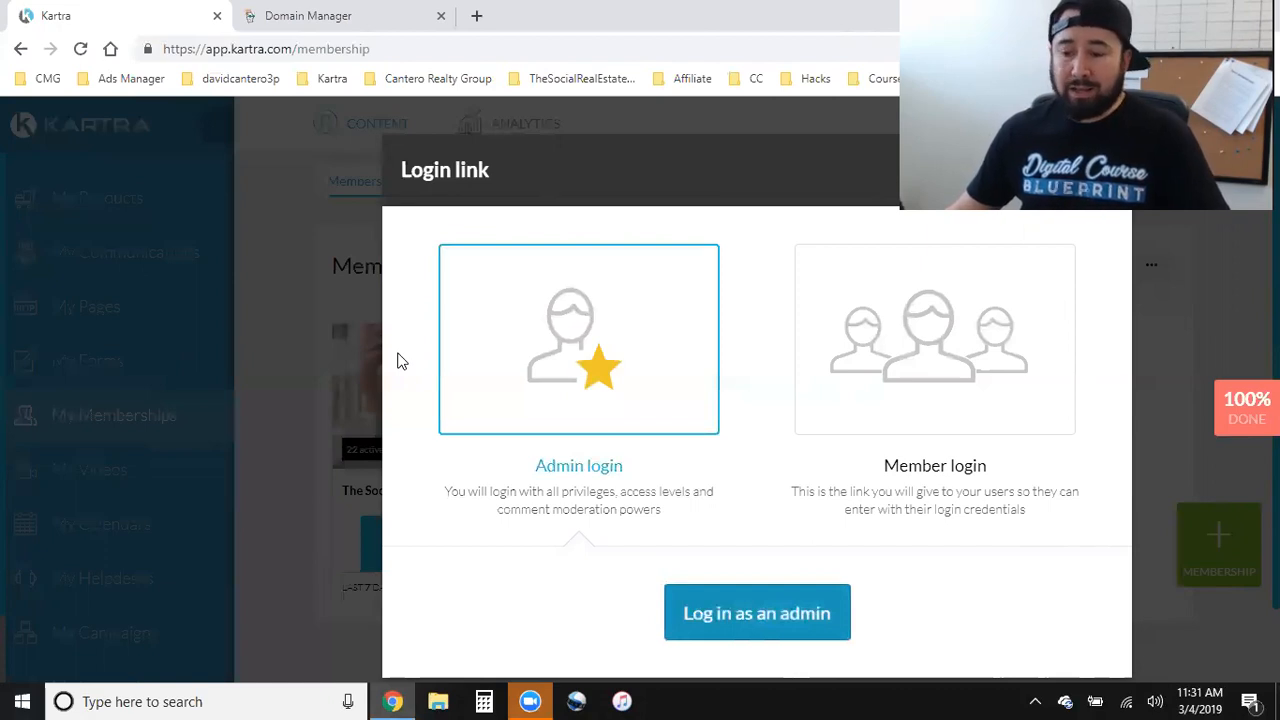
{"action": "mouse_move", "coordinate": [172, 398]}
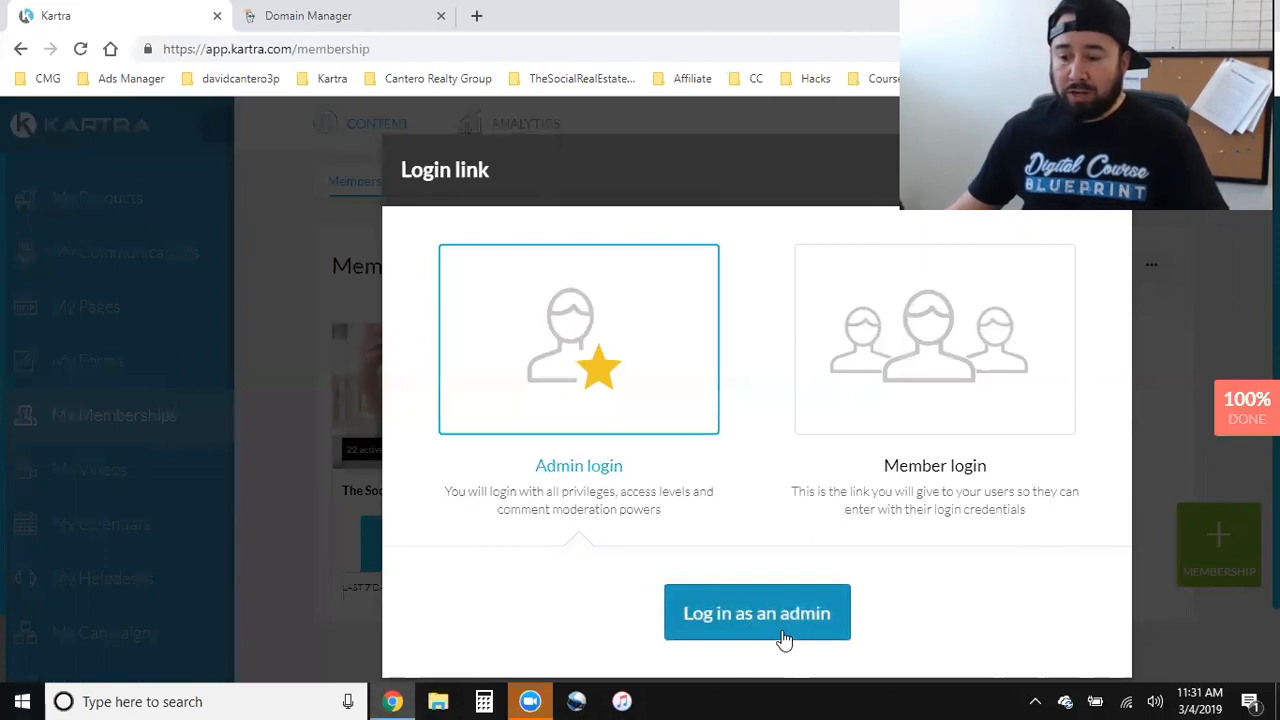
{"action": "left_click", "coordinate": [757, 613]}
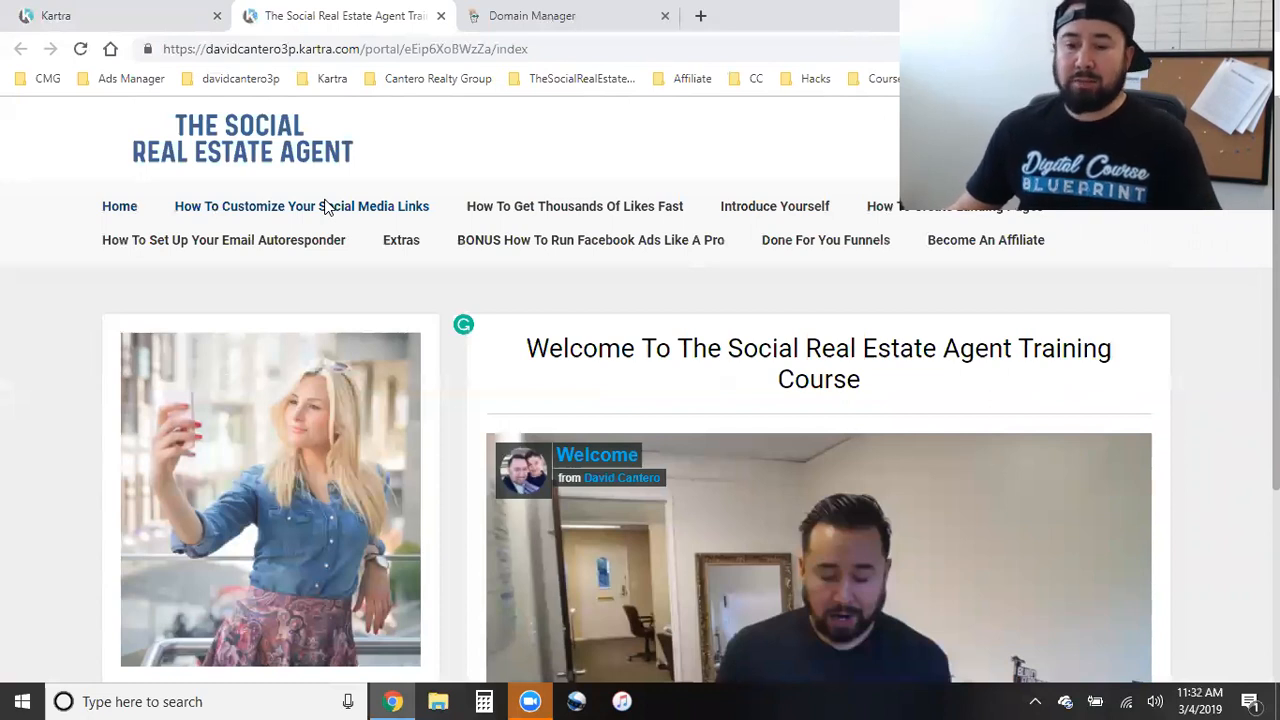
{"action": "mouse_move", "coordinate": [1244, 373]}
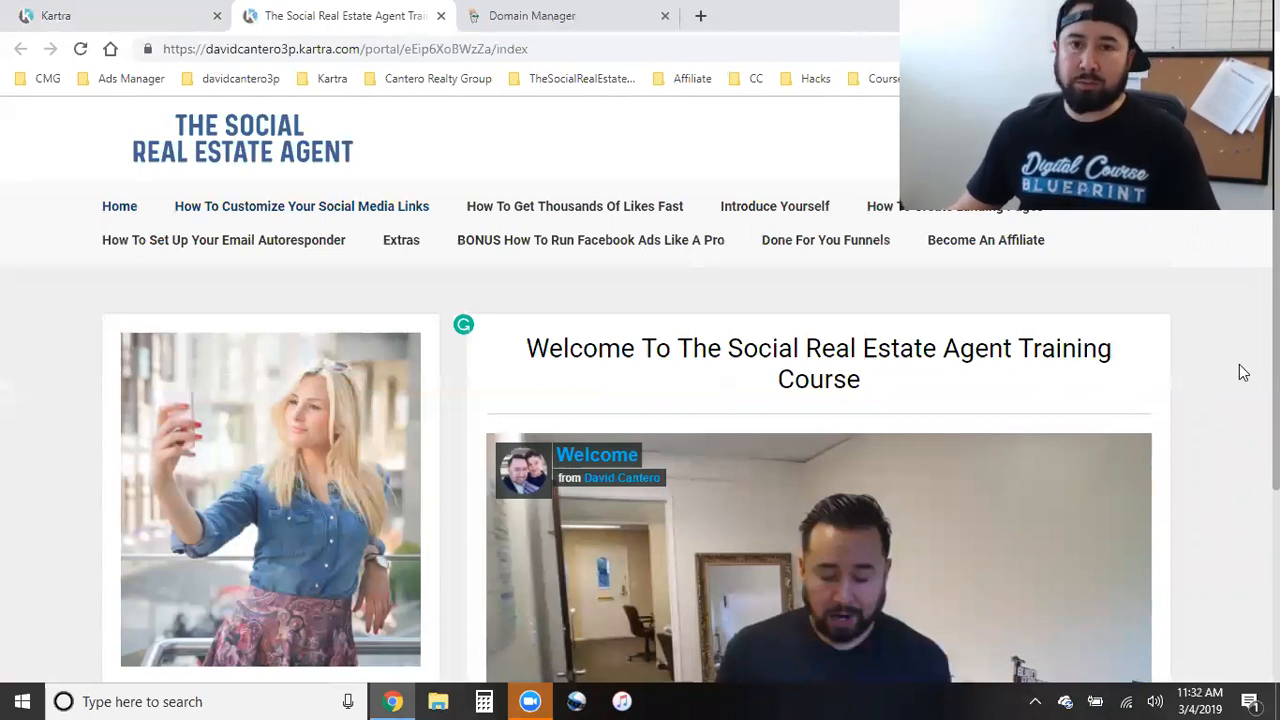
{"action": "mouse_move", "coordinate": [473, 170]}
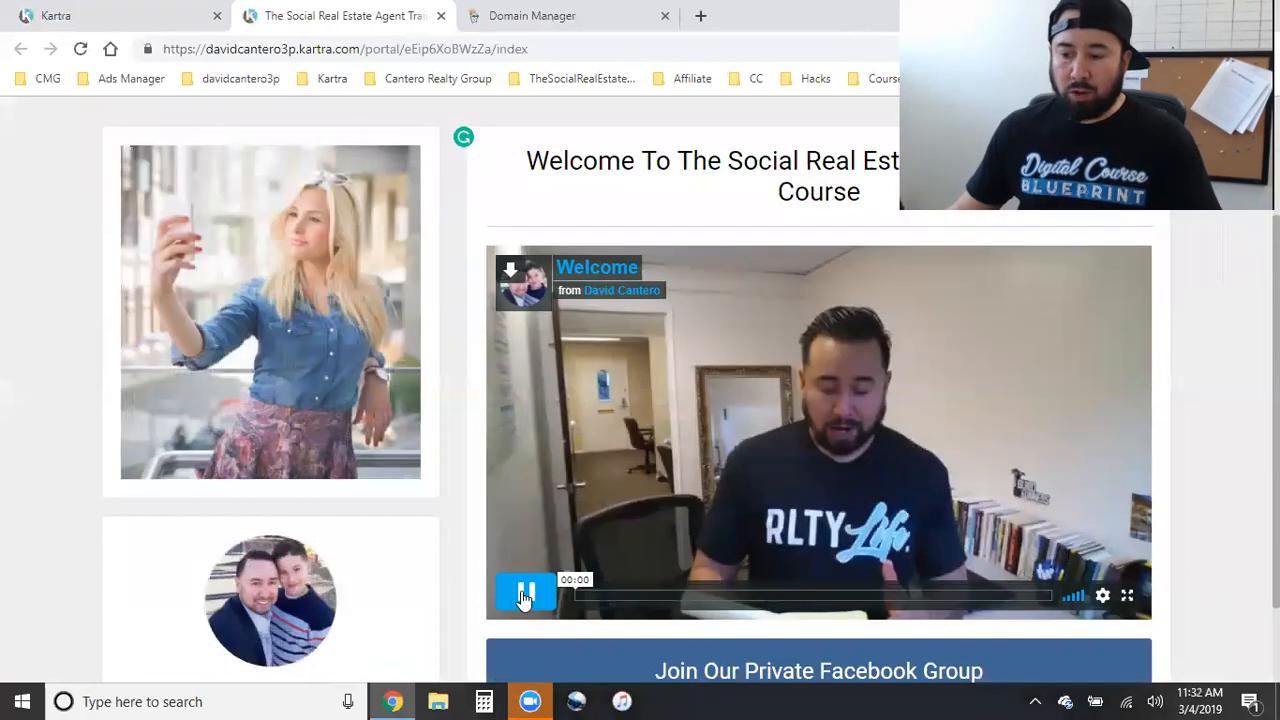
Play the portal's Welcome video briefly, then close the training course tab.
{"action": "left_click", "coordinate": [525, 592]}
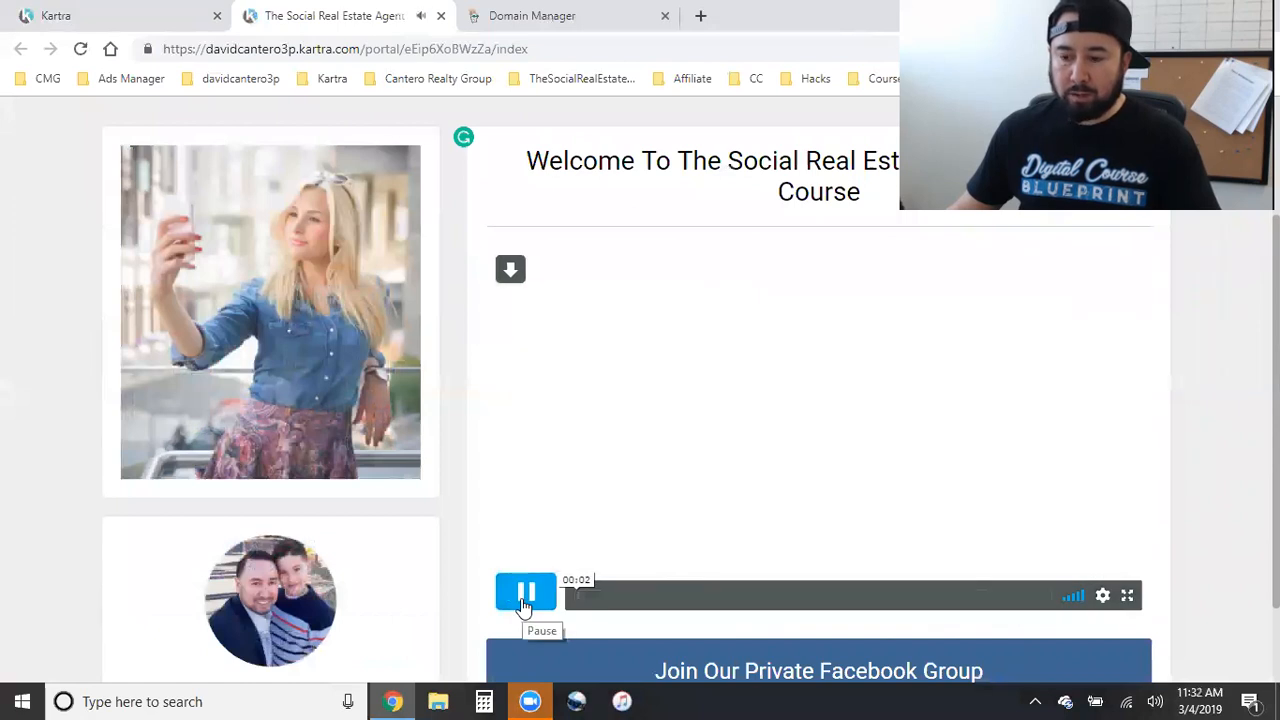
{"action": "scroll", "scroll_direction": "up", "scroll_amount": 3}
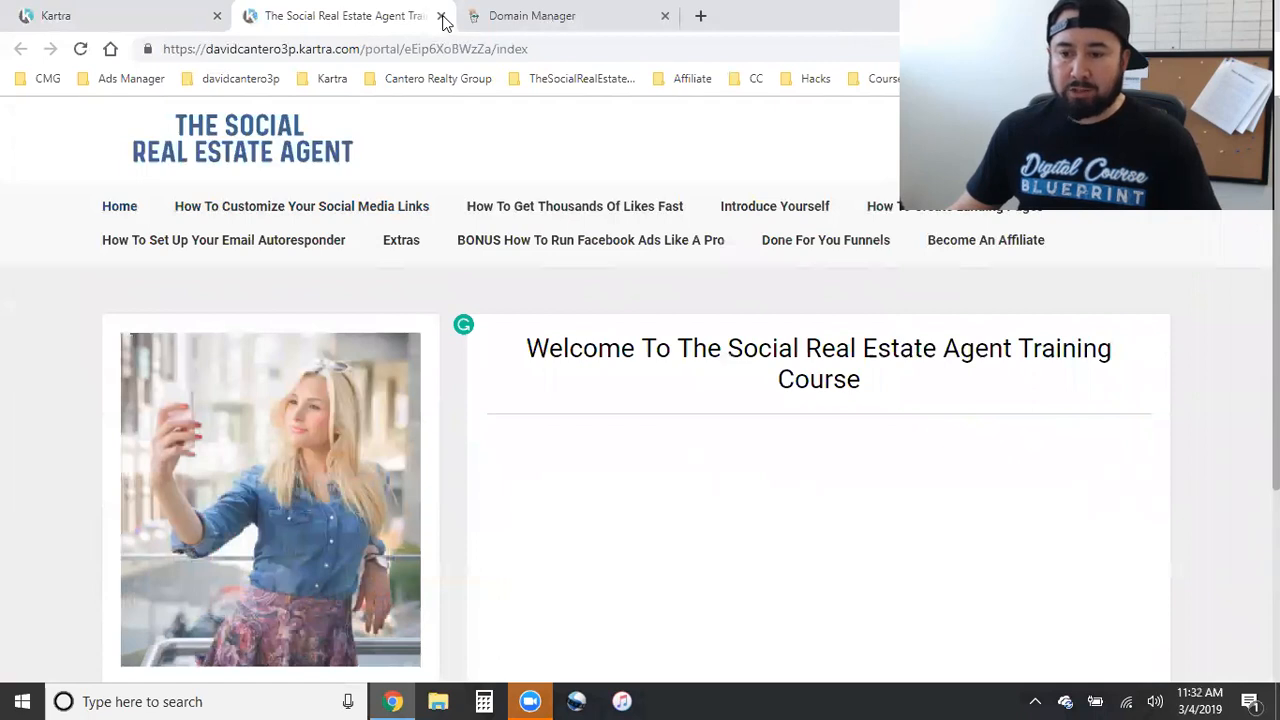
{"action": "left_click", "coordinate": [440, 15]}
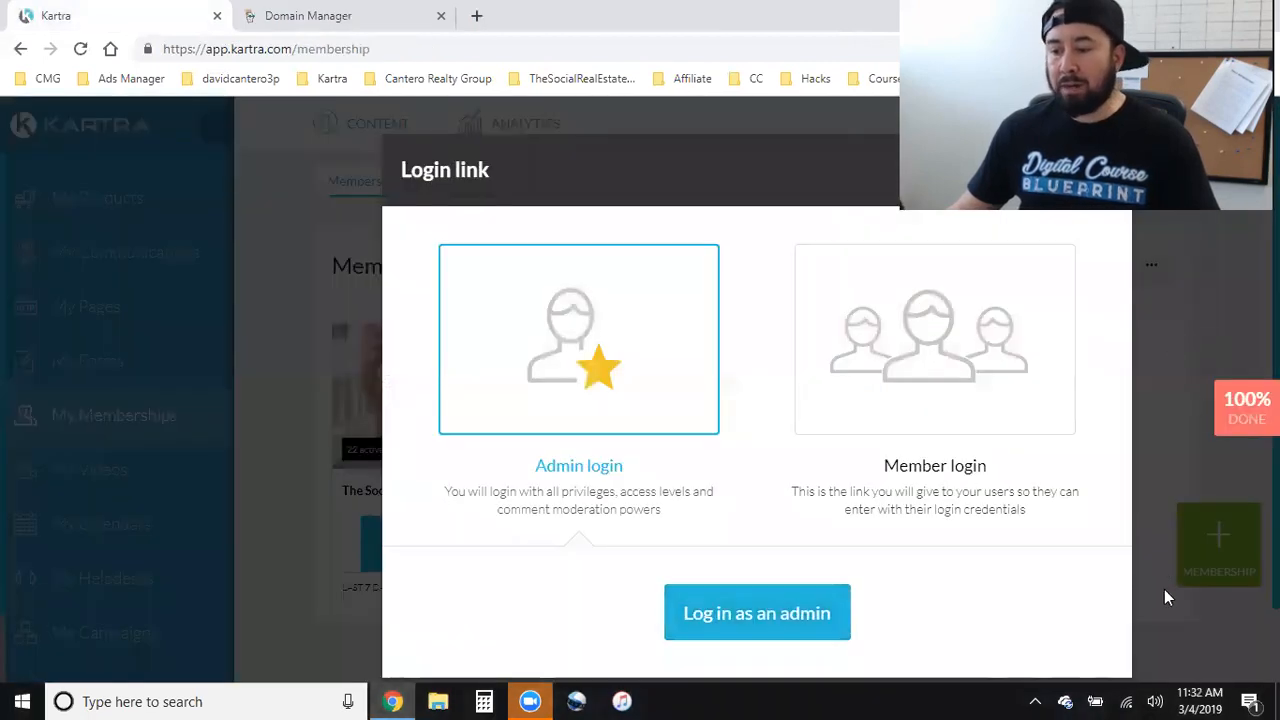
{"action": "mouse_move", "coordinate": [1197, 642]}
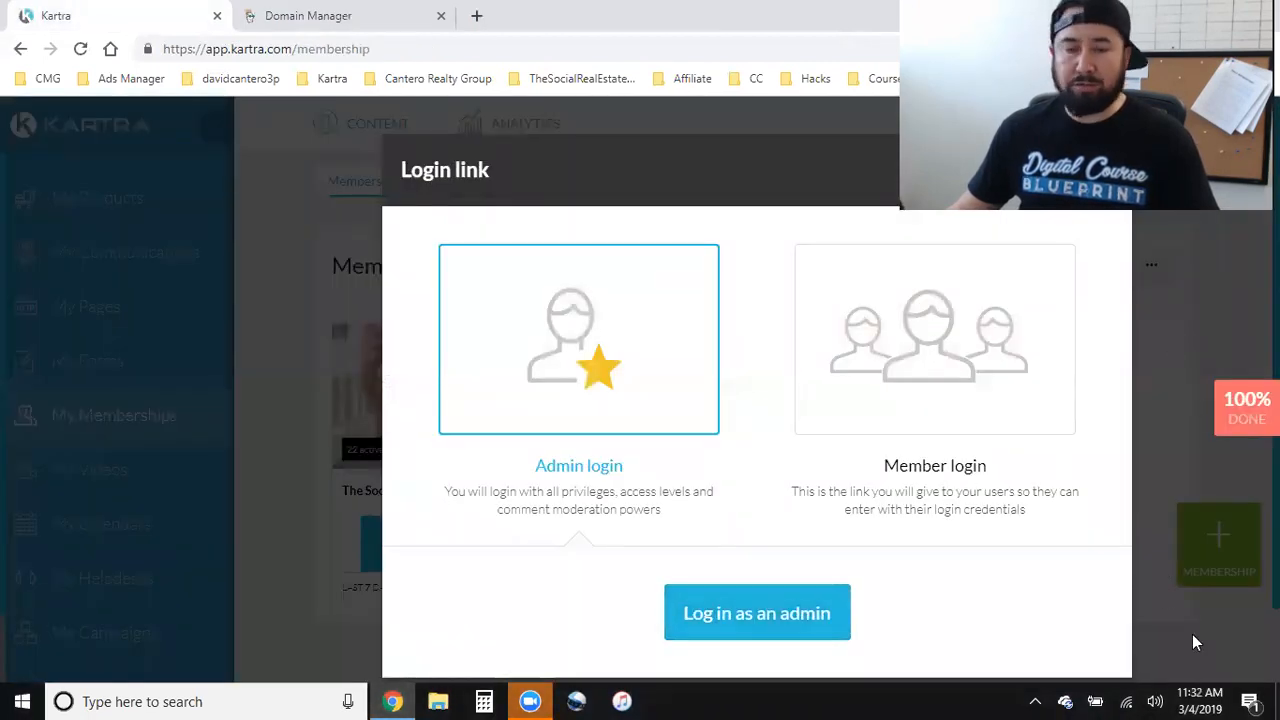